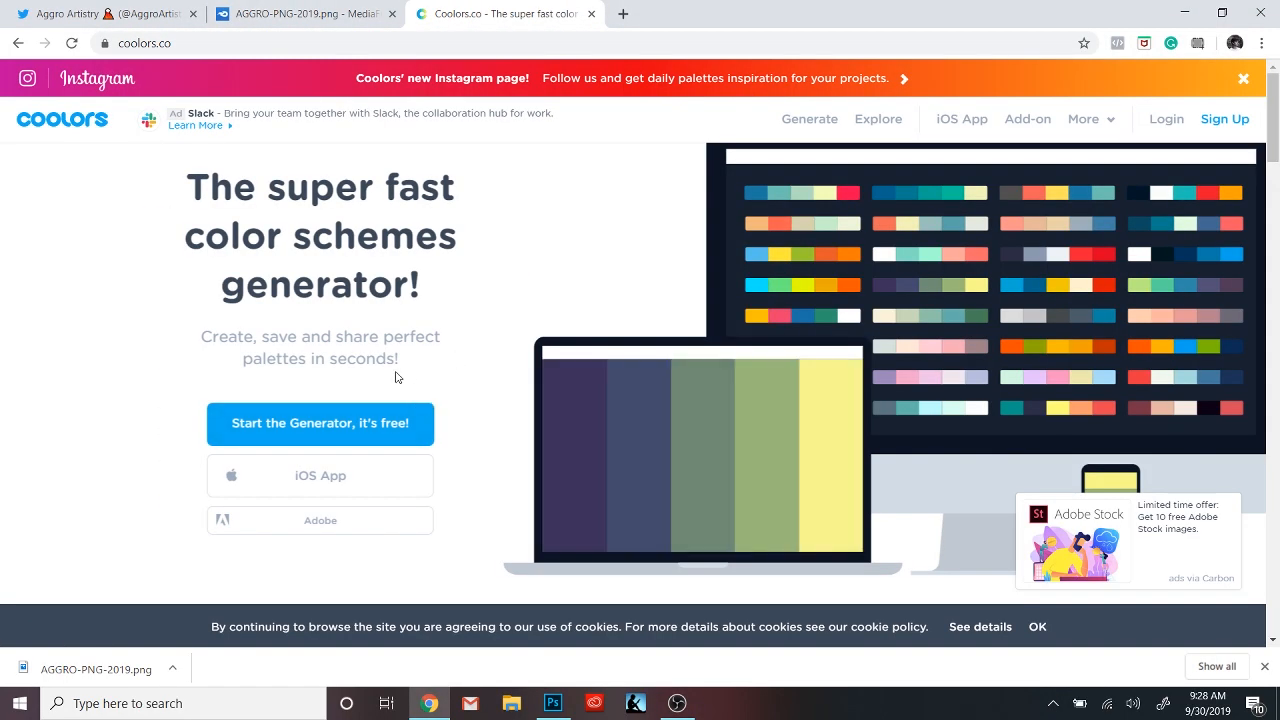
# Step: Generate palettes with the spacebar, locking deep purple #340068 and cream #FFFCF9 between regenerations
pyautogui.click(320, 424)
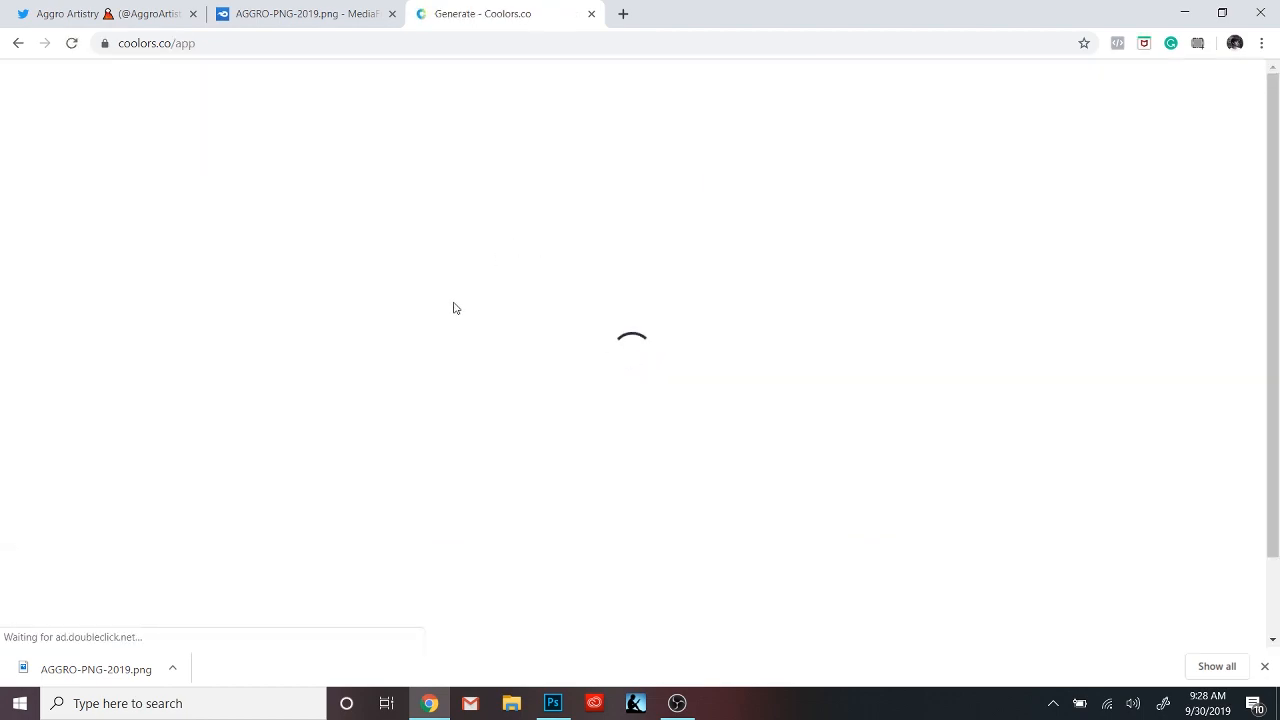
pyautogui.click(552, 704)
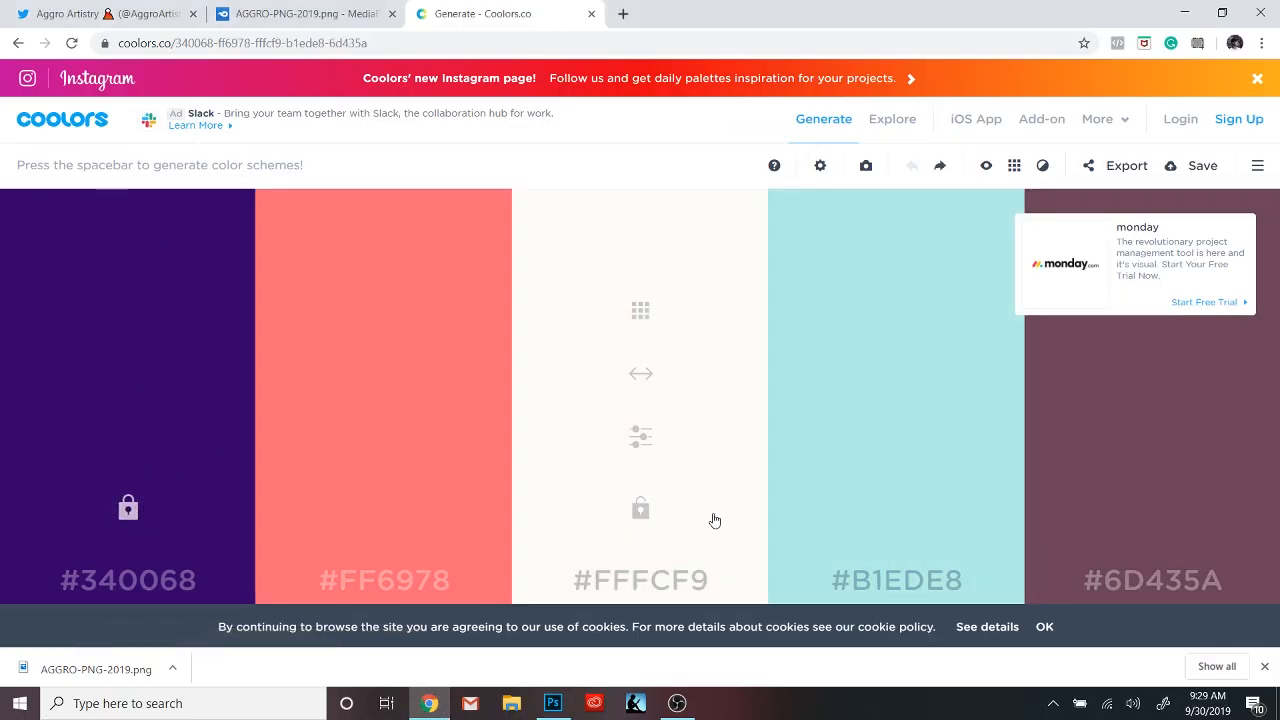
pyautogui.press('space')
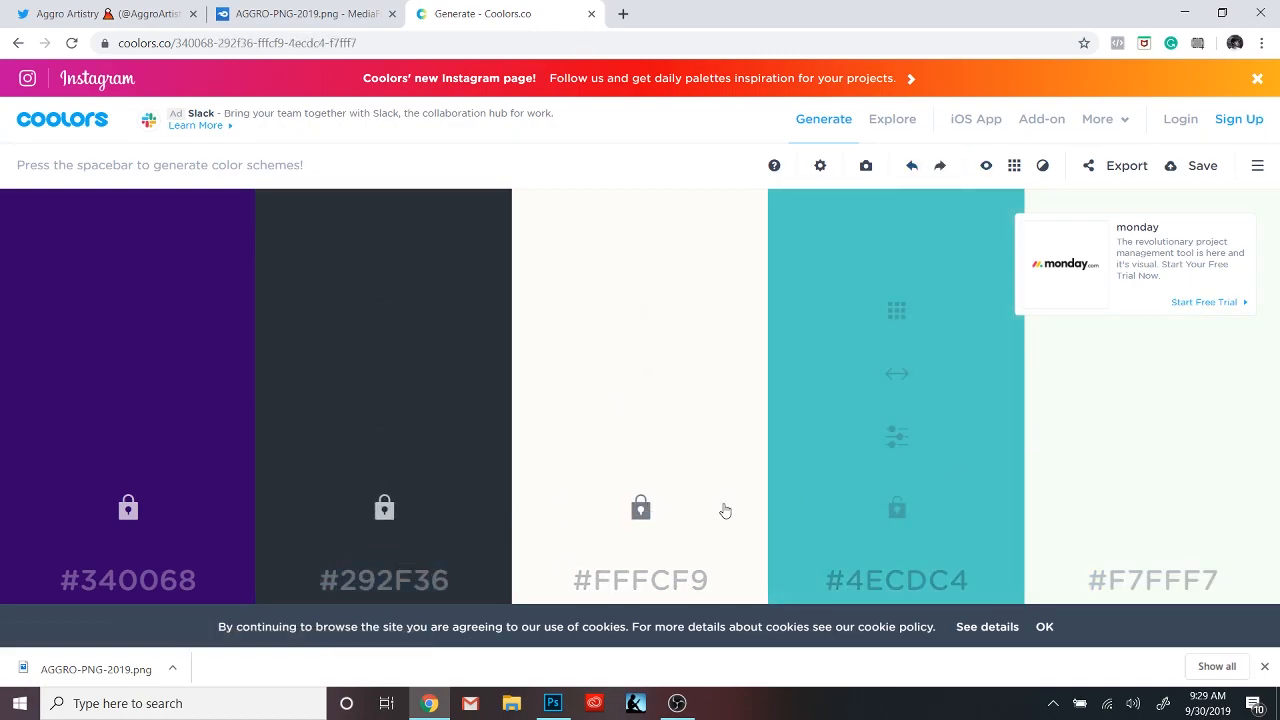
pyautogui.moveTo(284, 364)
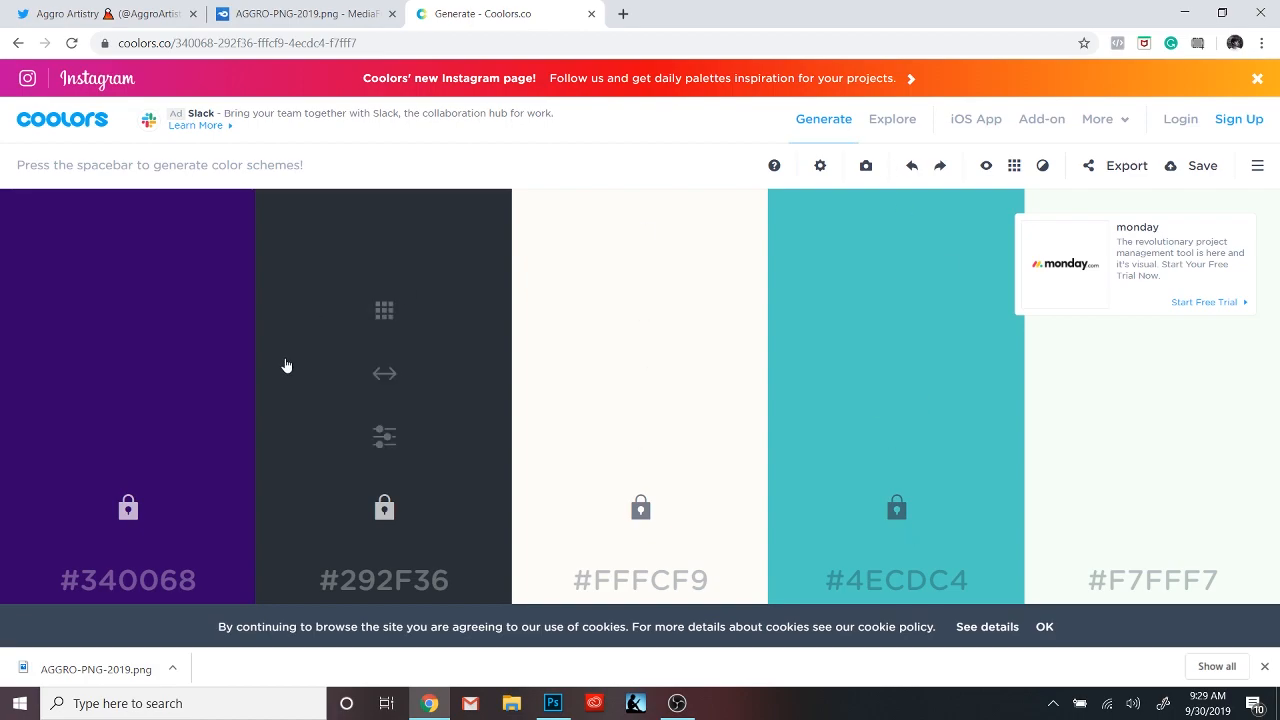
pyautogui.click(940, 164)
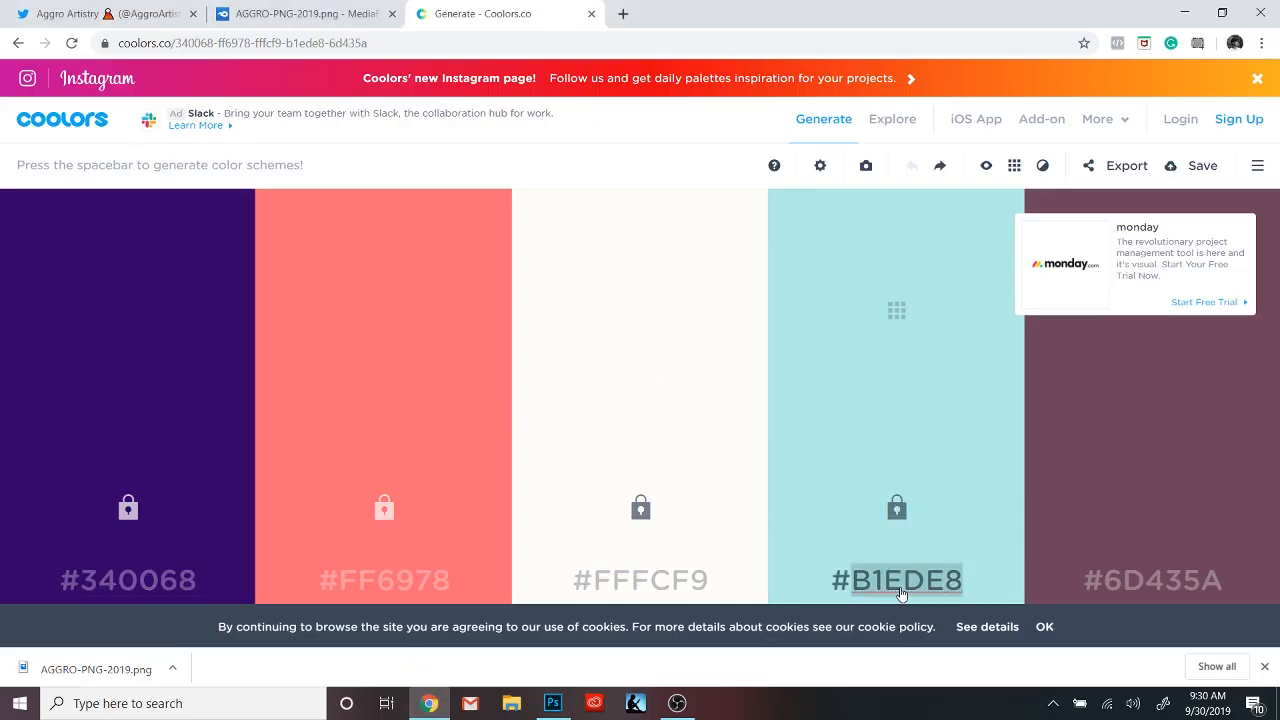
pyautogui.press('space')
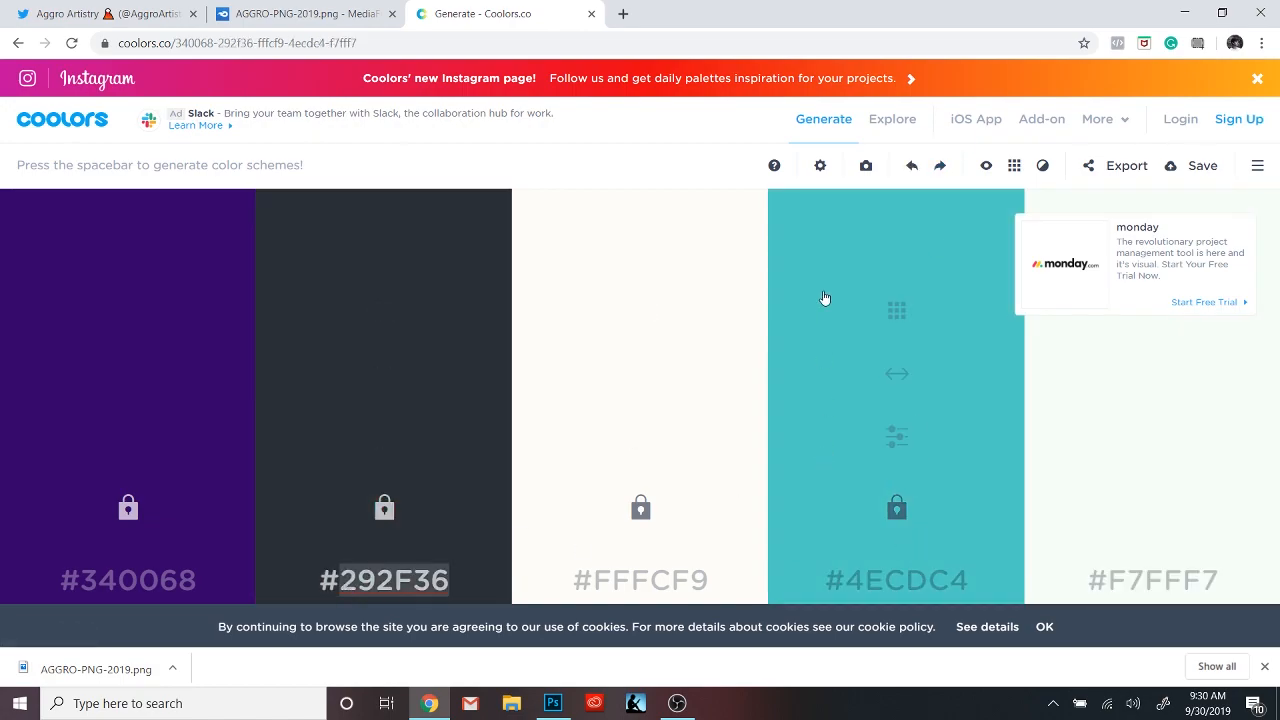
pyautogui.press('space')
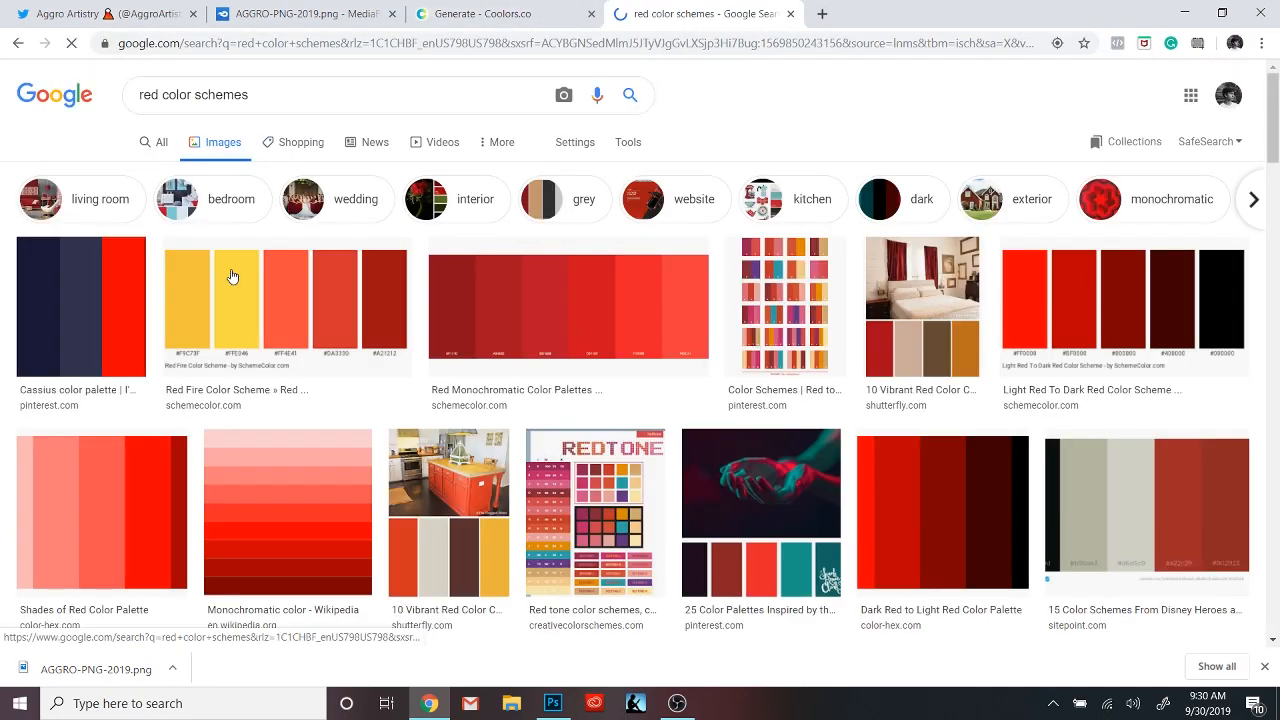
# Step: Scroll the red colour scheme image results, then navigate to uigradients.com
pyautogui.scroll(-3)
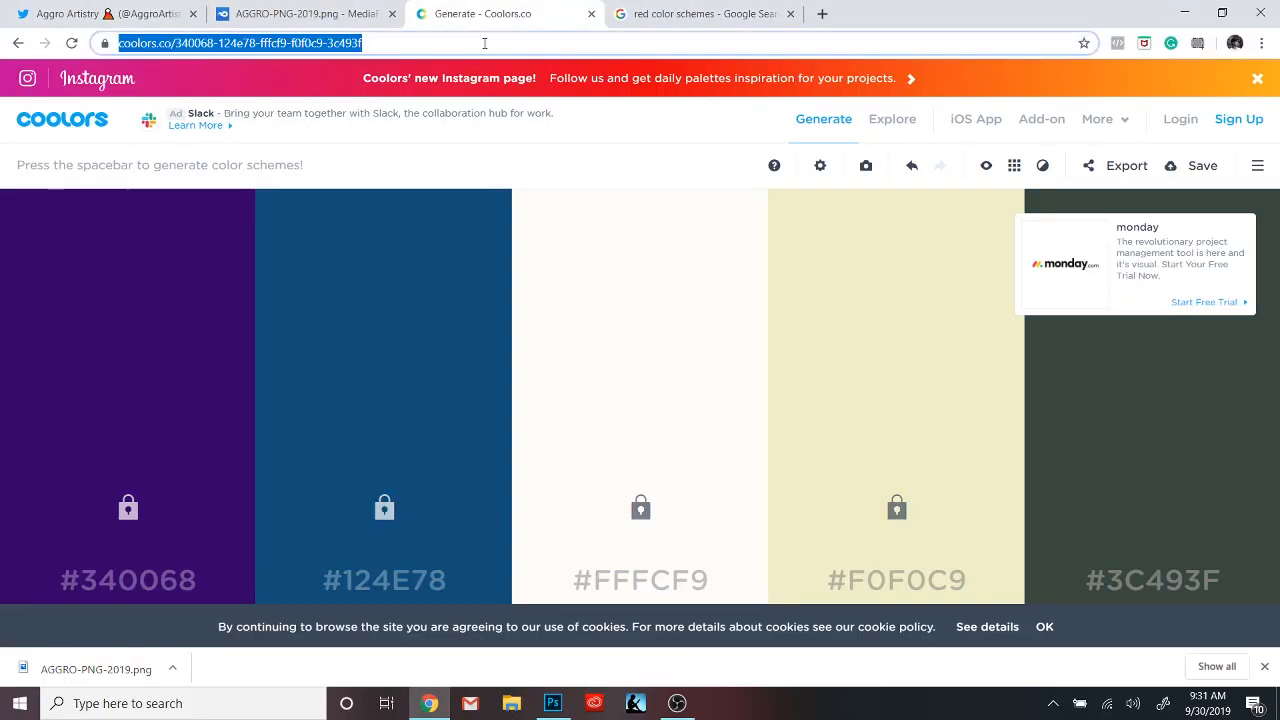
pyautogui.click(504, 12)
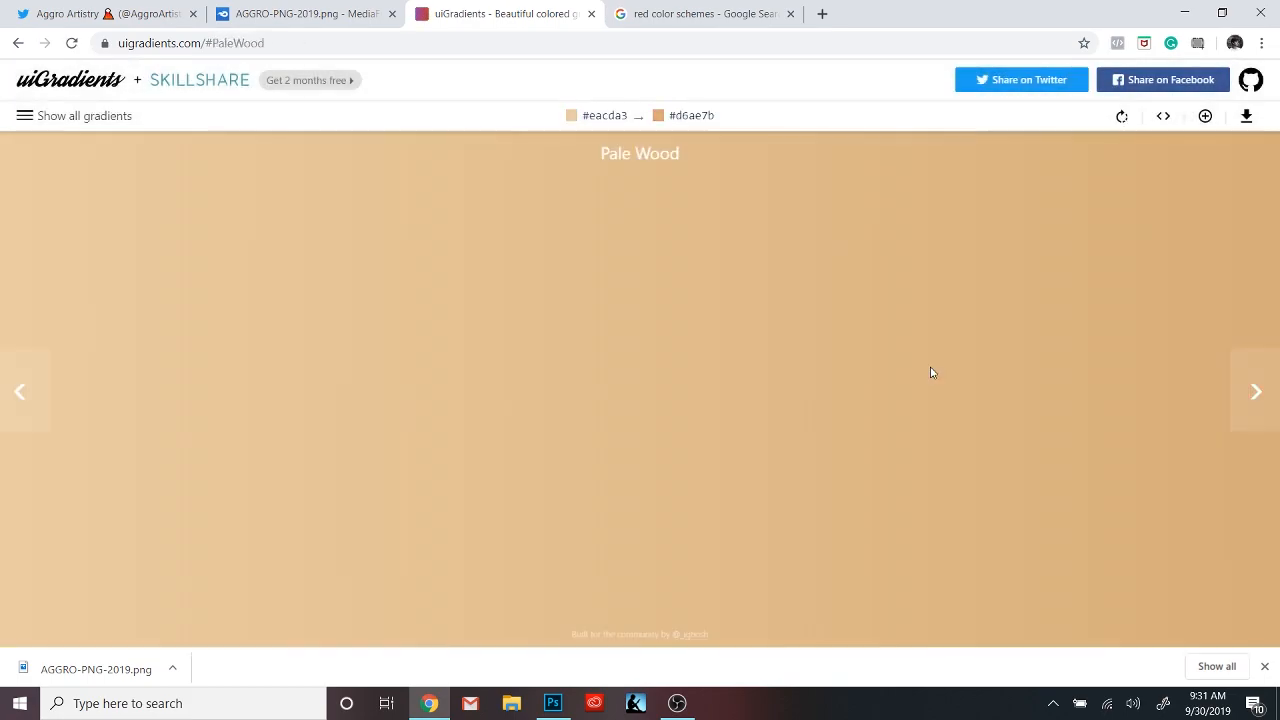
# Step: Step through the Poncho, Deep Purple, Between Night and Day and Timber gradient presets
pyautogui.click(1256, 390)
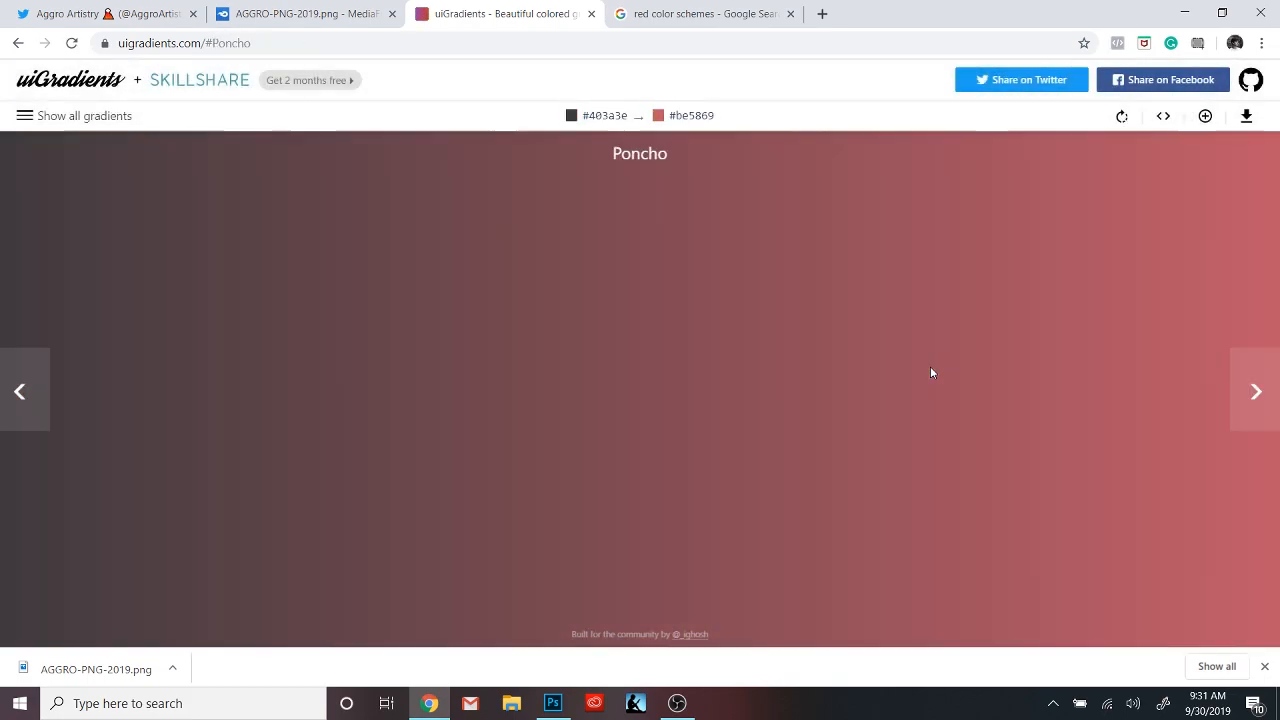
pyautogui.click(1256, 390)
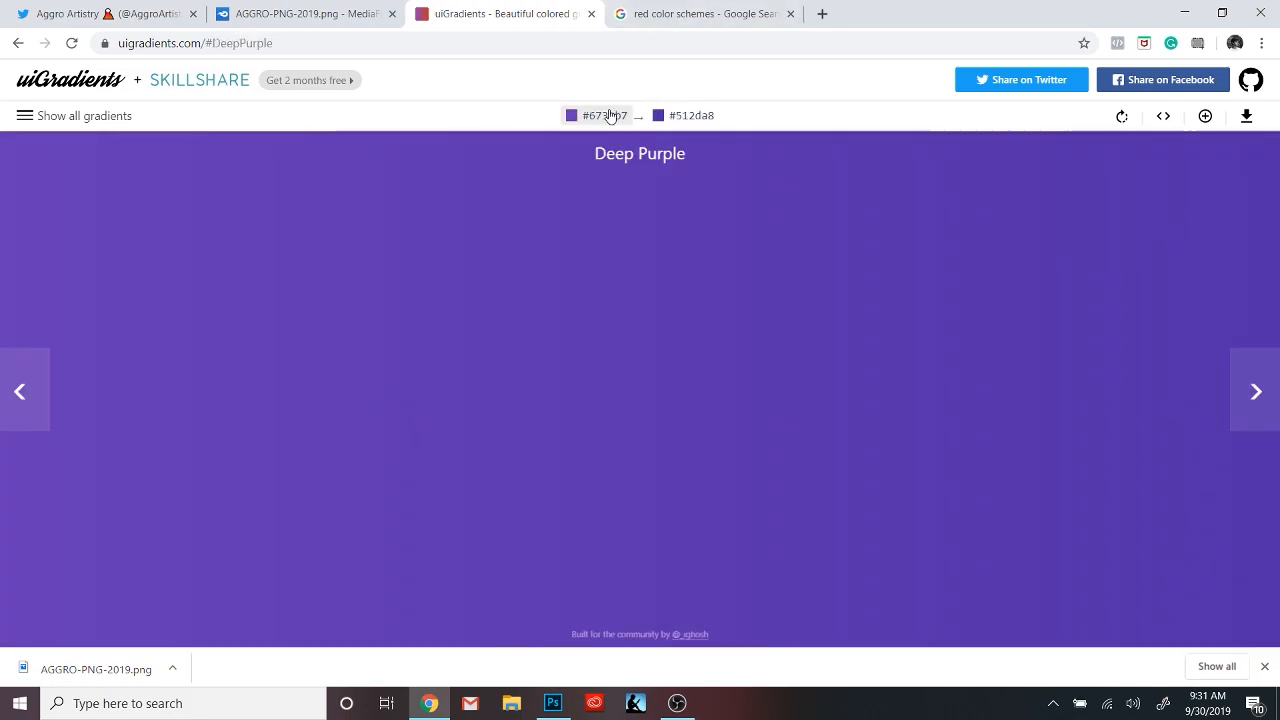
pyautogui.click(1256, 390)
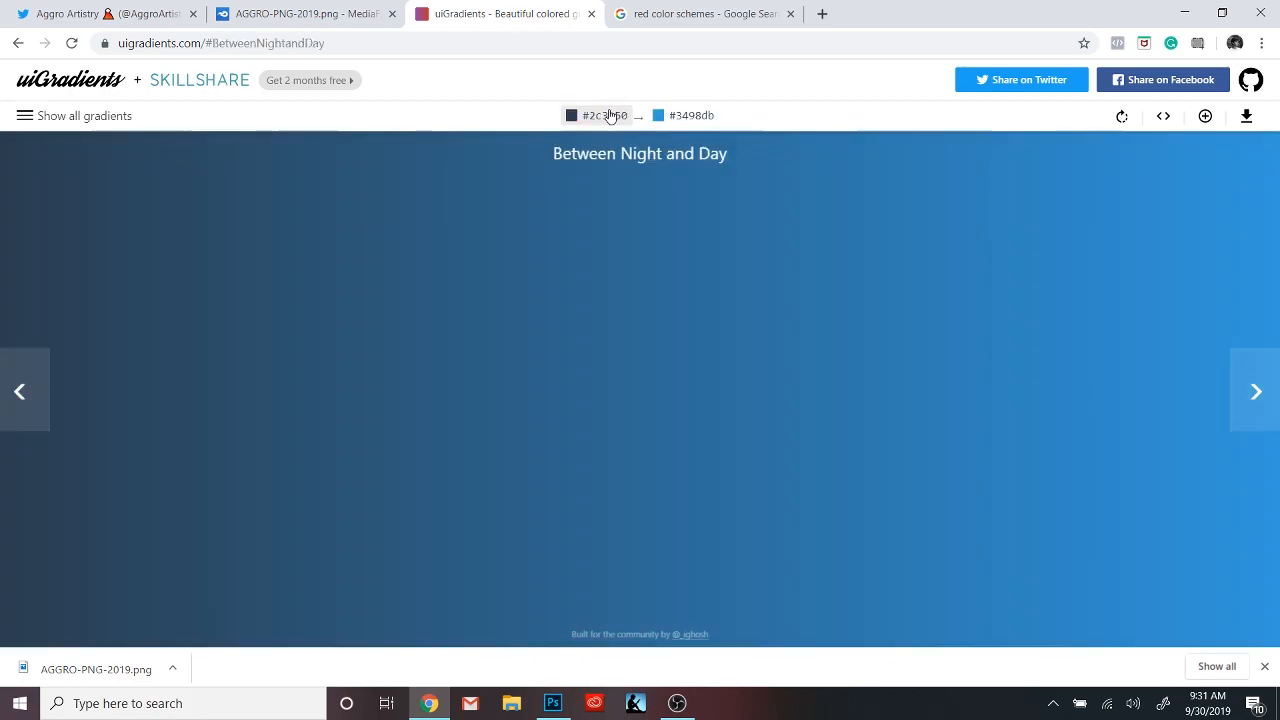
pyautogui.click(552, 704)
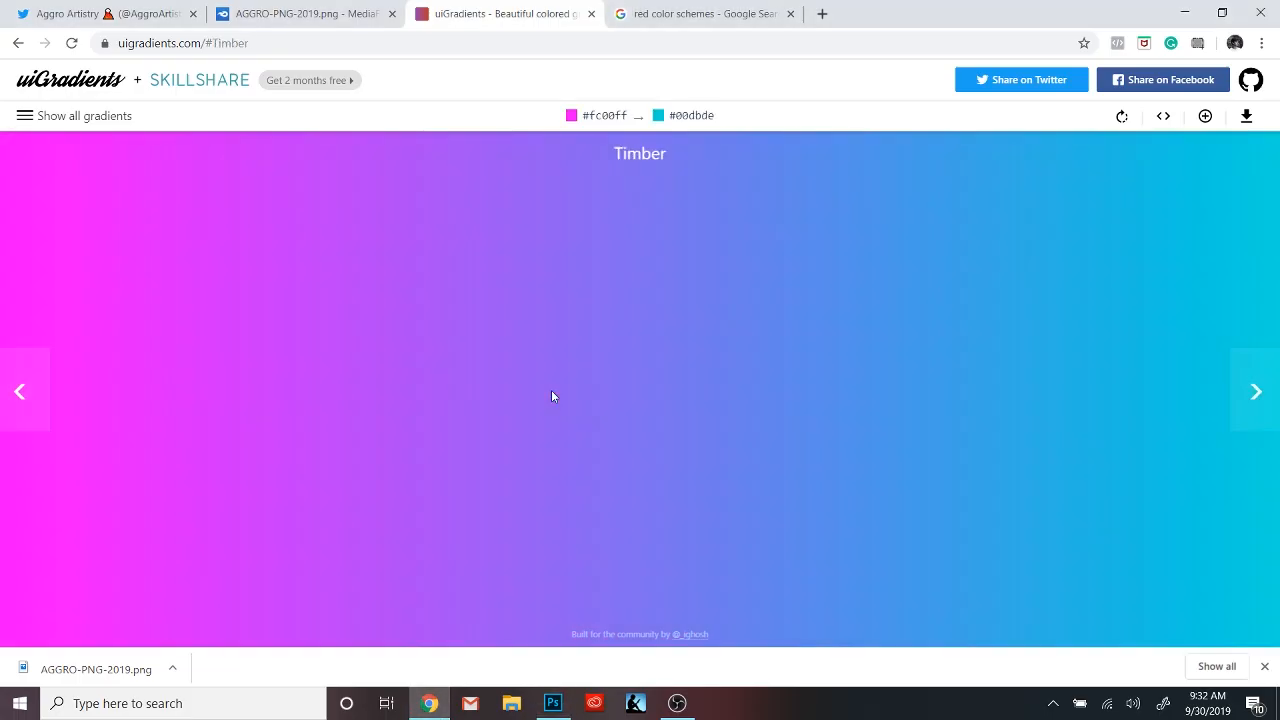
pyautogui.click(1256, 390)
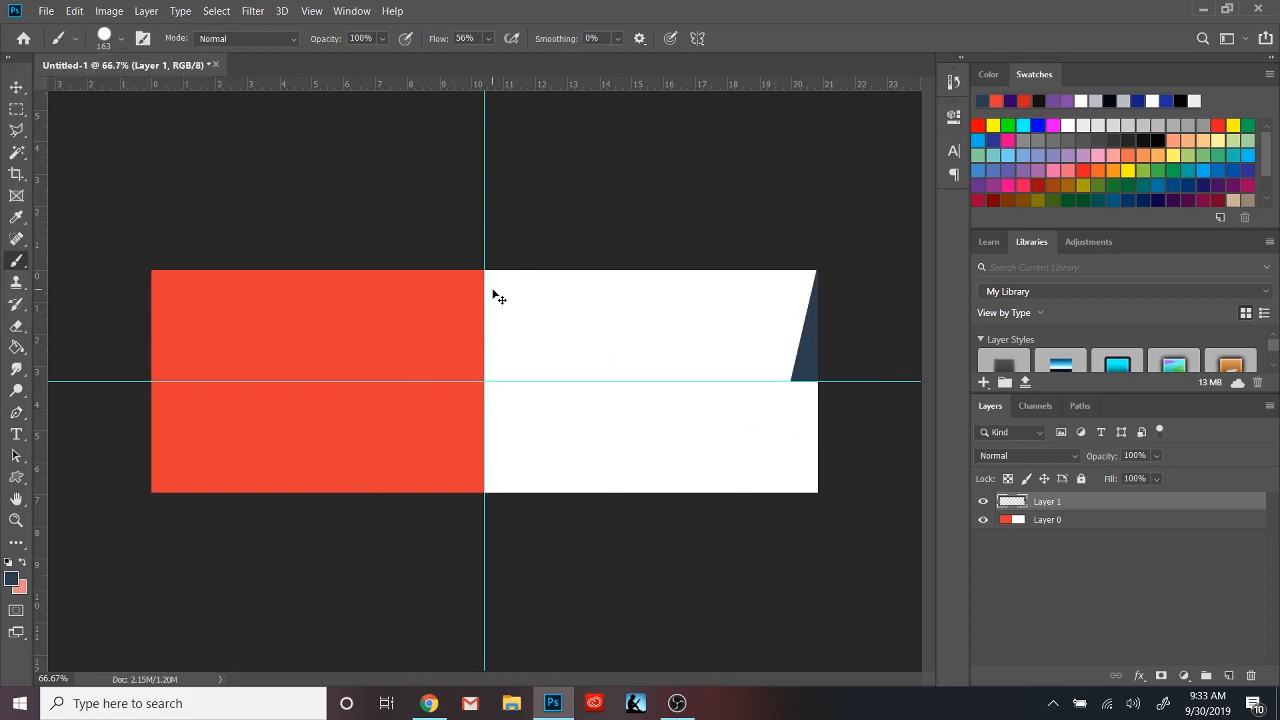
# Step: Rotate the copied navy piece and erase it along the angled lasso selection
pyautogui.click(74, 12)
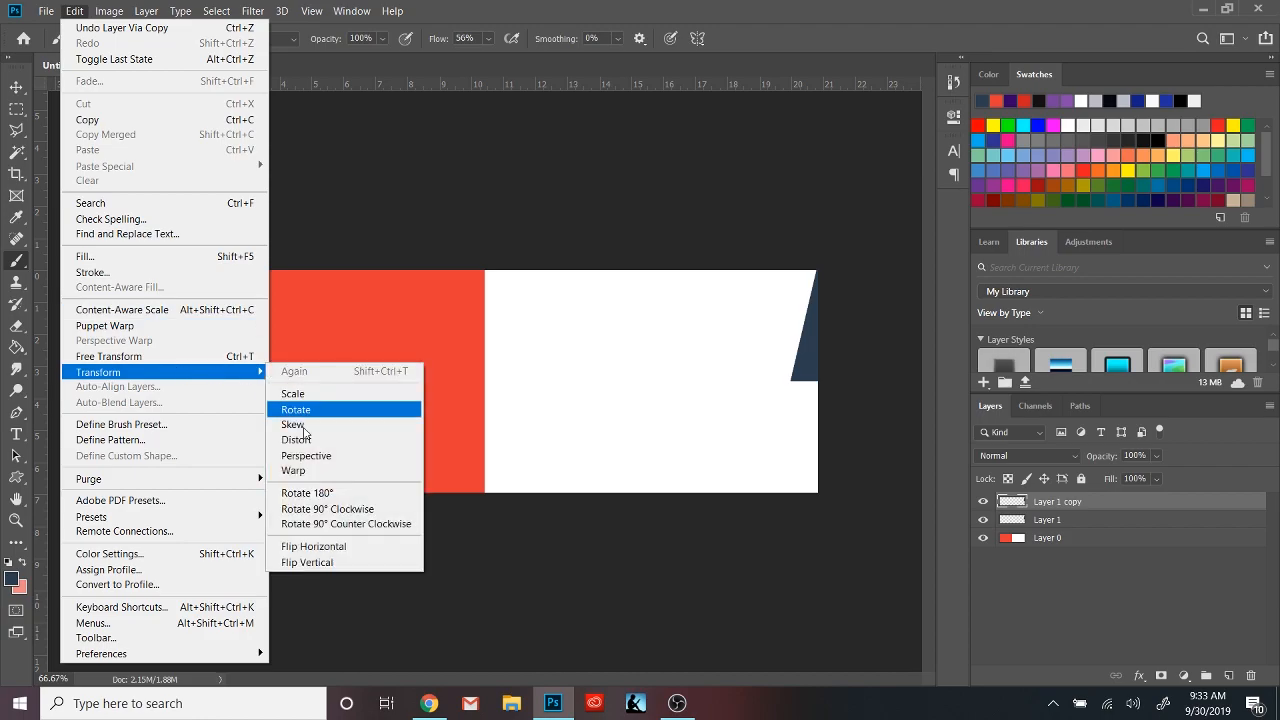
pyautogui.click(296, 408)
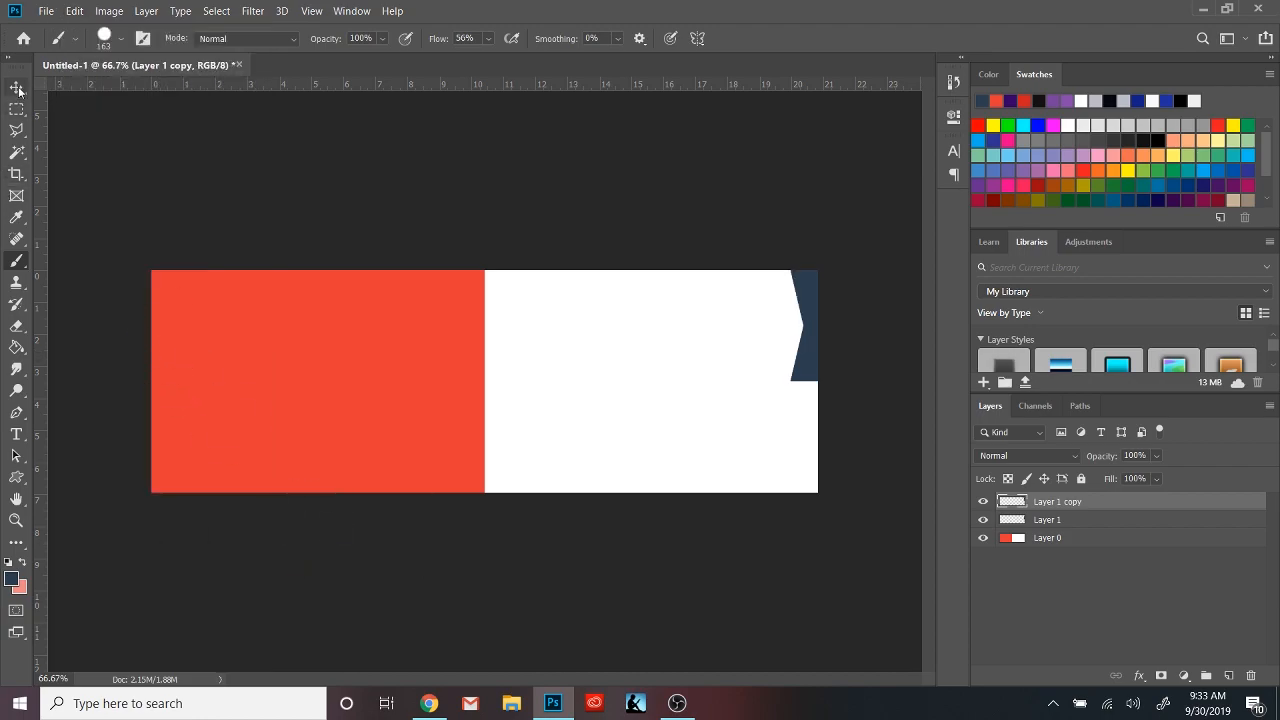
pyautogui.click(16, 88)
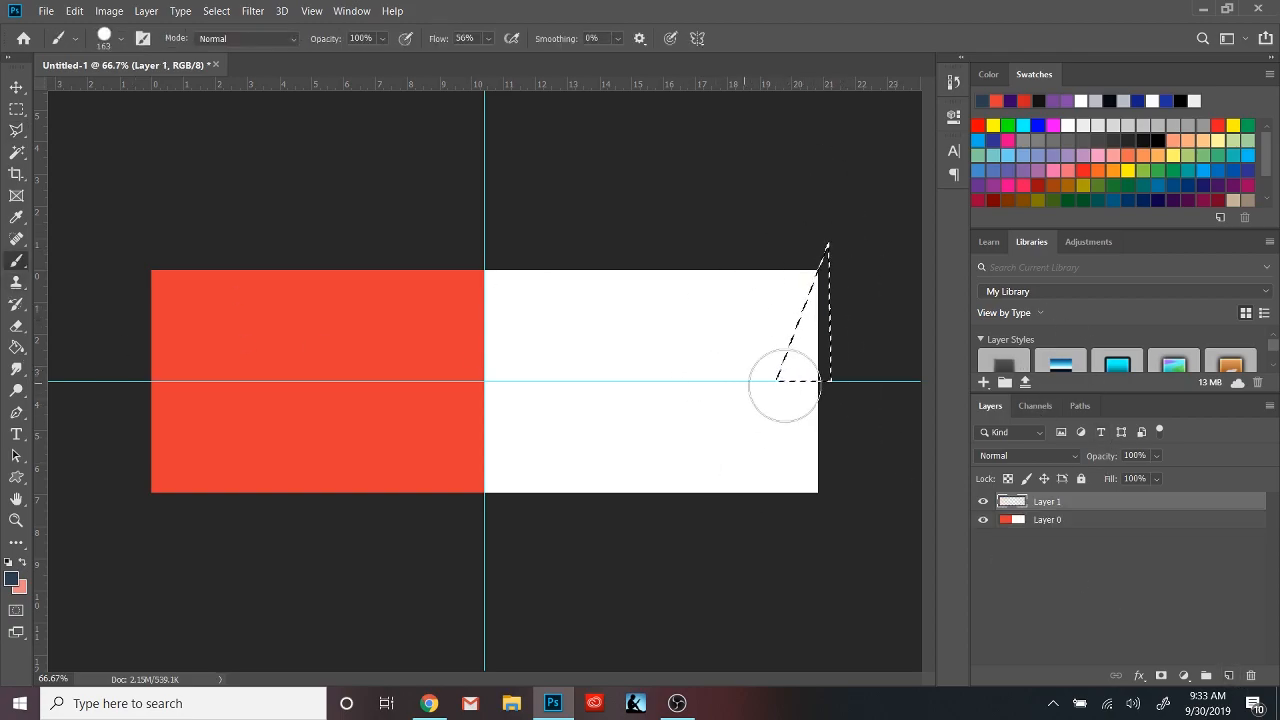
pyautogui.click(74, 12)
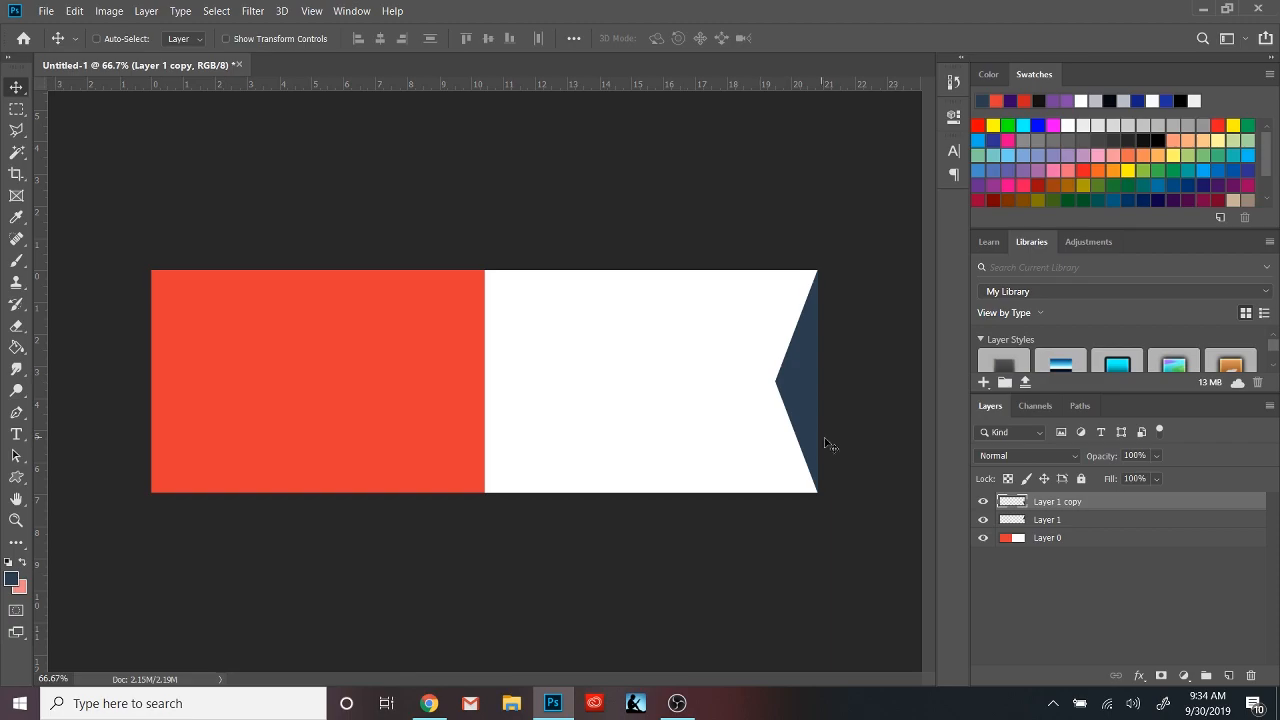
# Step: Give the lower navy layer a navy Color Overlay and lasso a new angled area at top right
pyautogui.click(1048, 520)
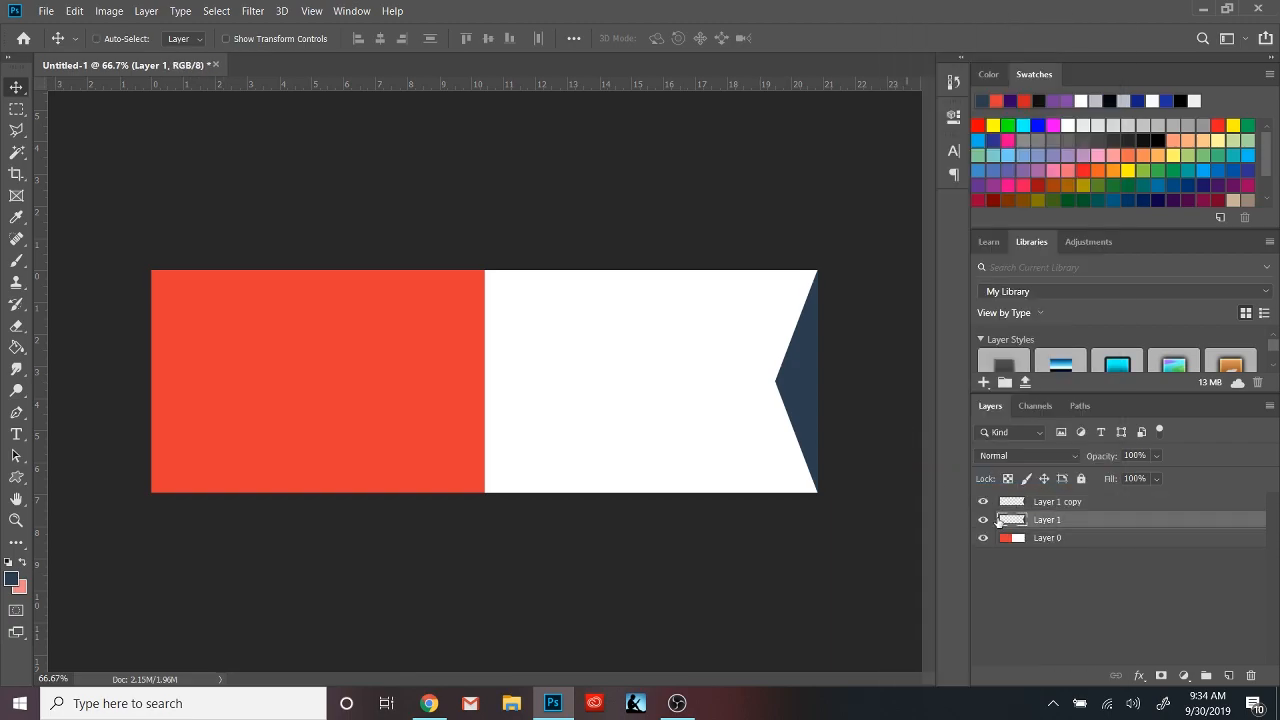
pyautogui.doubleClick(1048, 520)
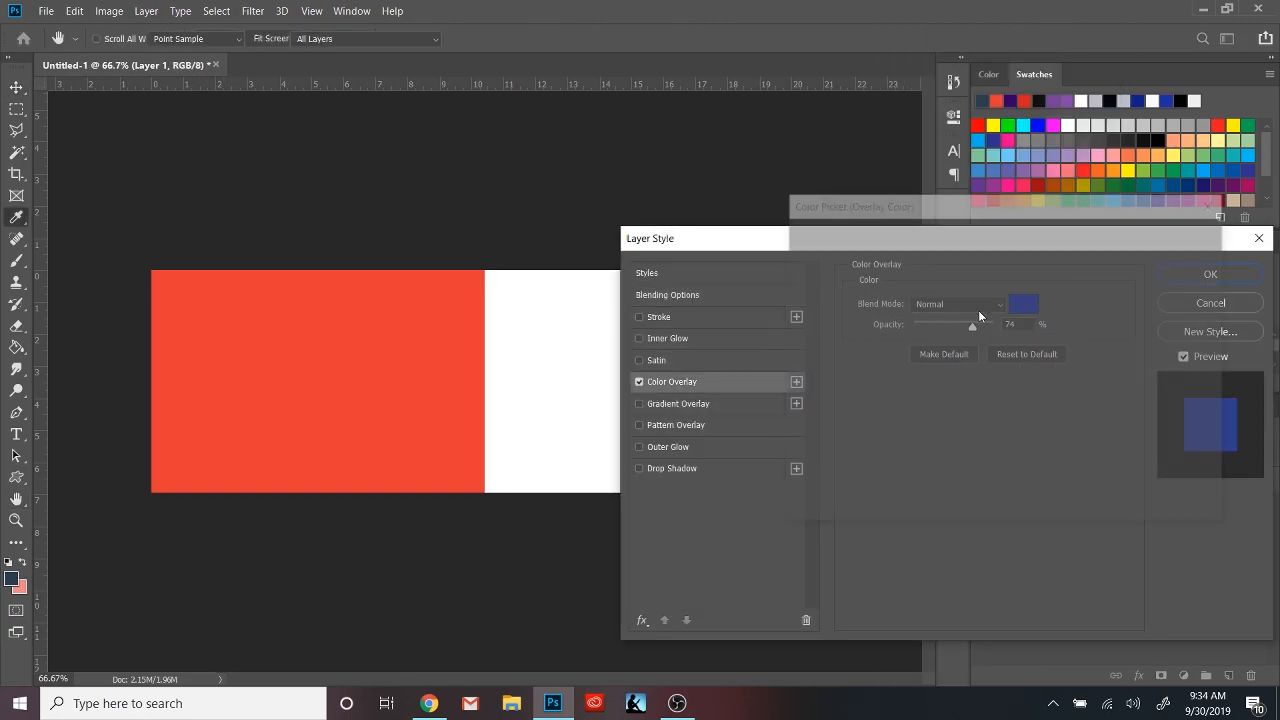
pyautogui.click(1210, 274)
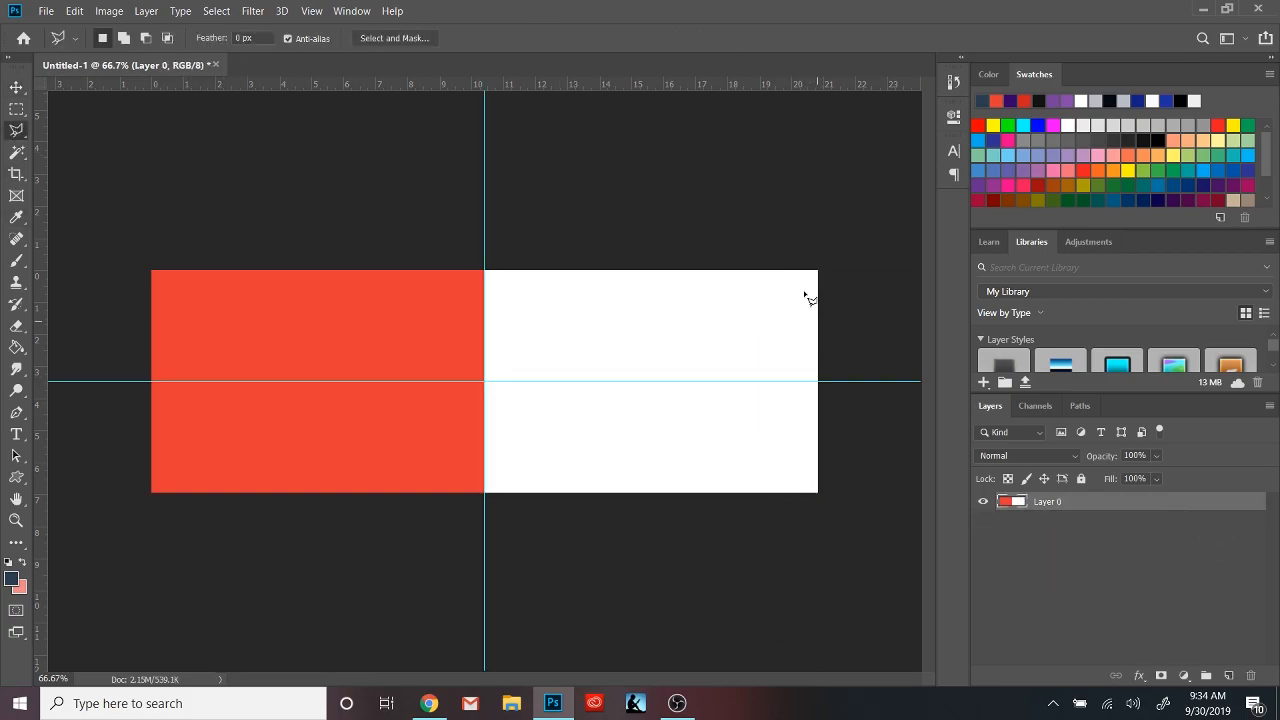
pyautogui.moveTo(740, 384); pyautogui.dragTo(778, 248)
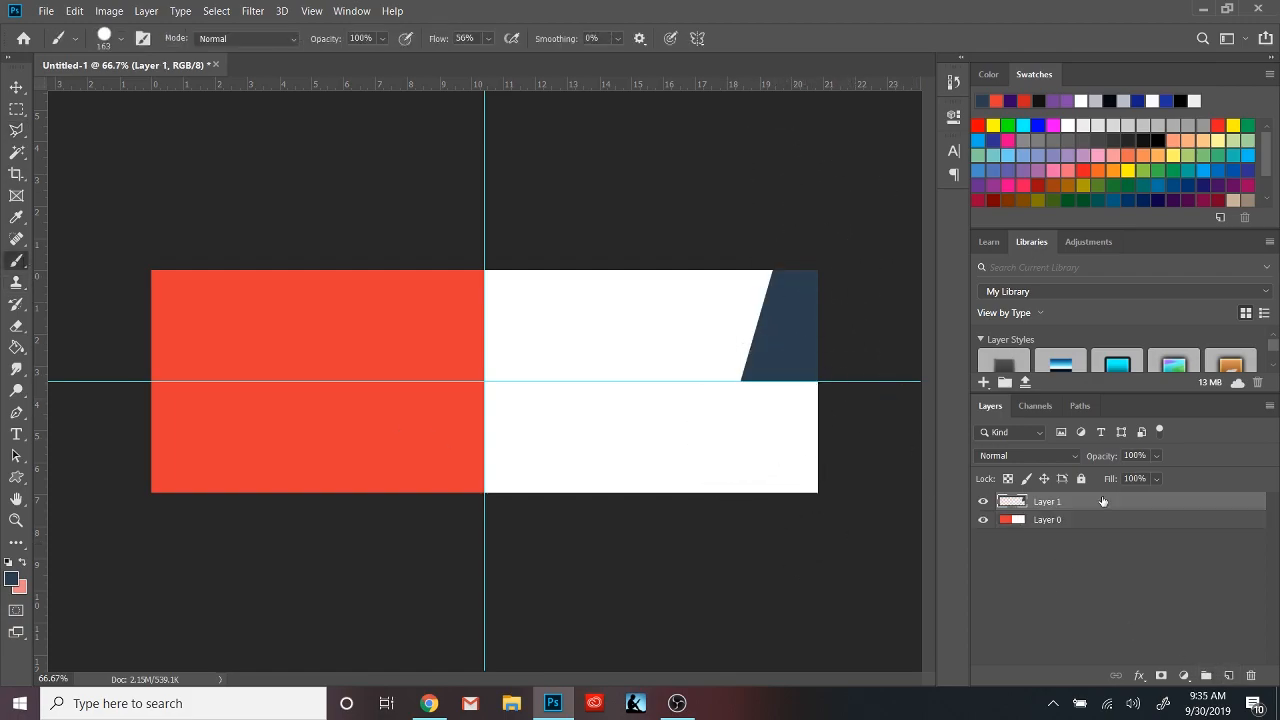
pyautogui.click(44, 12)
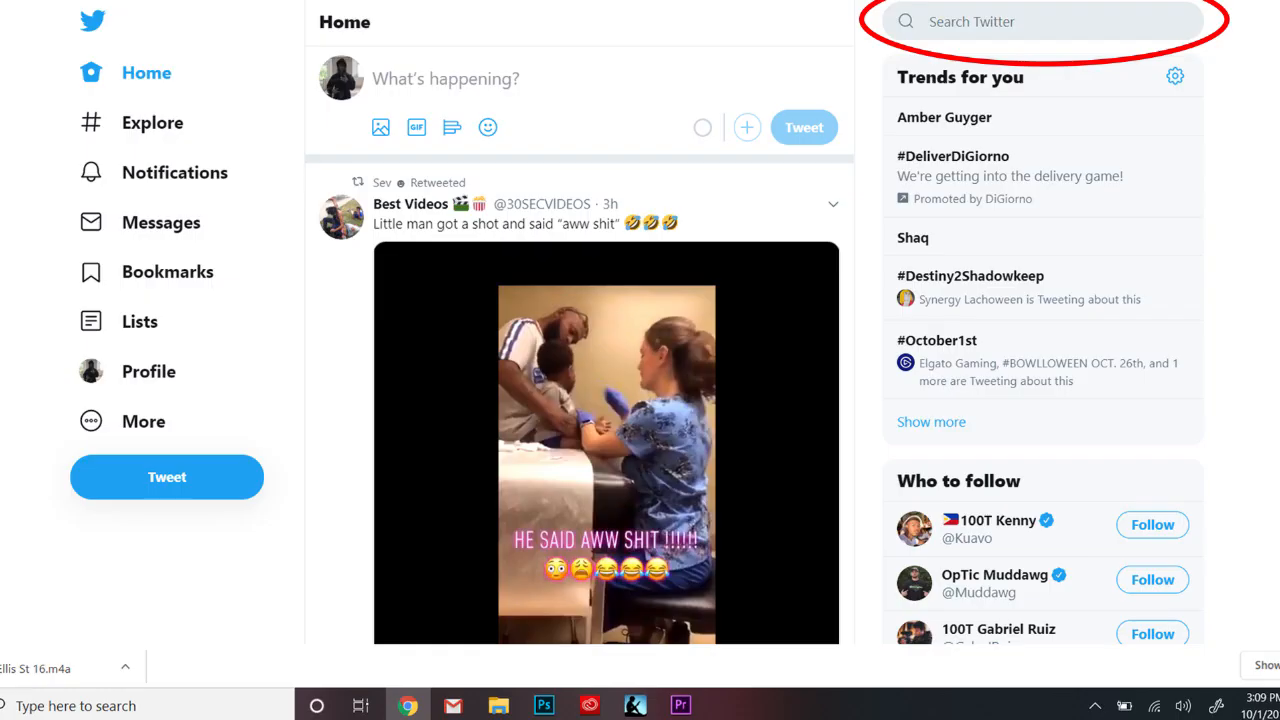
pyautogui.click(552, 704)
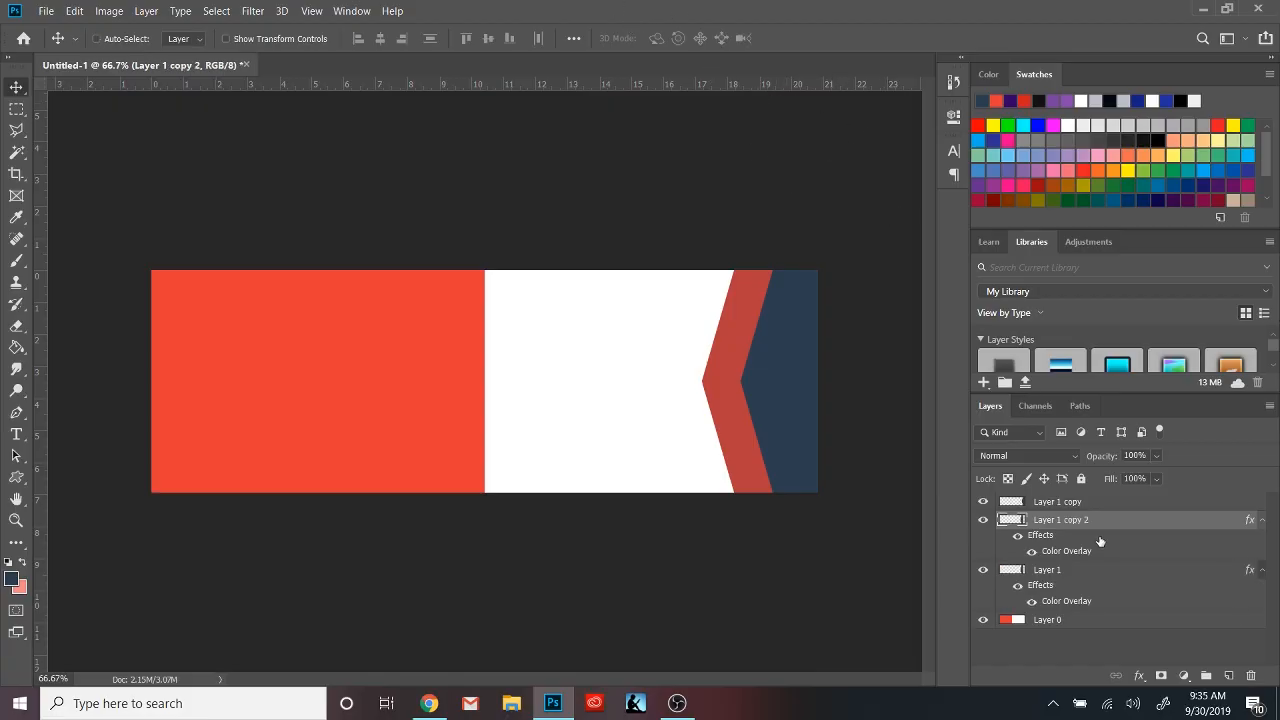
# Step: Select the chevron layer to duplicate it as a red stripe offset to the left
pyautogui.click(1048, 568)
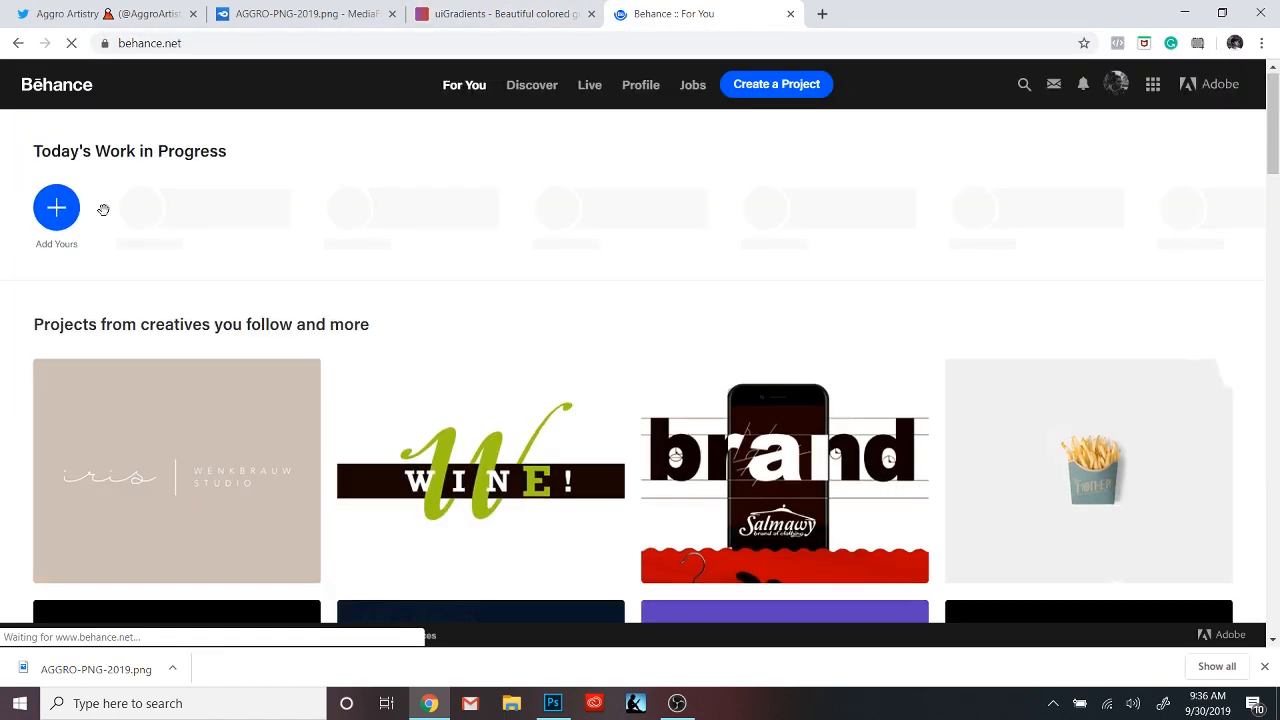
# Step: Browse the Behance Color Schemes collection, then return to Photoshop with the layer style open
pyautogui.click(640, 84)
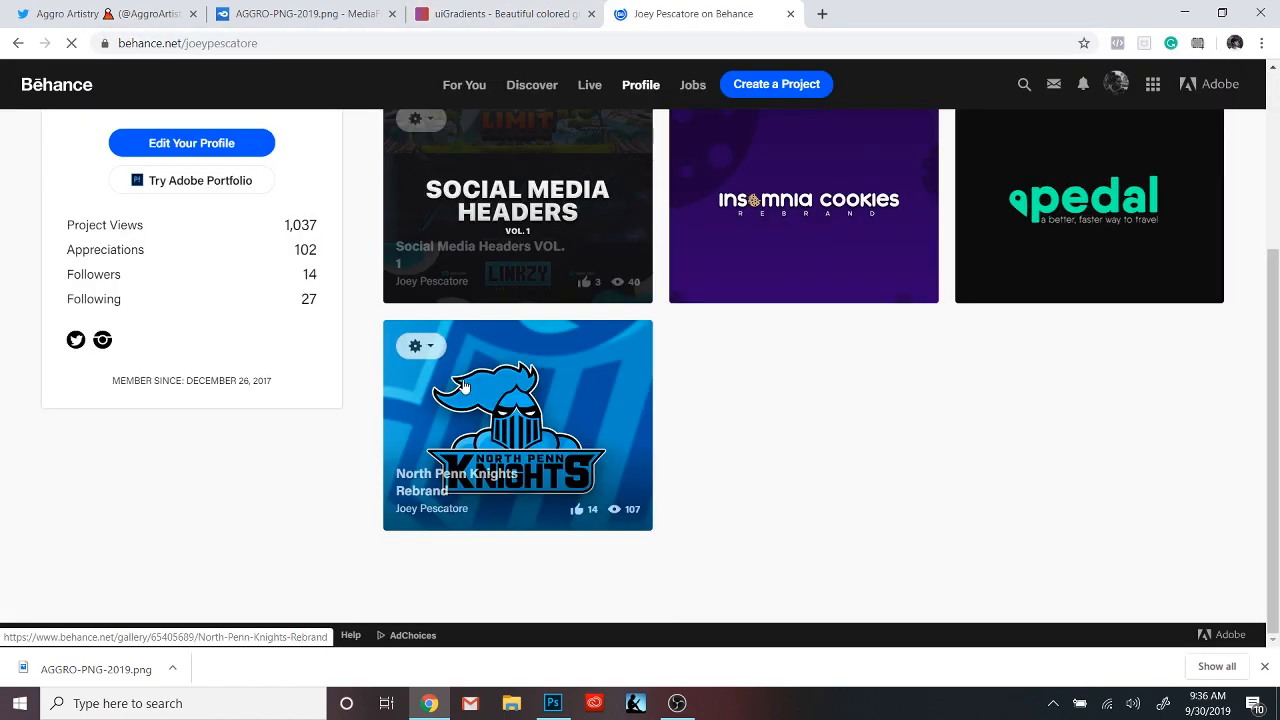
pyautogui.click(464, 260)
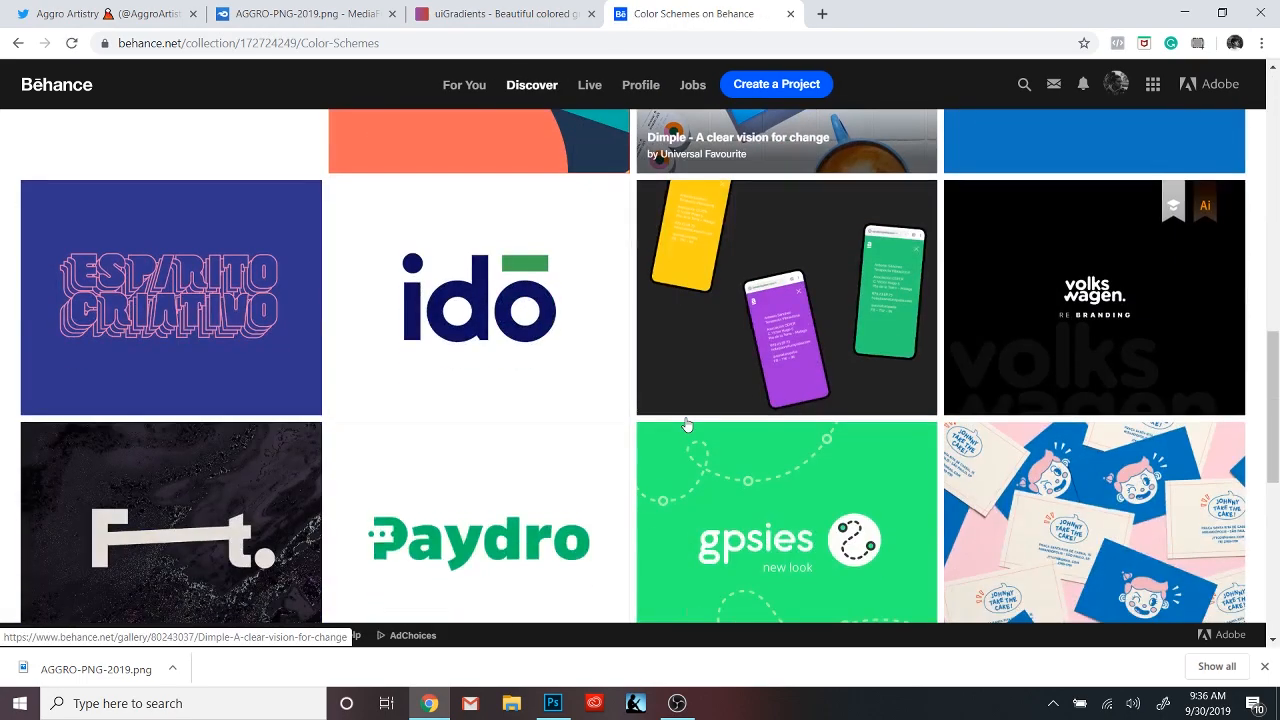
pyautogui.scroll(-3)
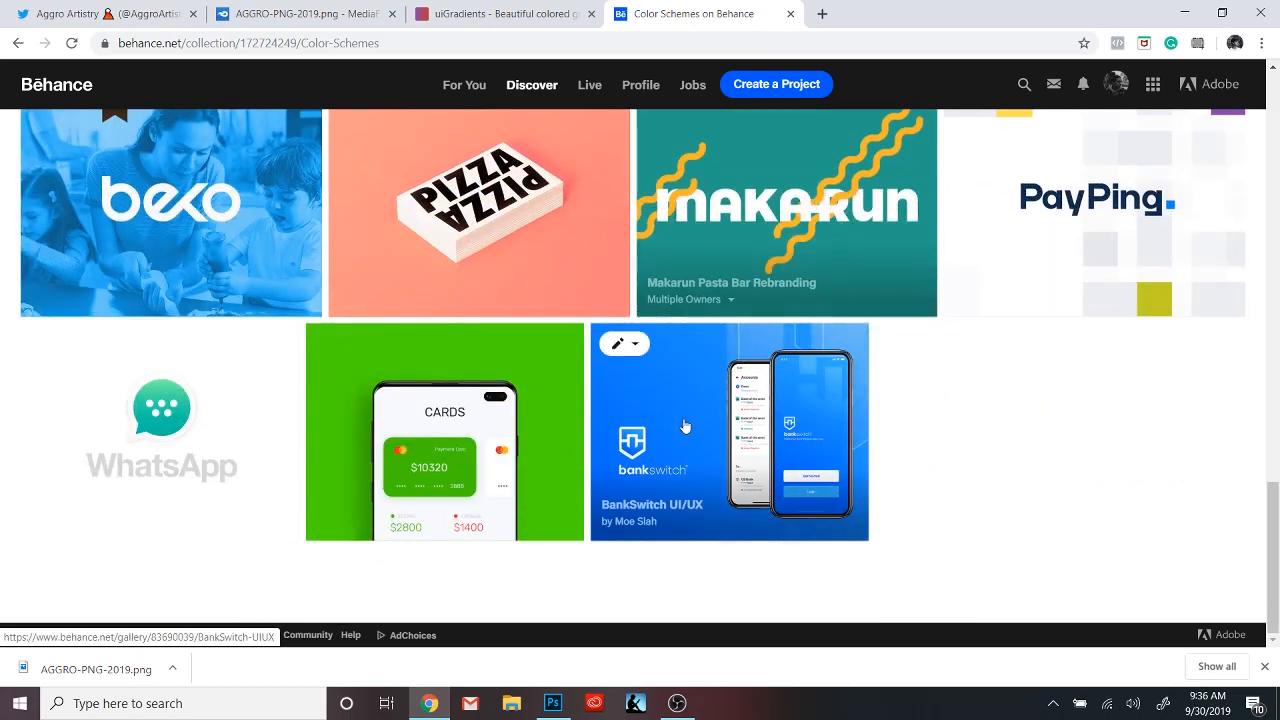
pyautogui.scroll(-3)
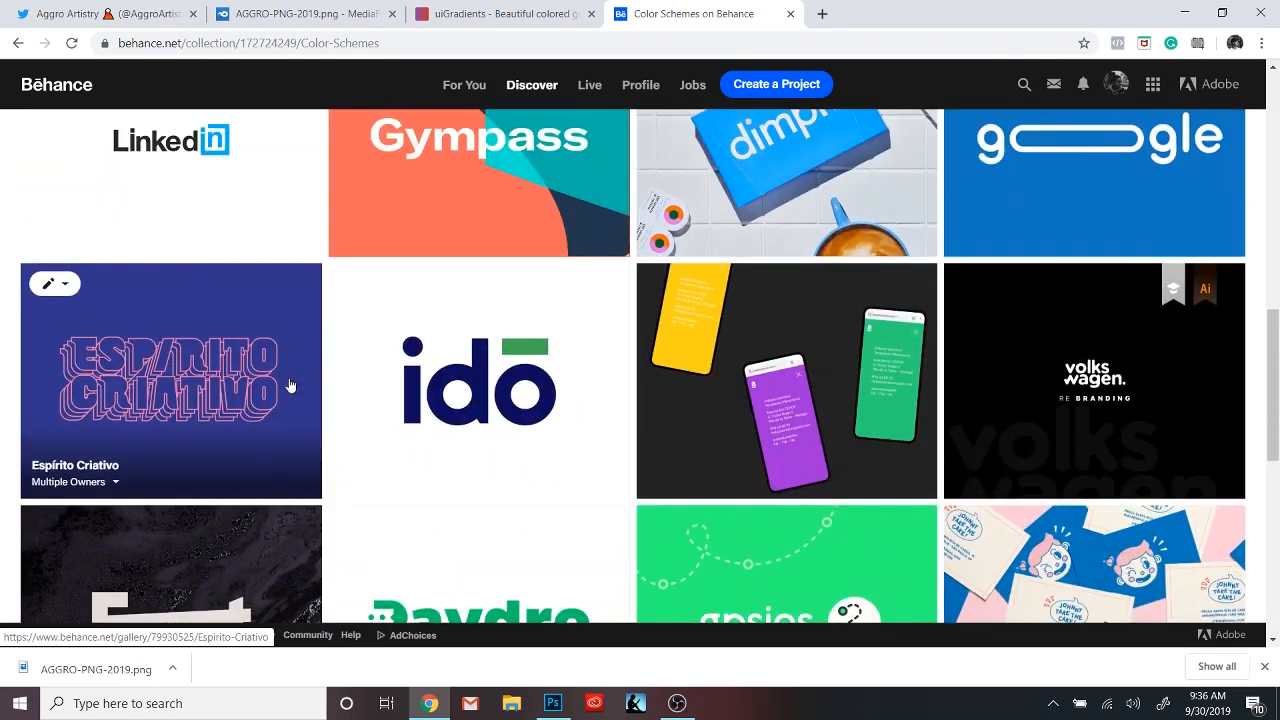
pyautogui.click(552, 704)
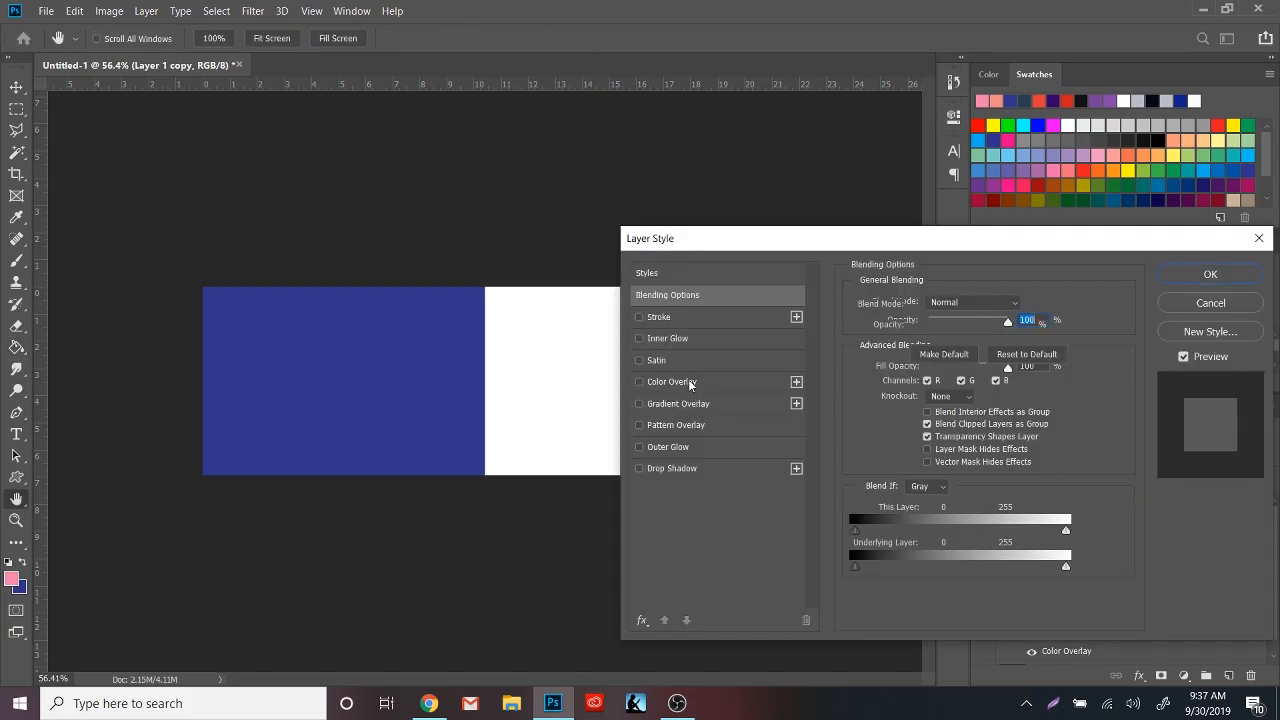
# Step: Set alternating pink and navy Color Overlays on the stacked chevron layers, replacing the coral red
pyautogui.click(670, 380)
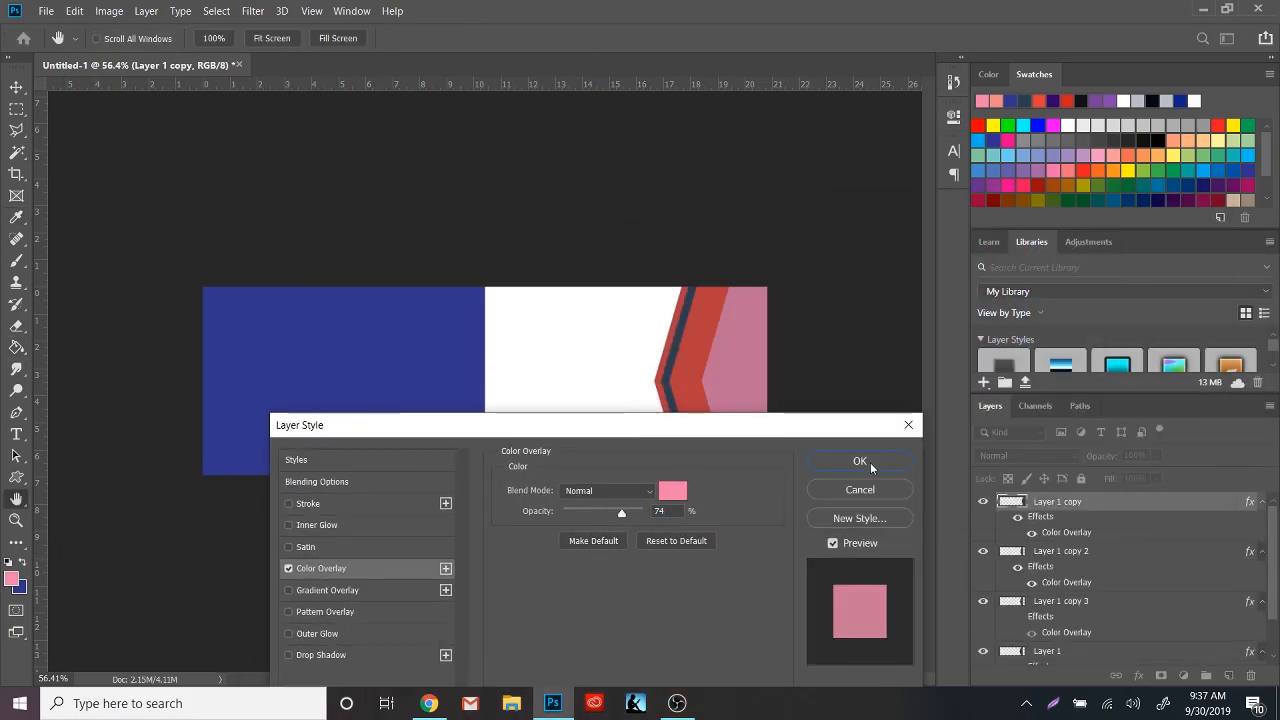
pyautogui.click(860, 460)
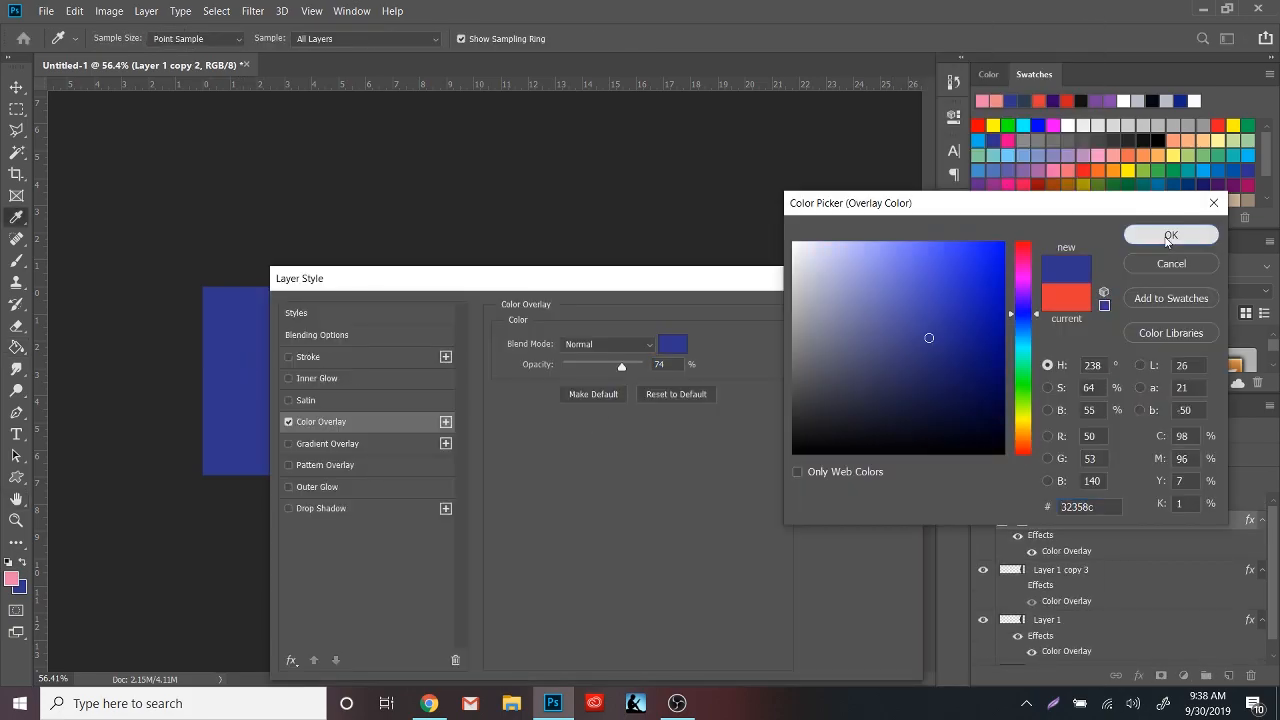
pyautogui.click(1170, 234)
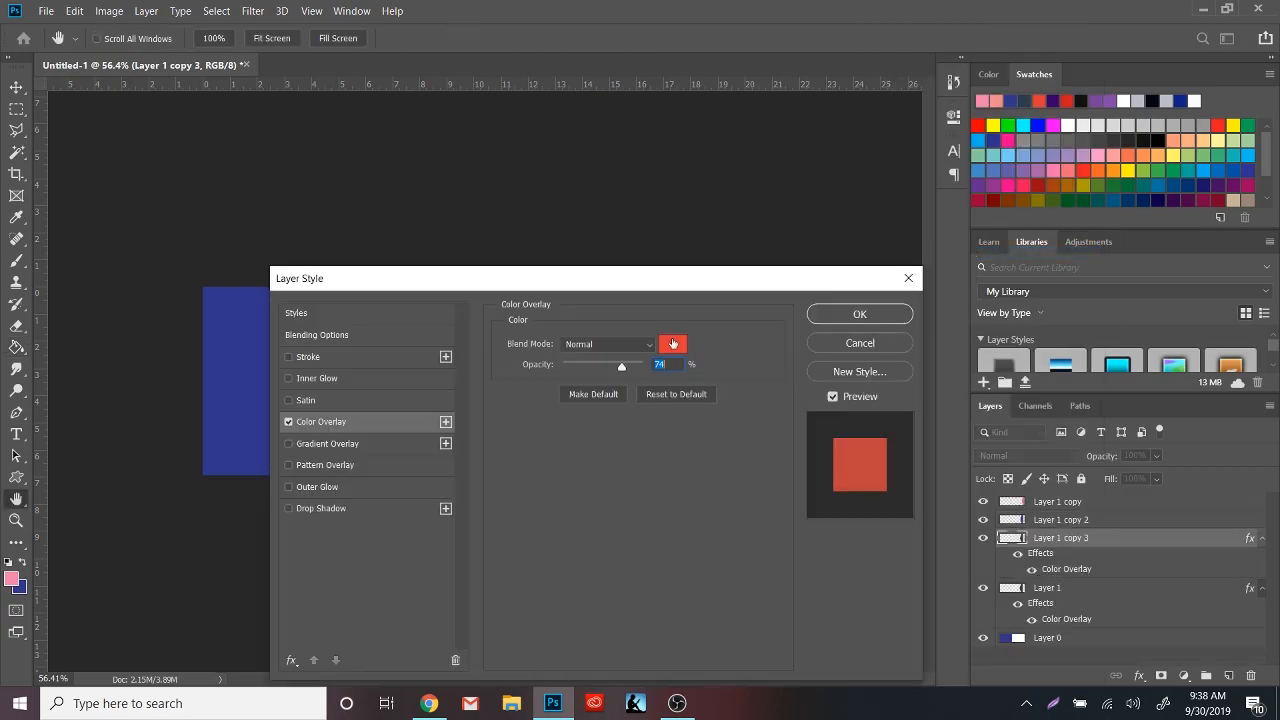
pyautogui.click(858, 312)
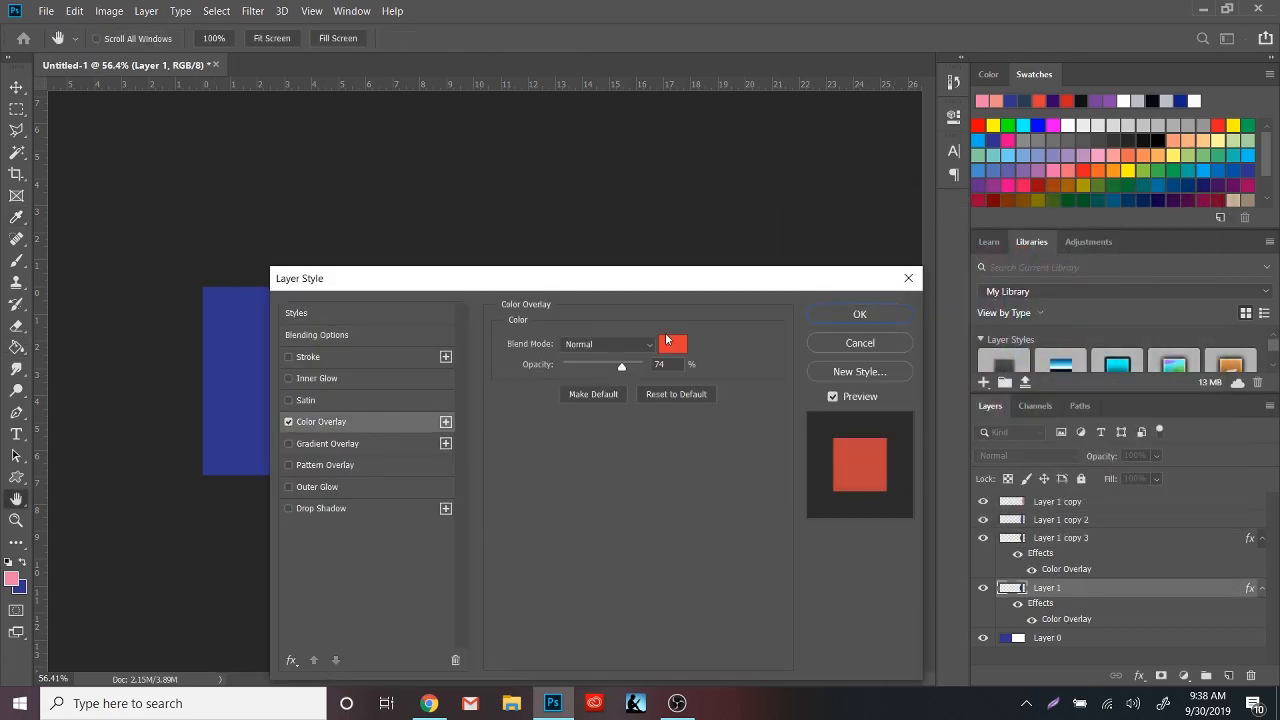
pyautogui.click(858, 312)
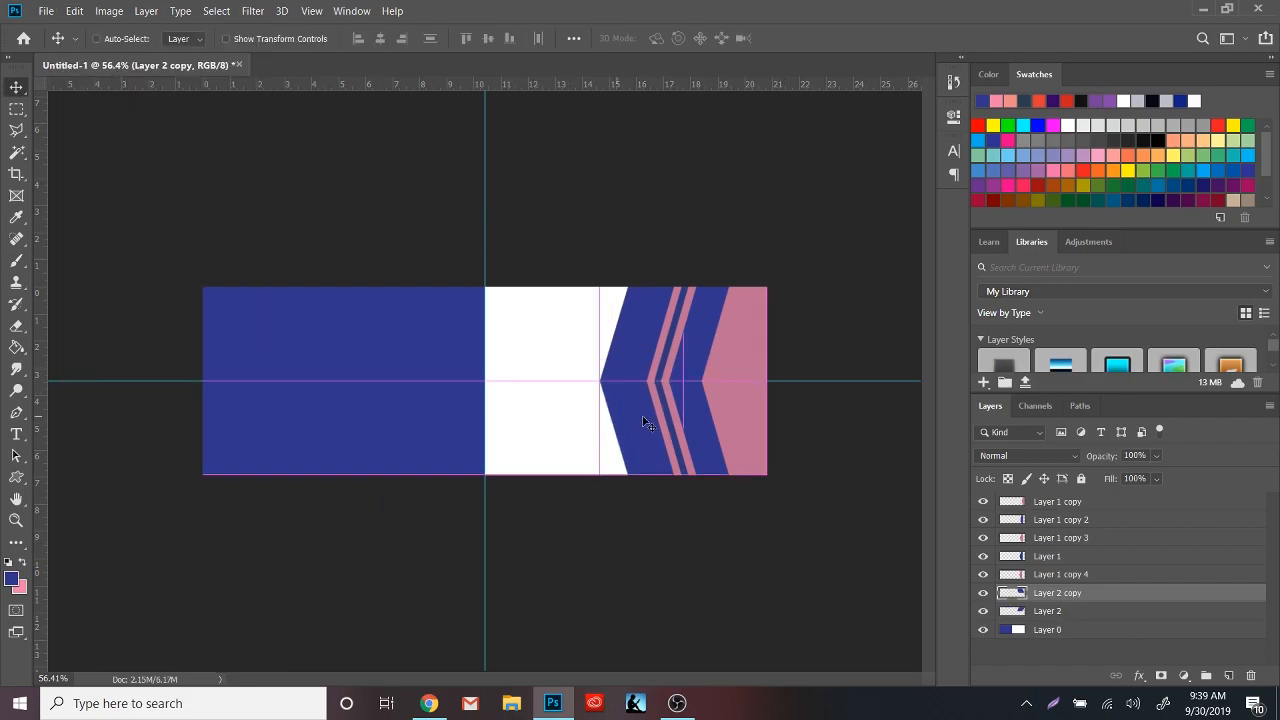
# Step: Apply a navy overlay to the first thin stripe layer and add an overlay to the next chevron
pyautogui.rightClick(1056, 592)
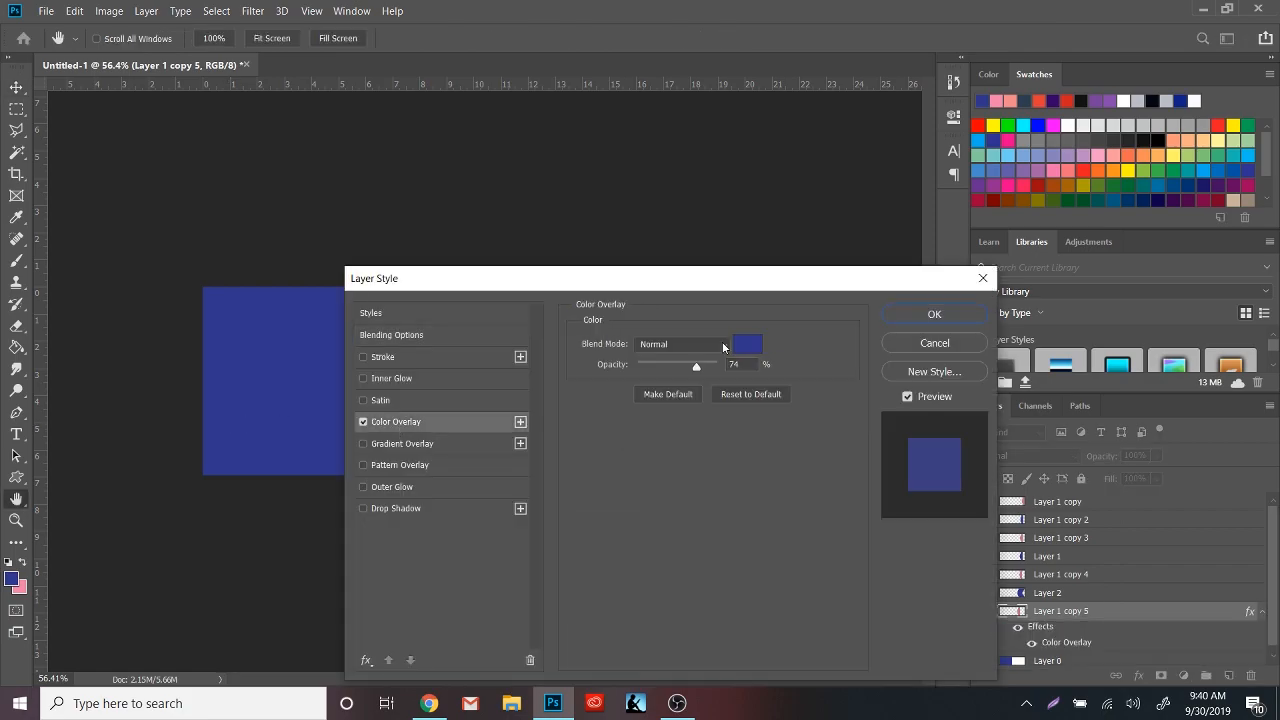
pyautogui.click(932, 312)
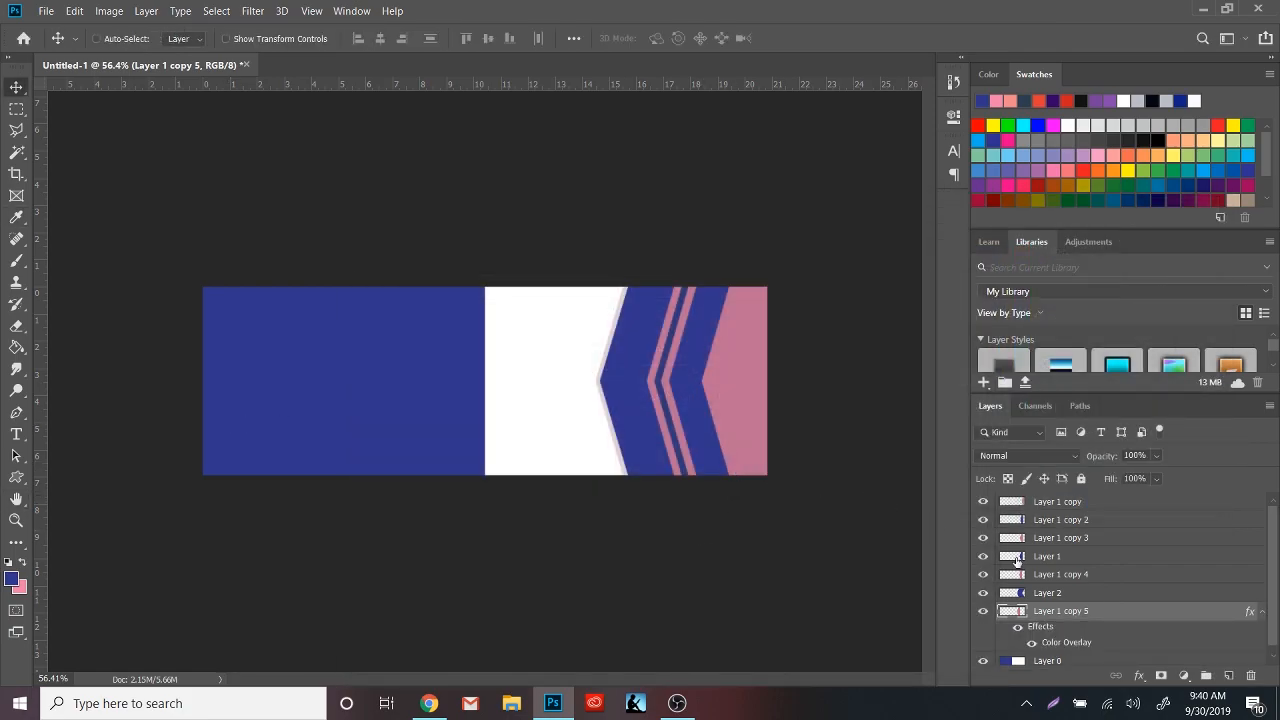
pyautogui.click(1048, 592)
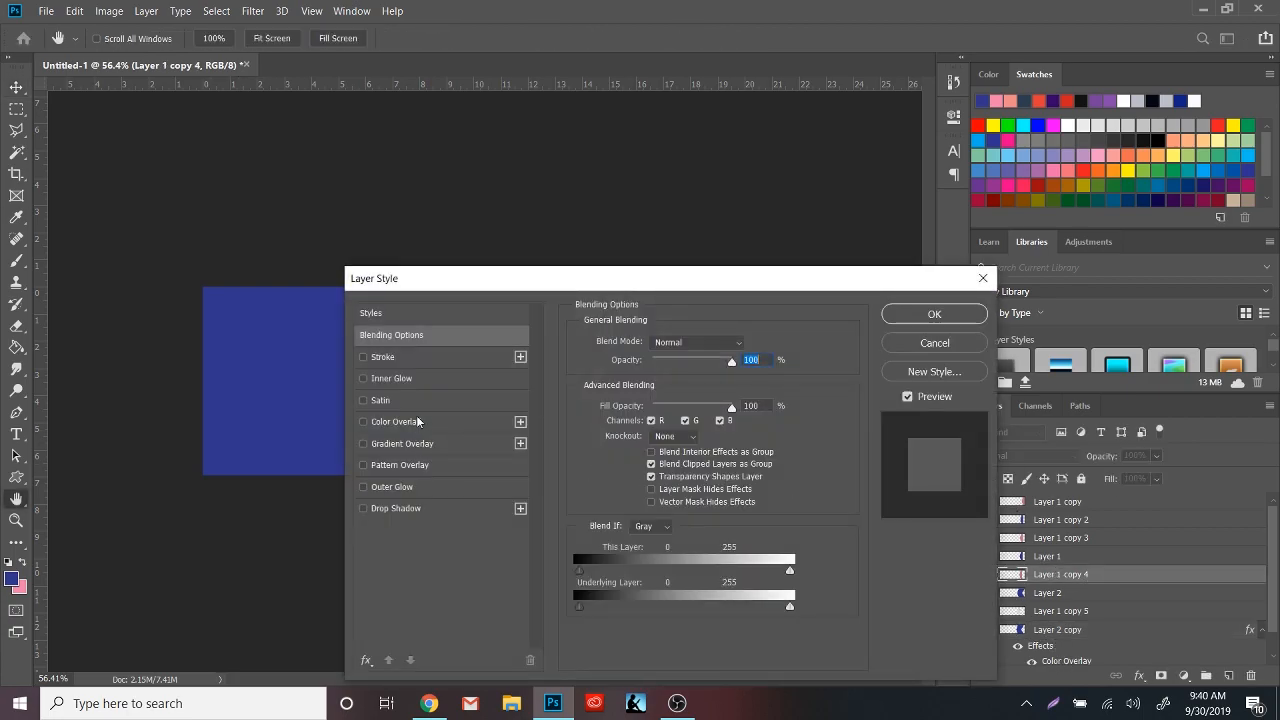
pyautogui.click(932, 312)
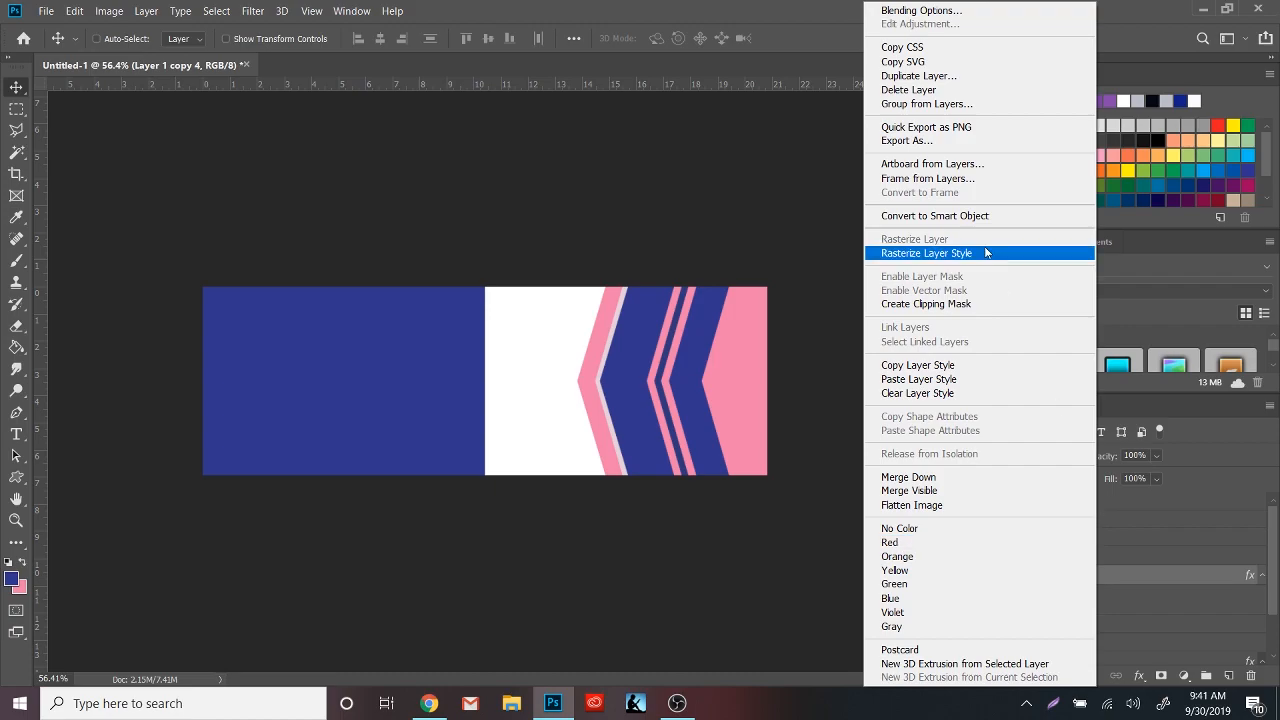
# Step: Paste the copied layer style onto another chevron layer for its pink leading edge
pyautogui.click(924, 252)
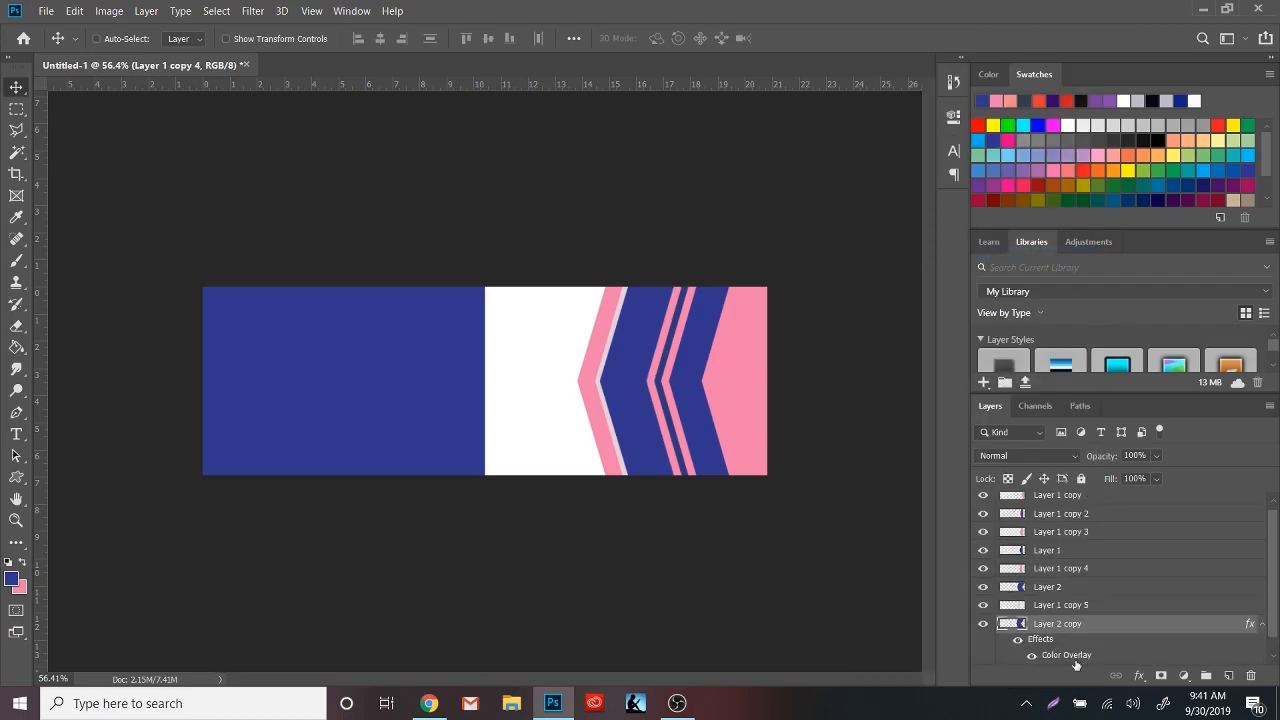
pyautogui.rightClick(1056, 624)
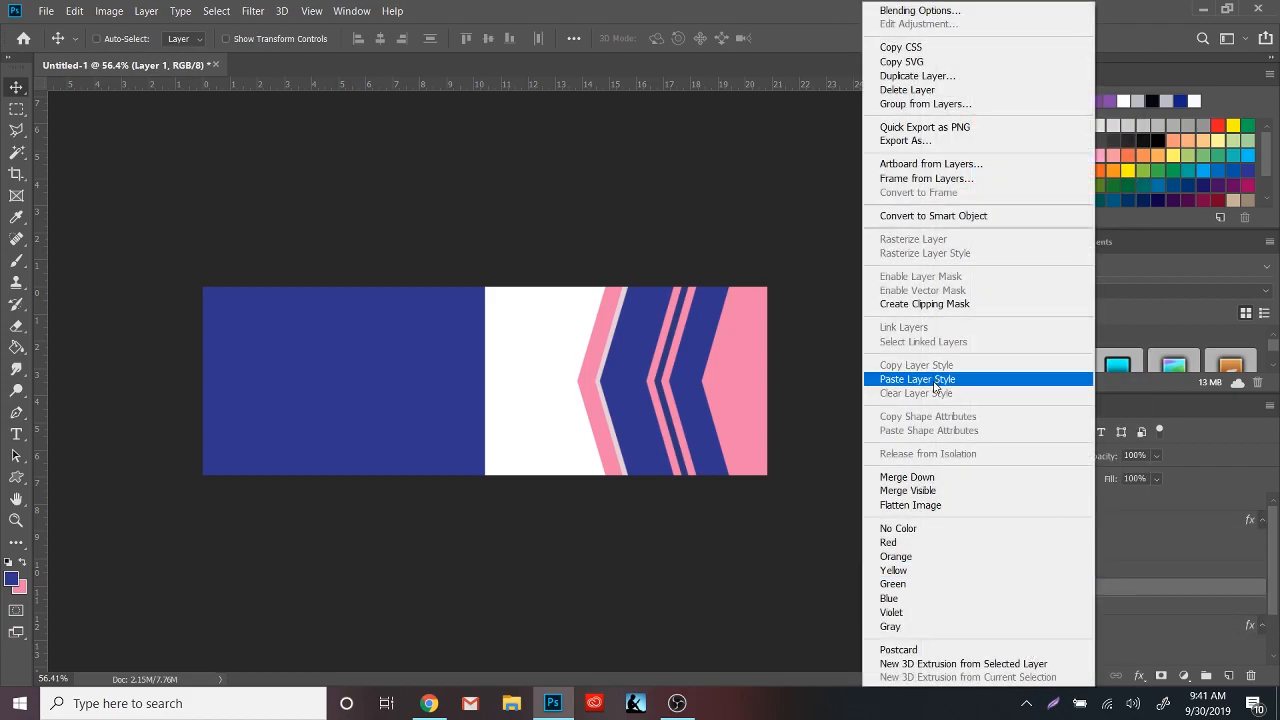
pyautogui.click(916, 378)
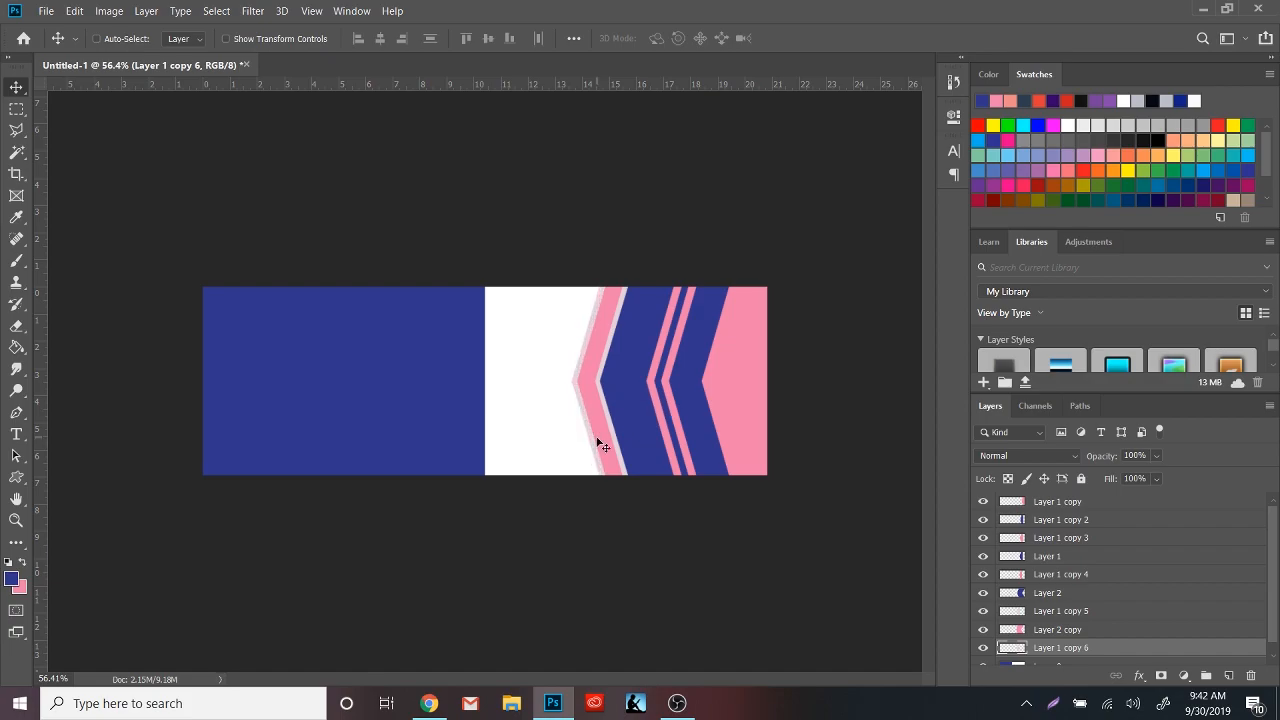
pyautogui.click(1048, 592)
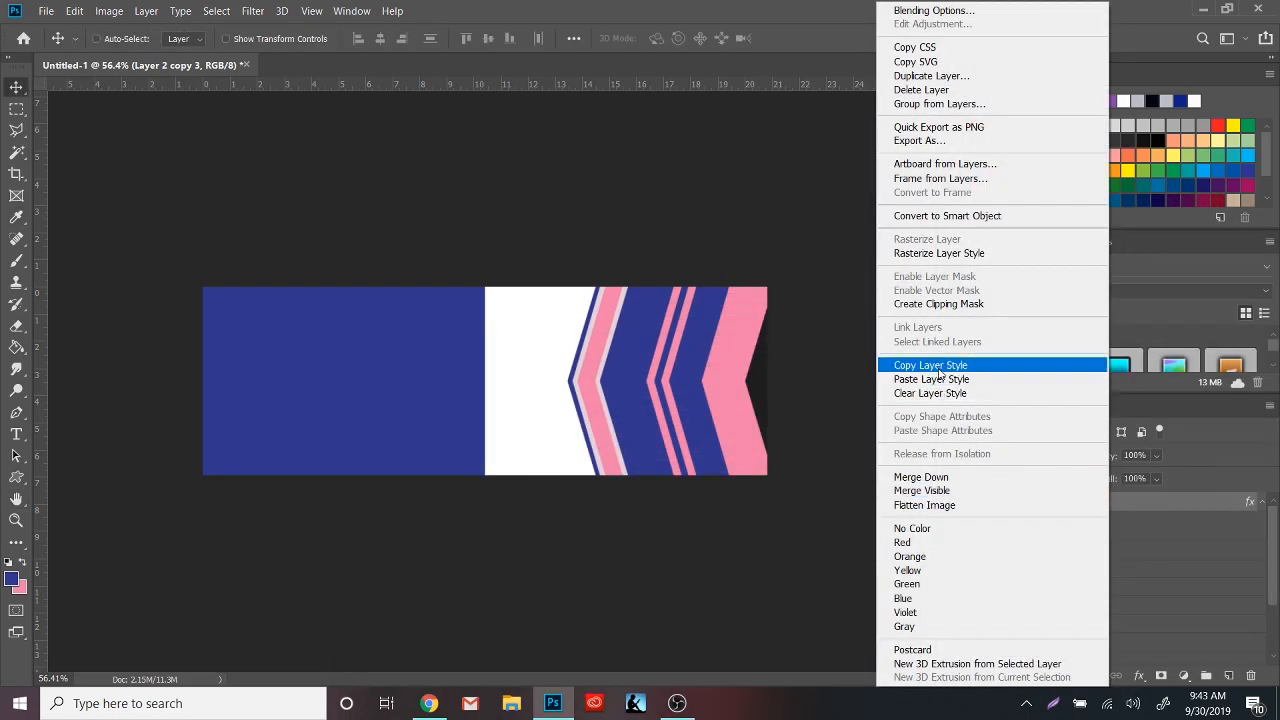
# Step: Fill the centred circle on the banner seam with navy #32358c
pyautogui.click(932, 380)
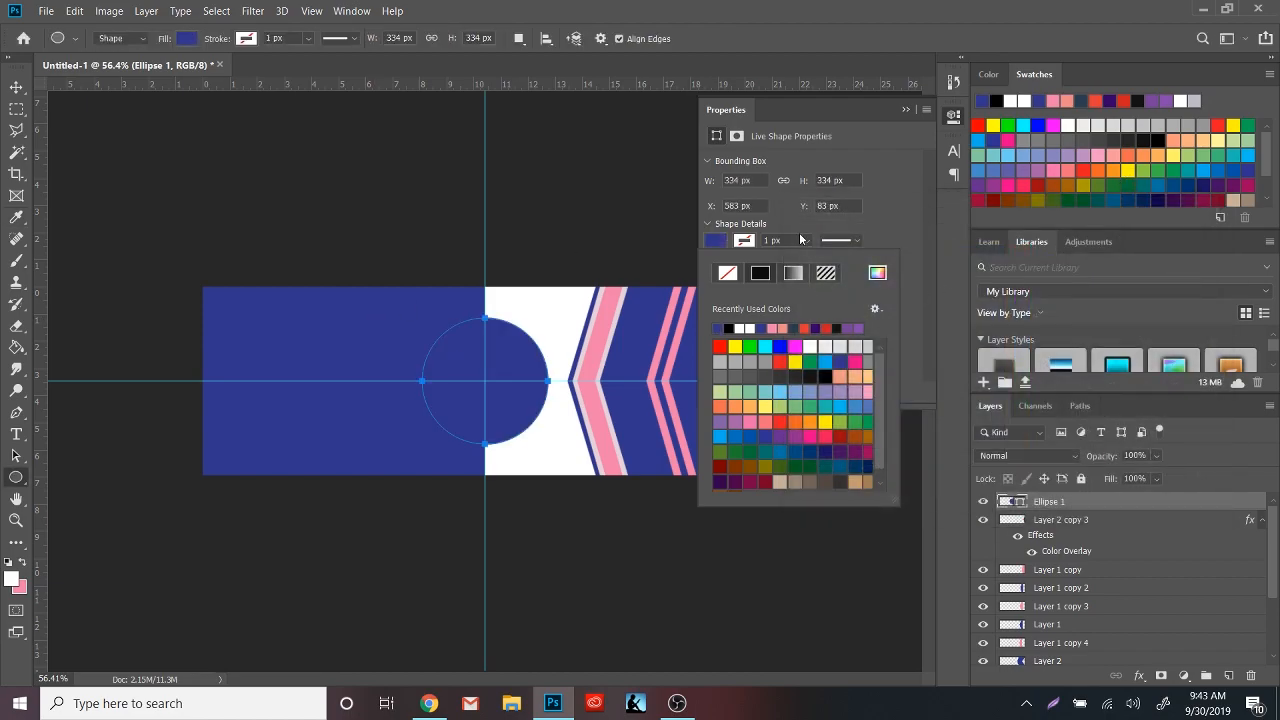
pyautogui.click(716, 240)
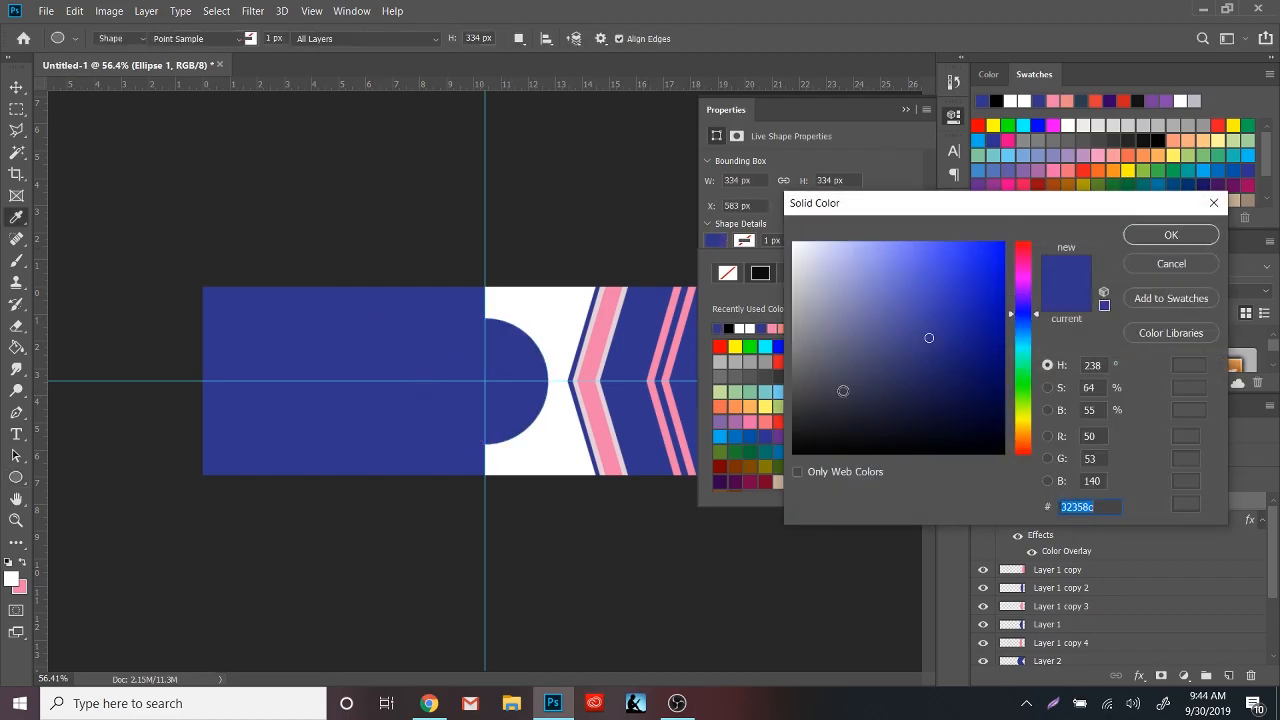
pyautogui.click(1170, 234)
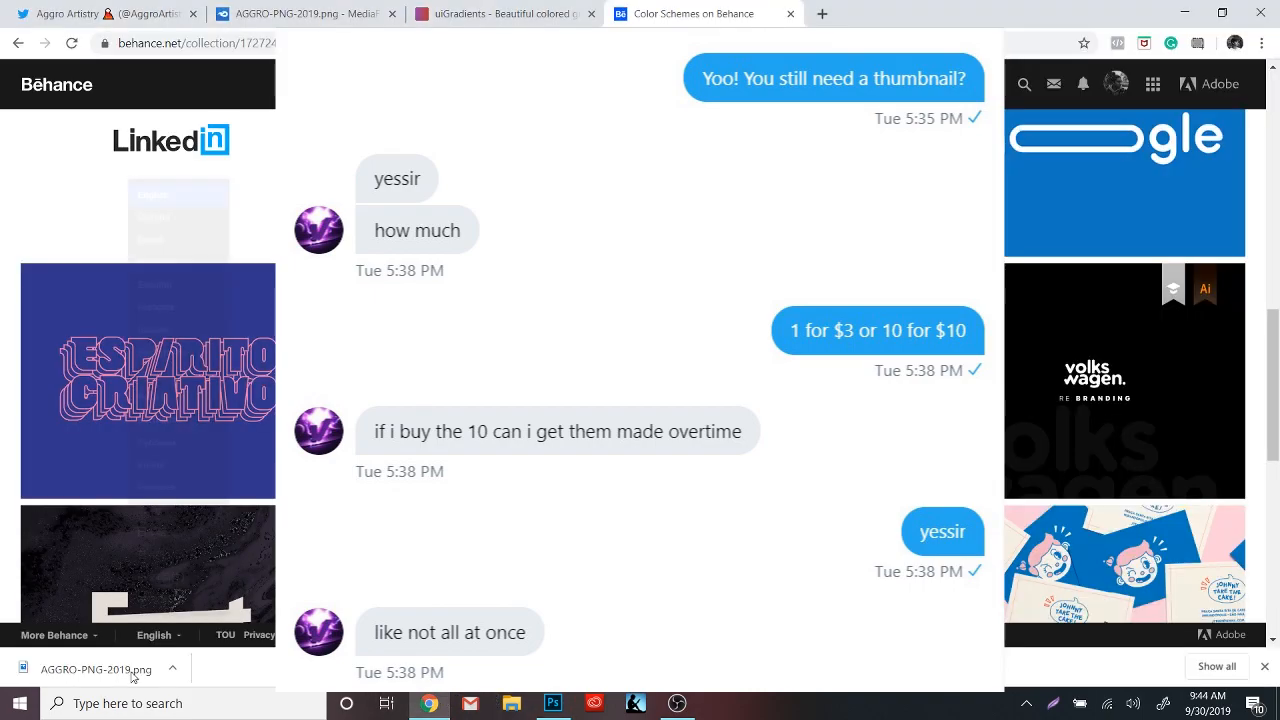
# Step: Bring in the downloaded mountain logo image and centre it inside the pink ring
pyautogui.click(552, 704)
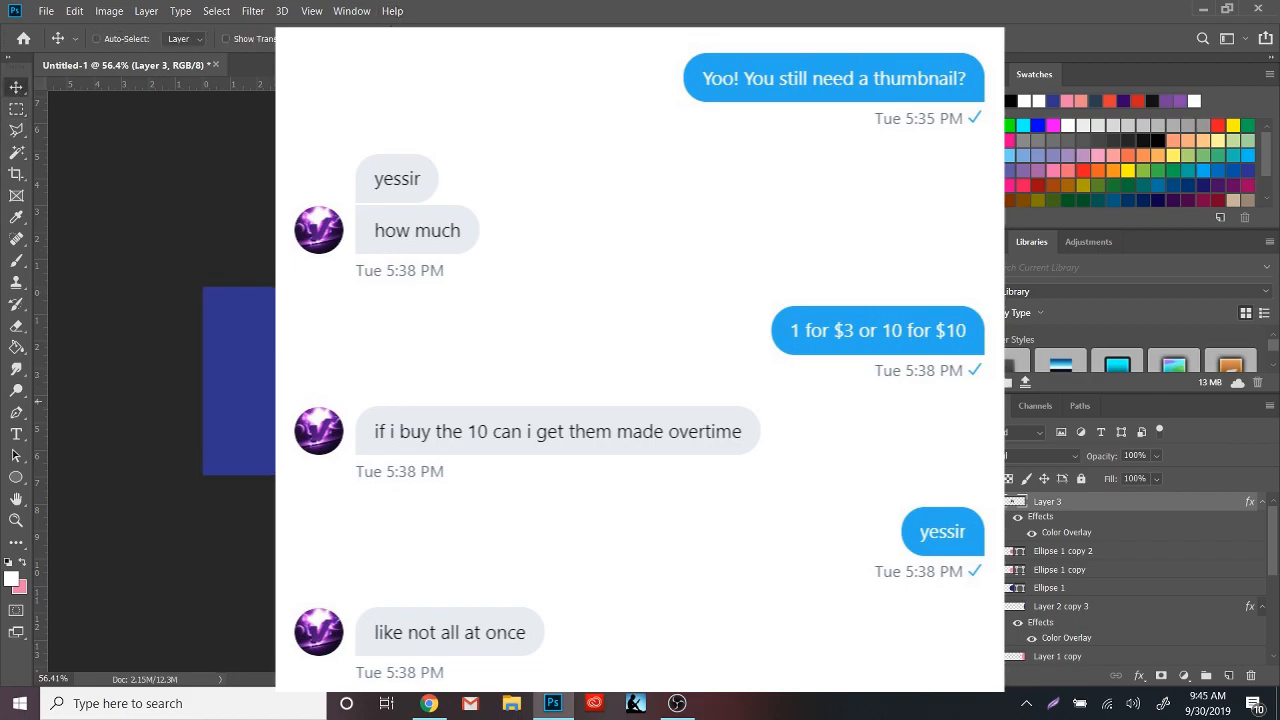
pyautogui.click(18, 704)
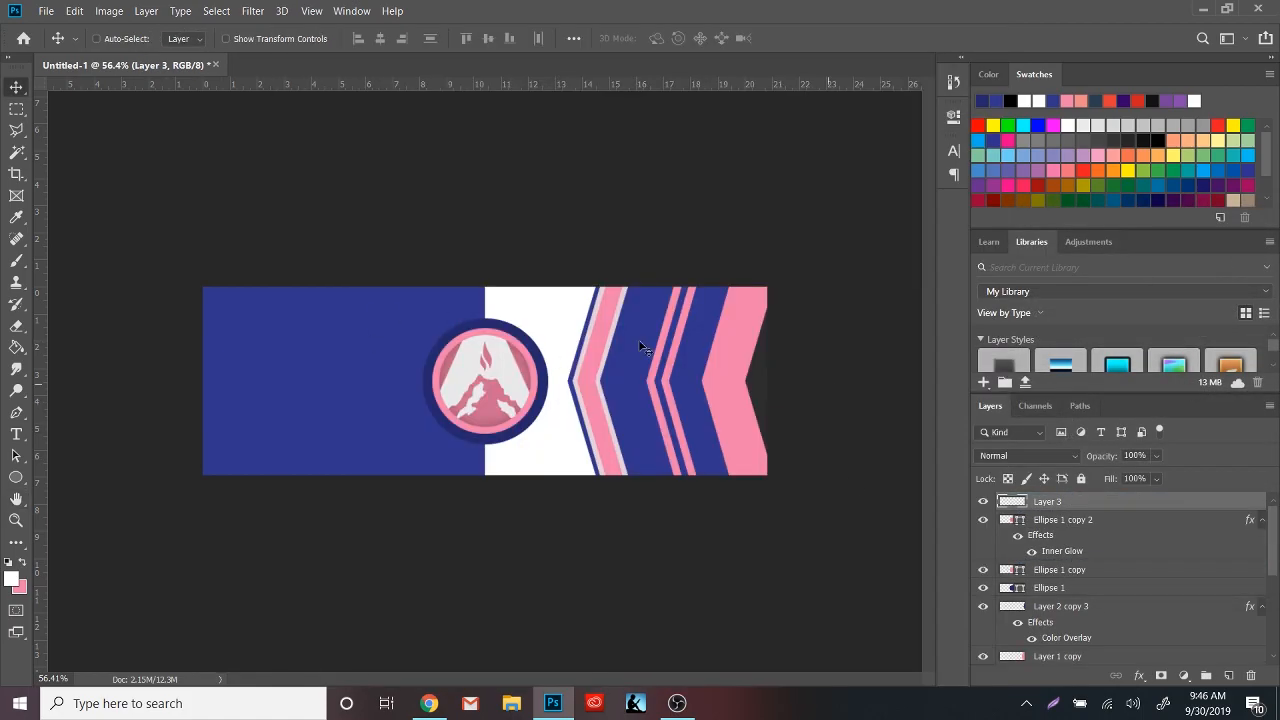
# Step: Add extra thin pink and navy stripes beside the logo, then return to the Behance colour collection
pyautogui.press('ctrl+g')
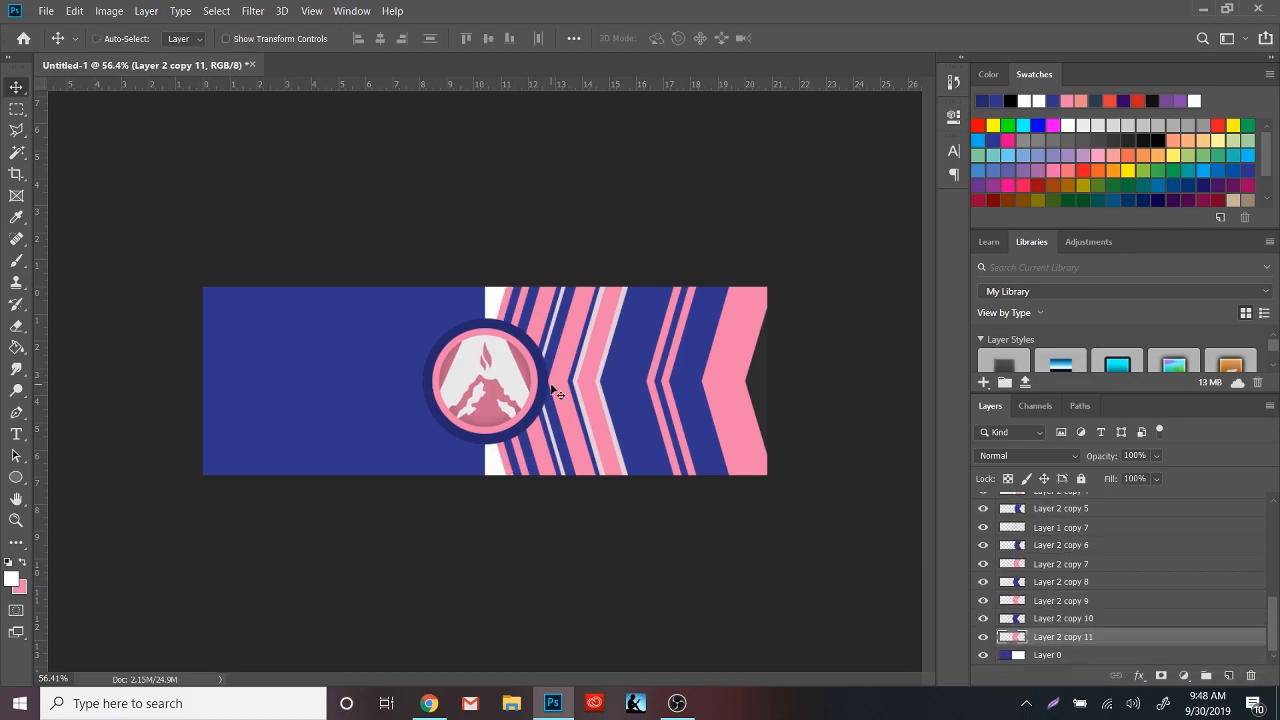
pyautogui.click(1060, 548)
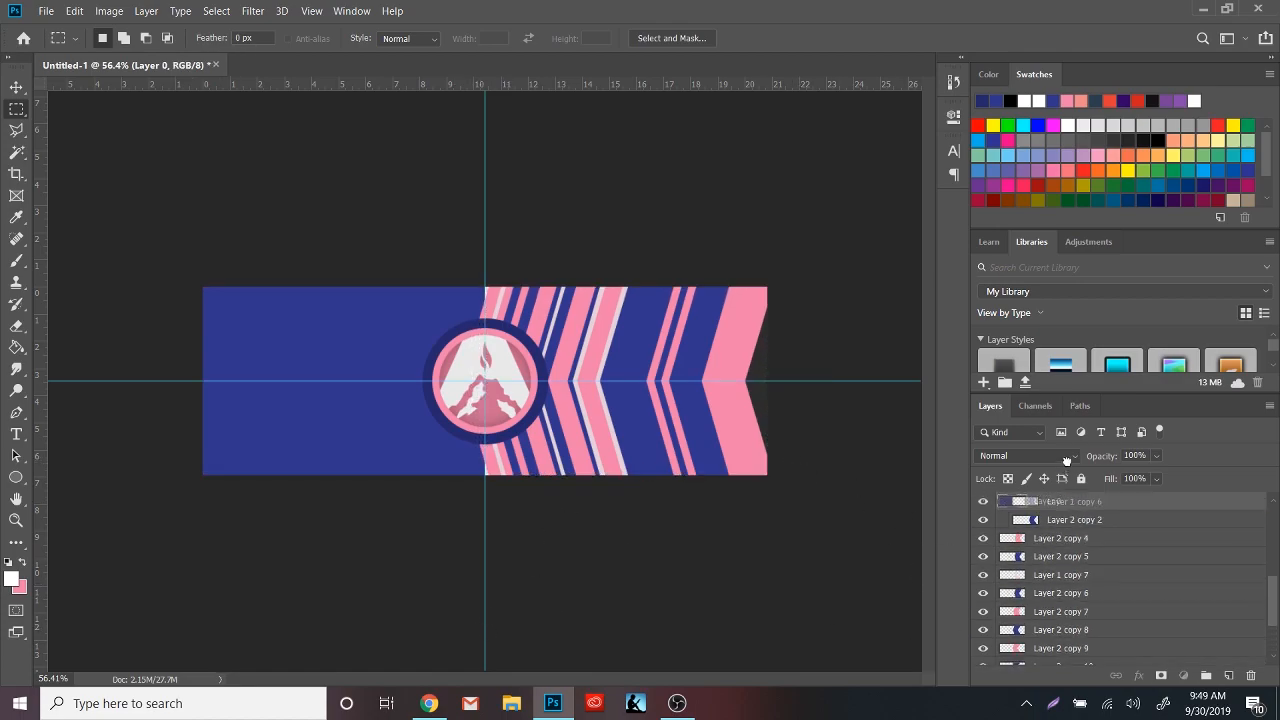
pyautogui.scroll(-3)
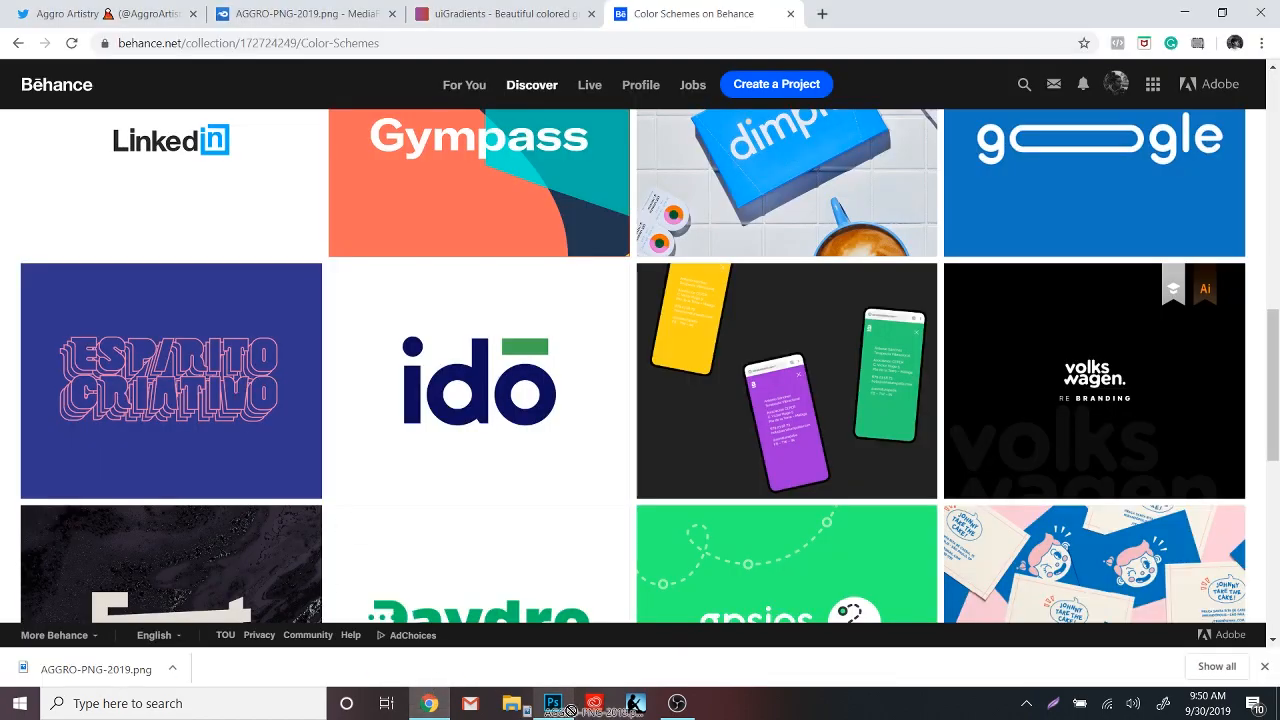
# Step: Duplicate chevron layers across the right half and give them a light pink Color Overlay
pyautogui.click(552, 704)
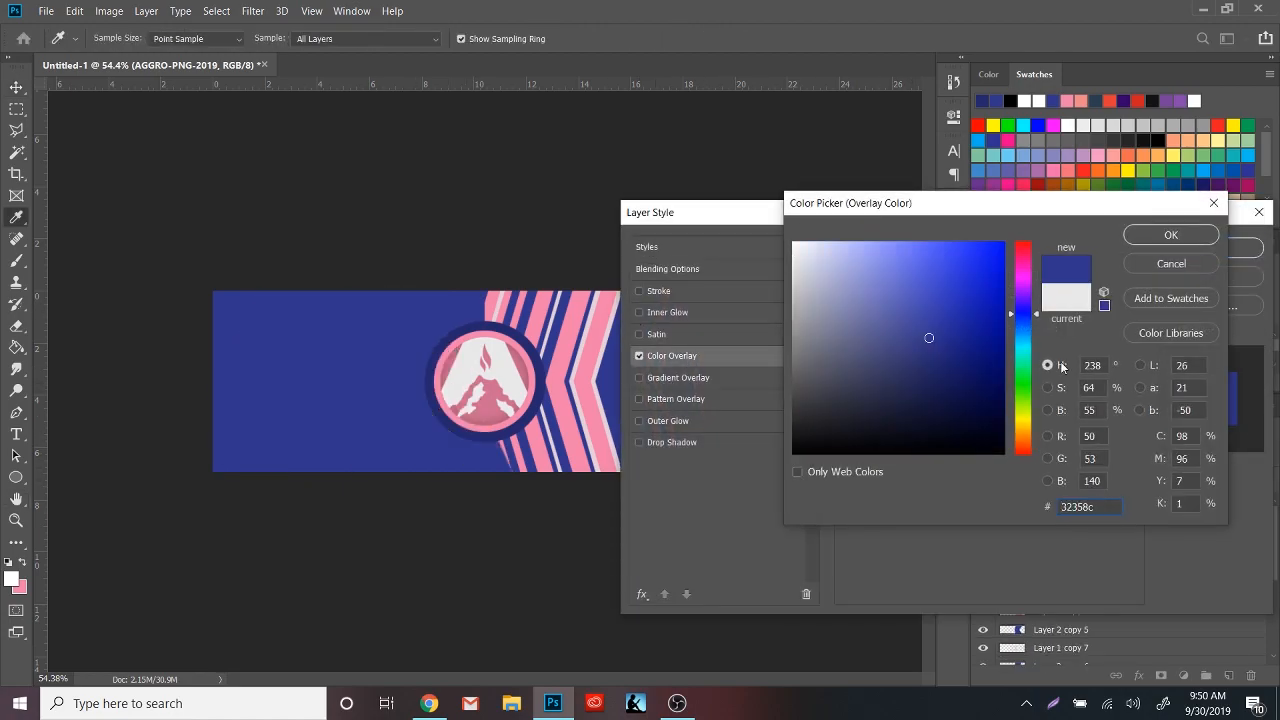
pyautogui.click(1170, 234)
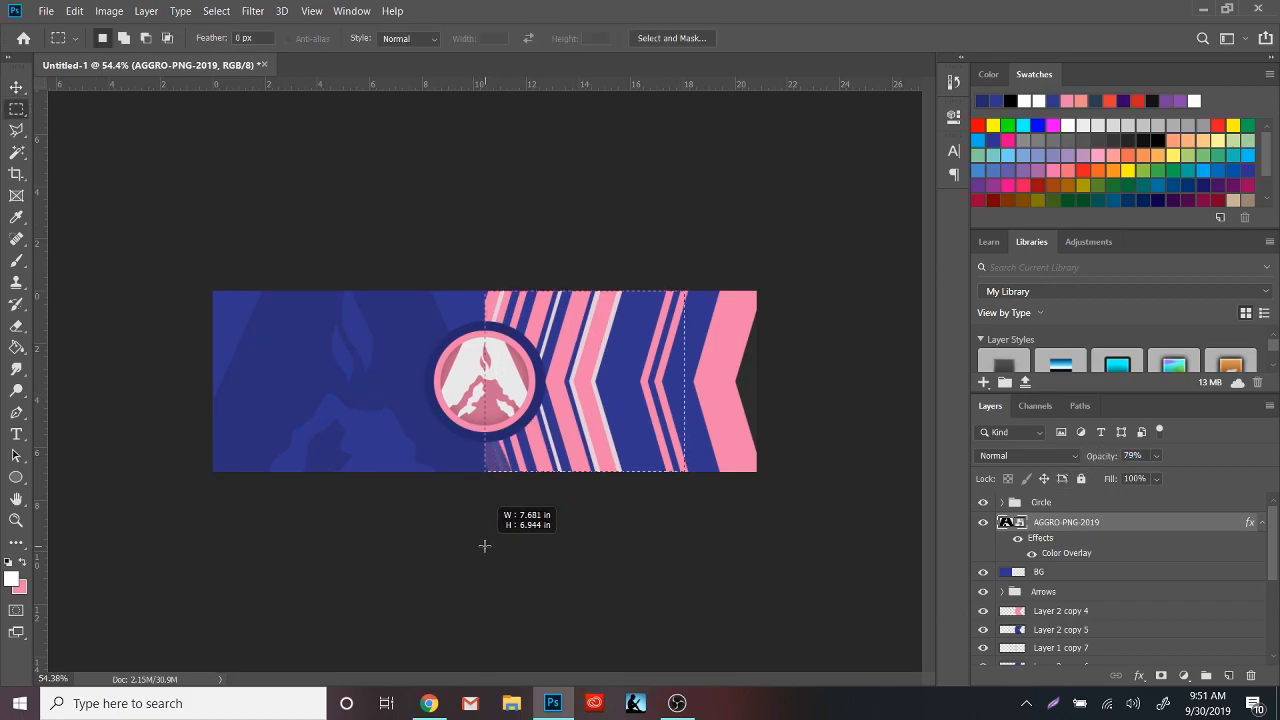
pyautogui.rightClick(1066, 520)
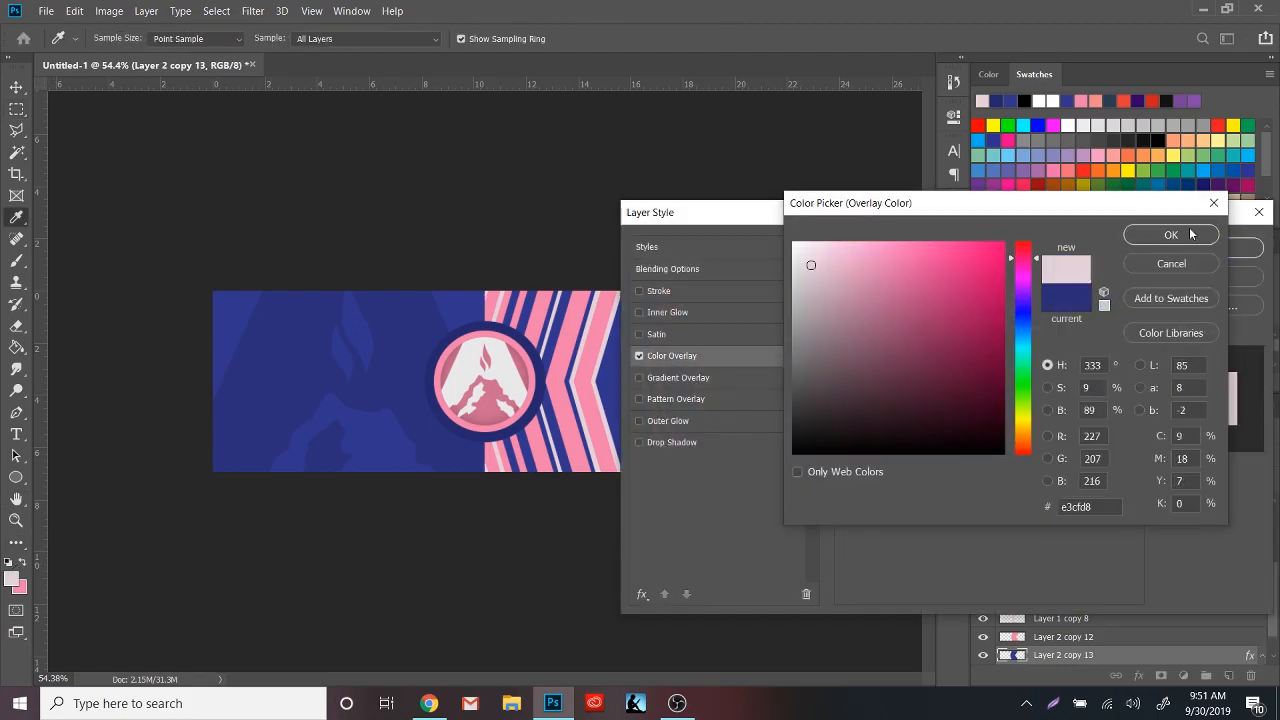
pyautogui.click(1172, 234)
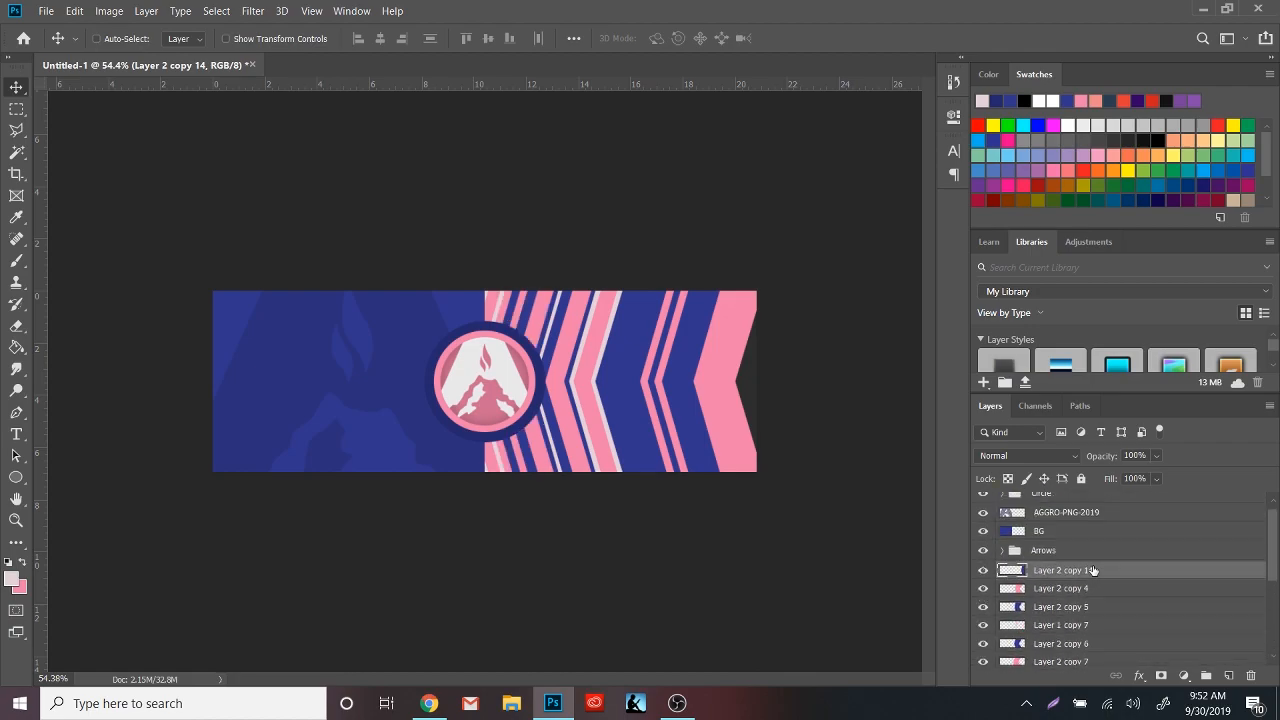
pyautogui.scroll(-3)
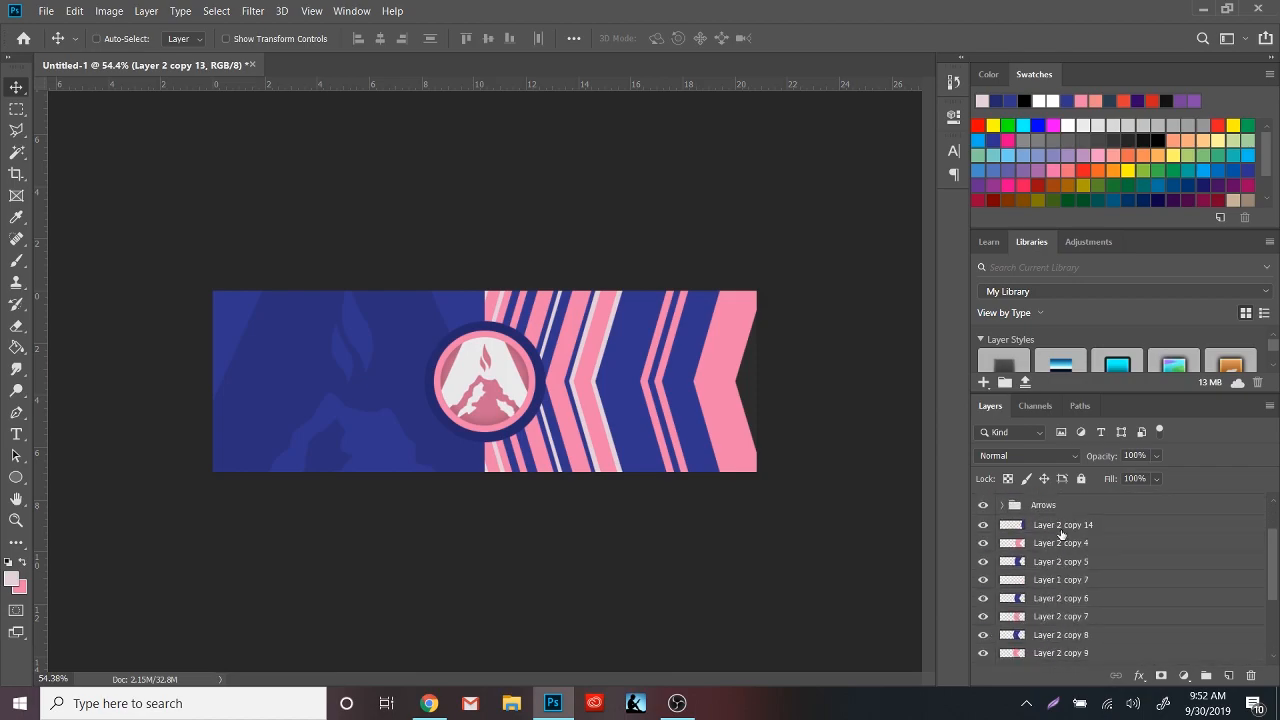
pyautogui.scroll(-3)
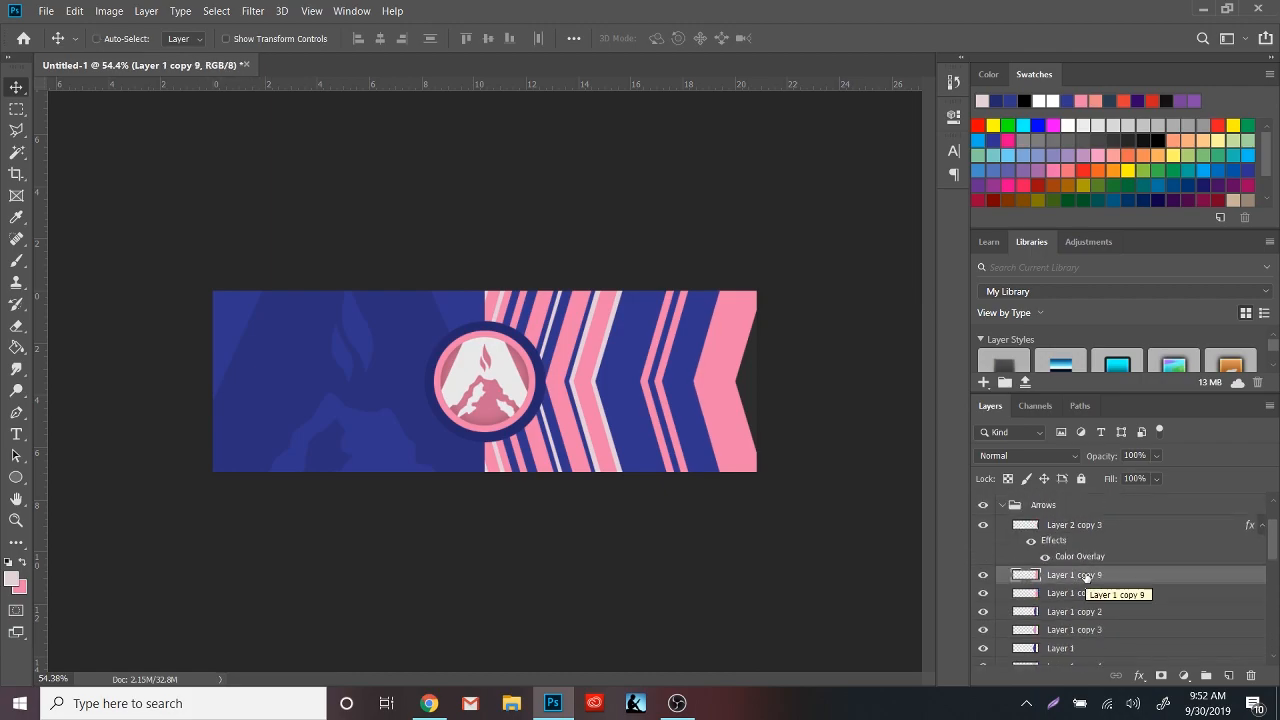
# Step: Adjust further copied stripe layers' styles so white and navy highlights alternate along the chevron edges
pyautogui.doubleClick(1076, 574)
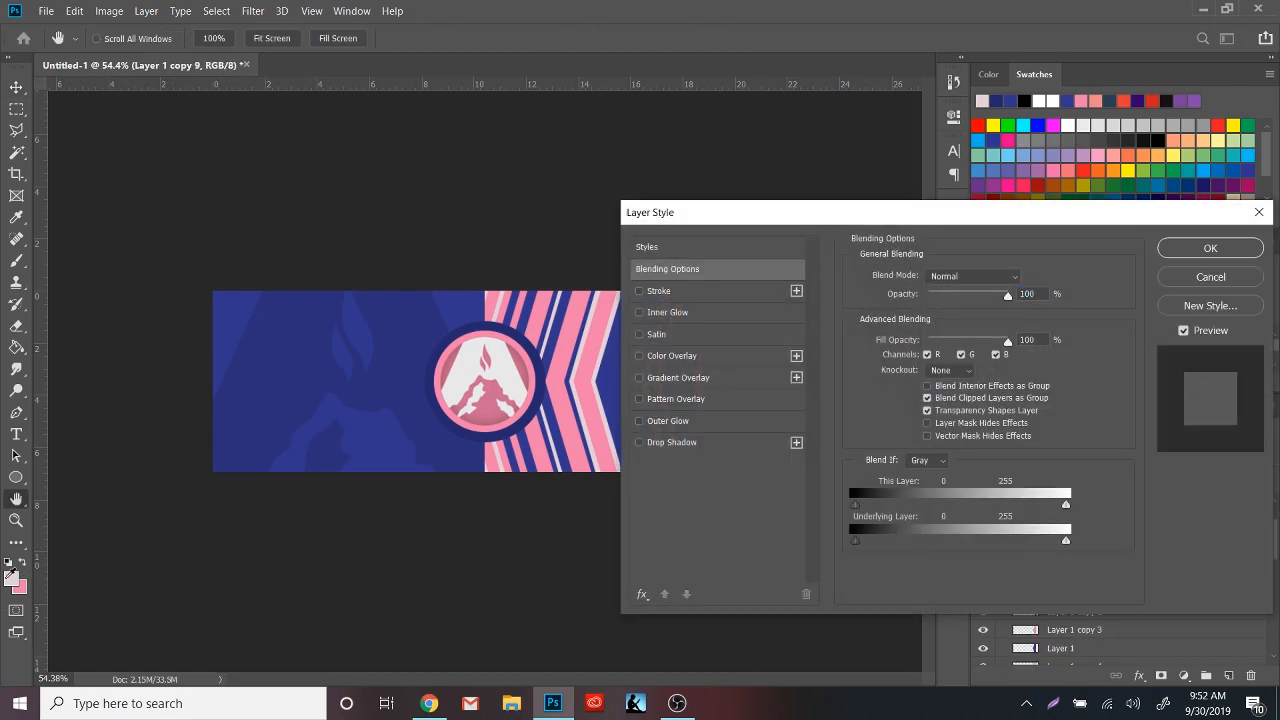
pyautogui.click(1210, 248)
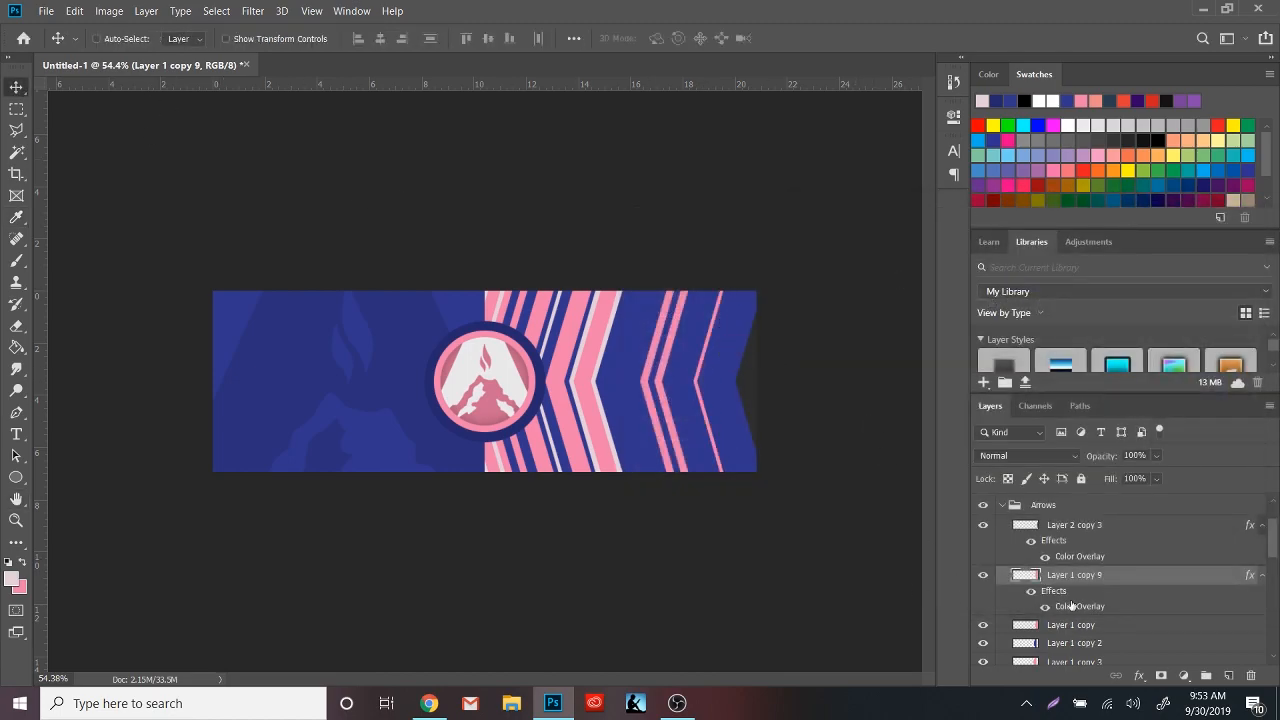
pyautogui.moveTo(1072, 596)
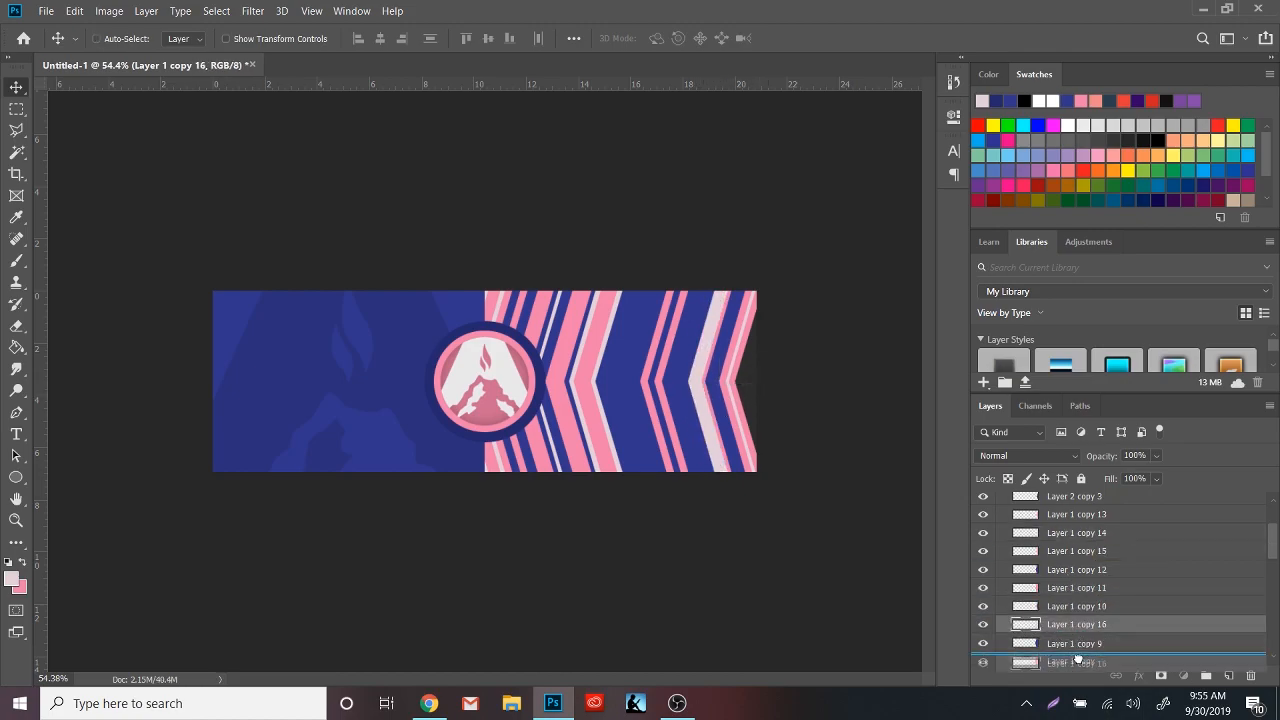
pyautogui.scroll(-3)
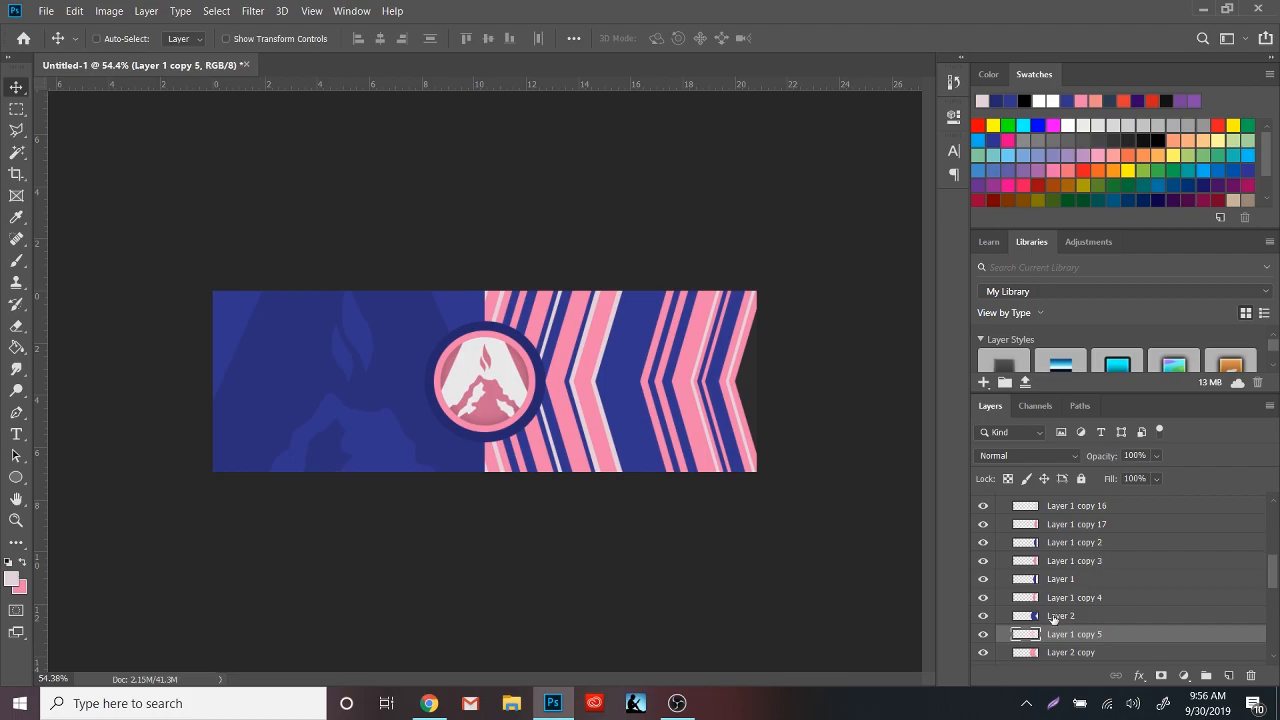
pyautogui.scroll(-3)
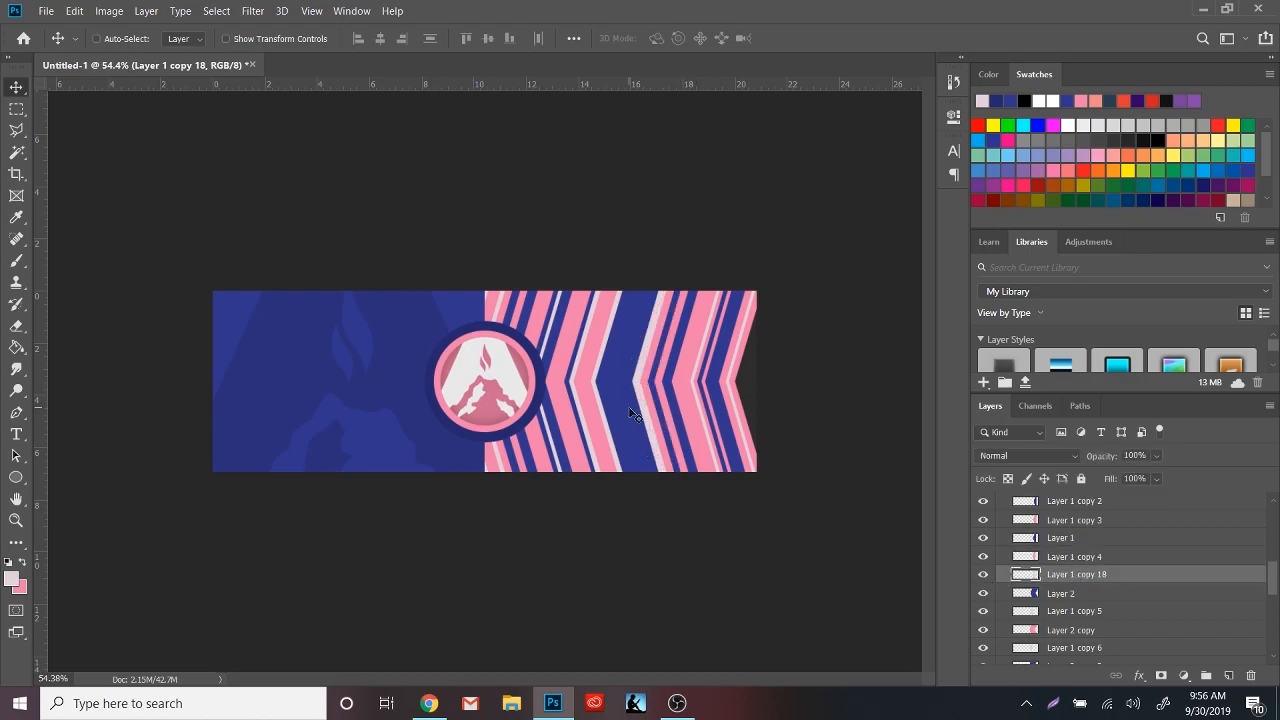
pyautogui.moveTo(96, 198)
pyautogui.write('Aggro')
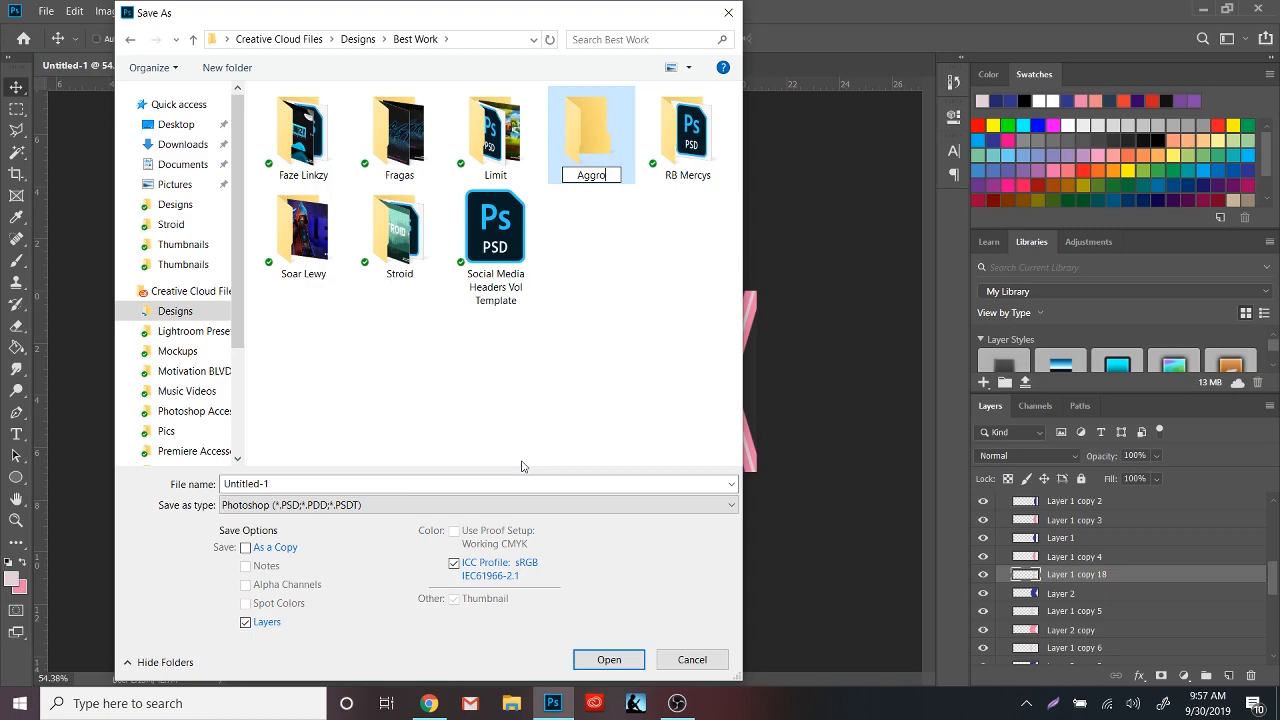
# Step: Save the banner as 'Aggro Twitter Header' PSD inside the new Aggro folder, accepting the compatibility prompt
pyautogui.doubleClick(592, 132)
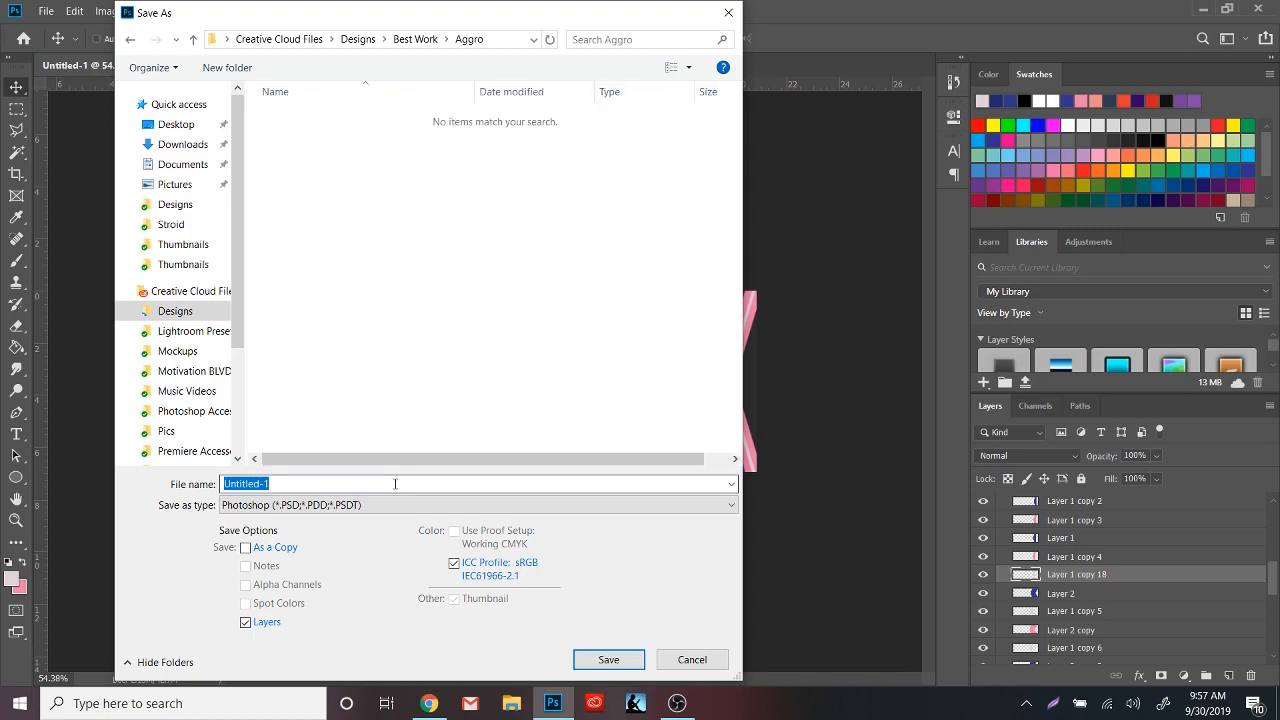
pyautogui.write('Aggro T')
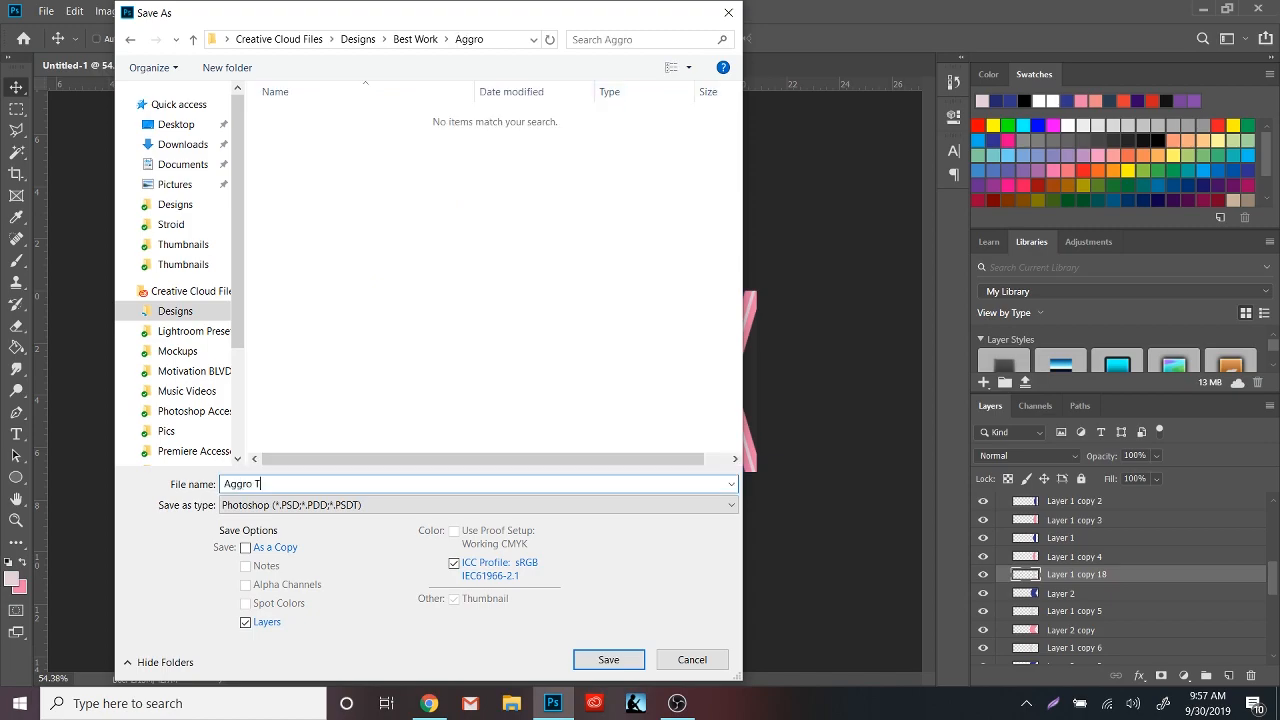
pyautogui.click(608, 660)
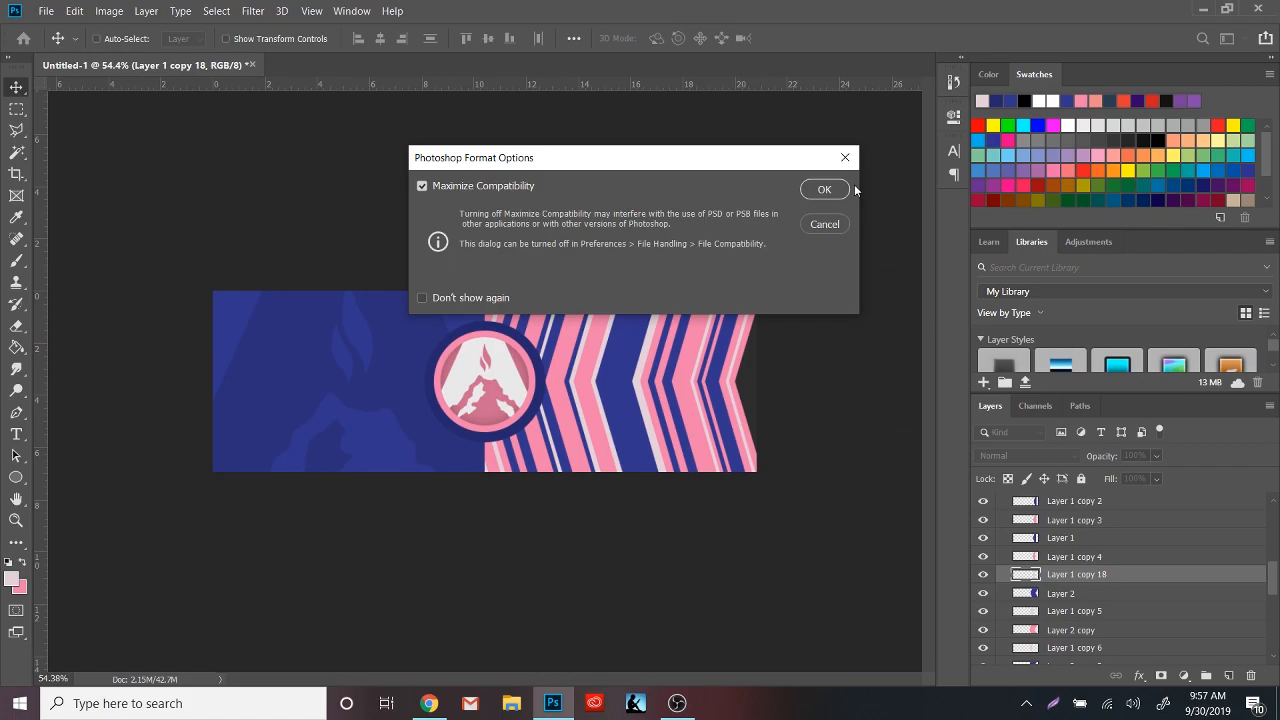
pyautogui.click(824, 188)
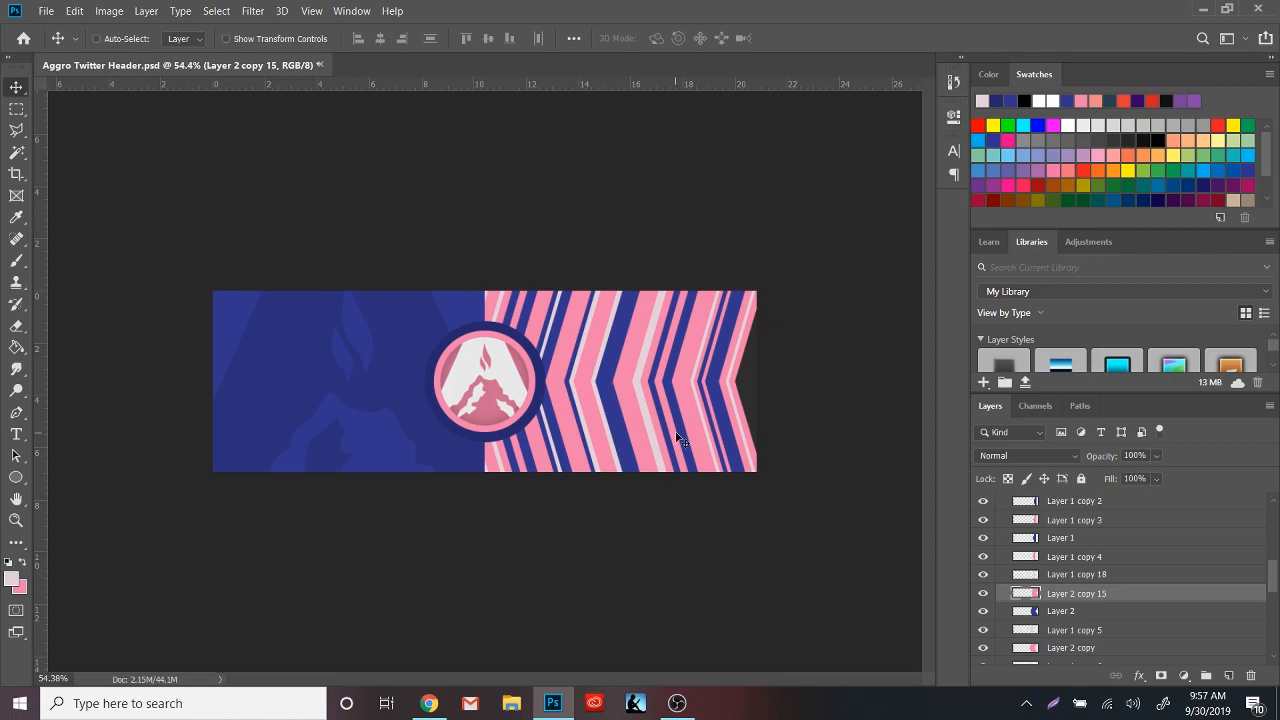
# Step: Group related layers into named sets such as Circle, BG, Arrows and Arrows 2
pyautogui.scroll(-3)
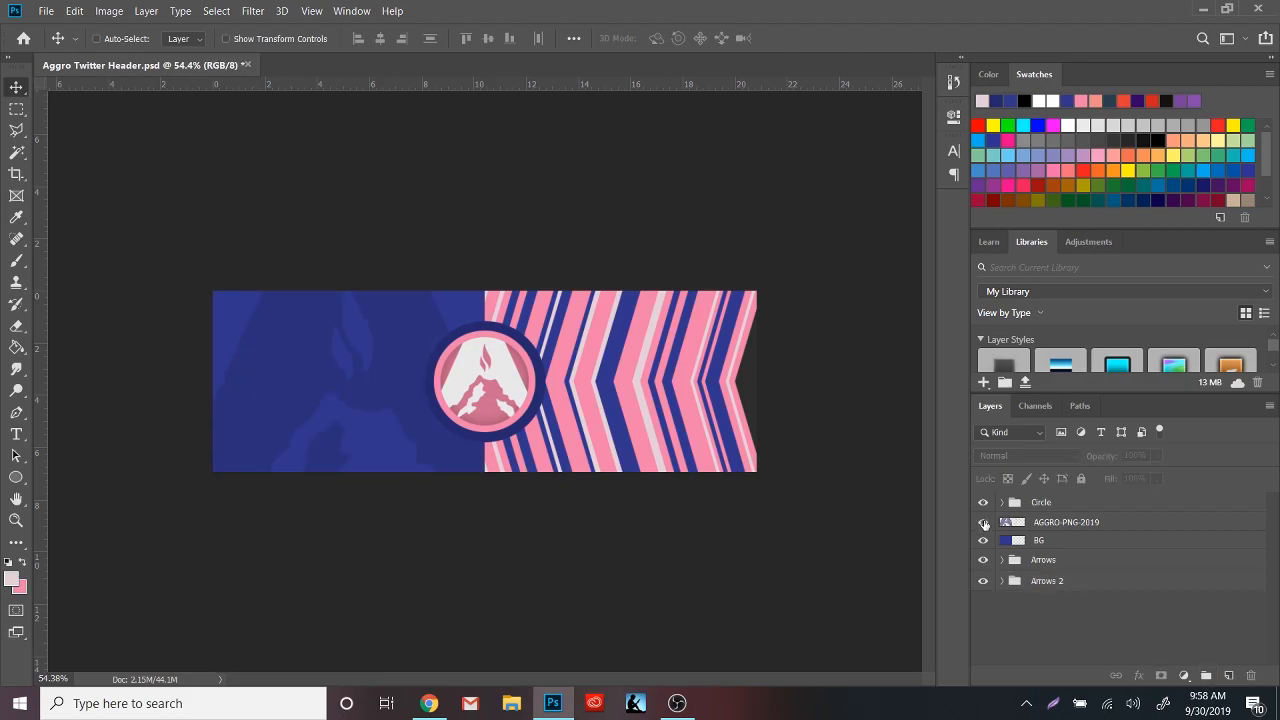
pyautogui.click(1002, 502)
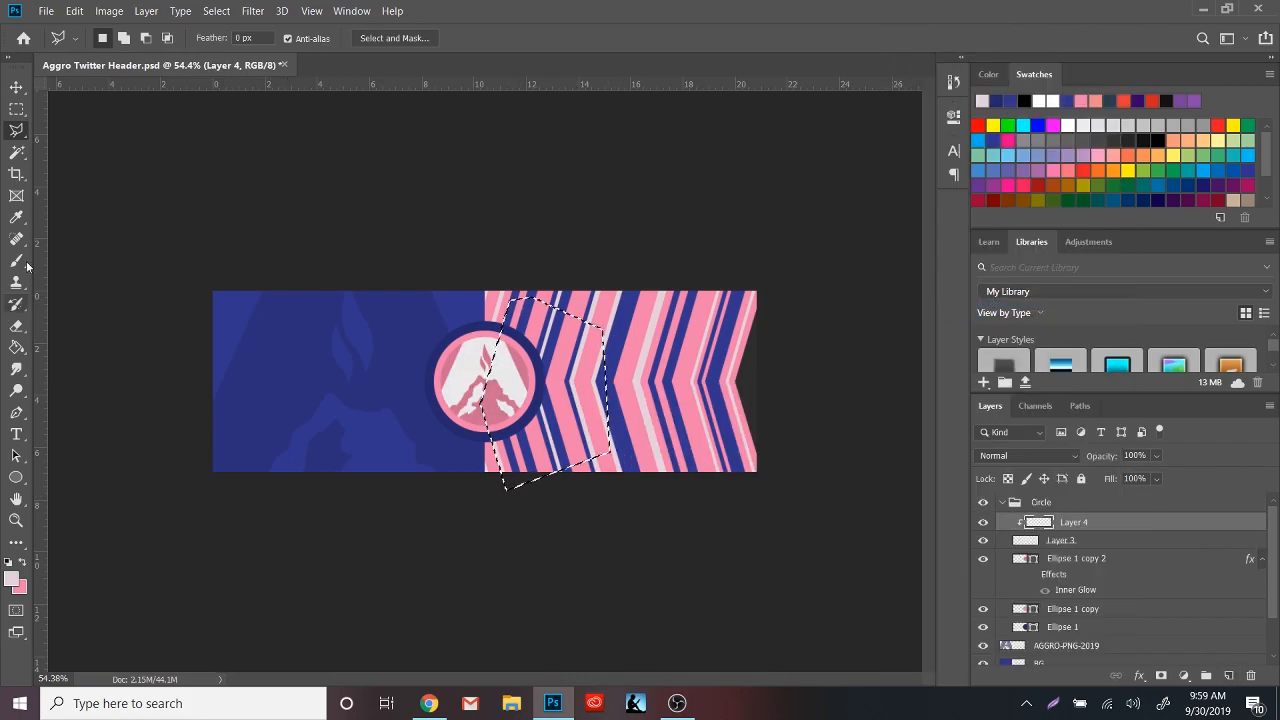
pyautogui.click(12, 576)
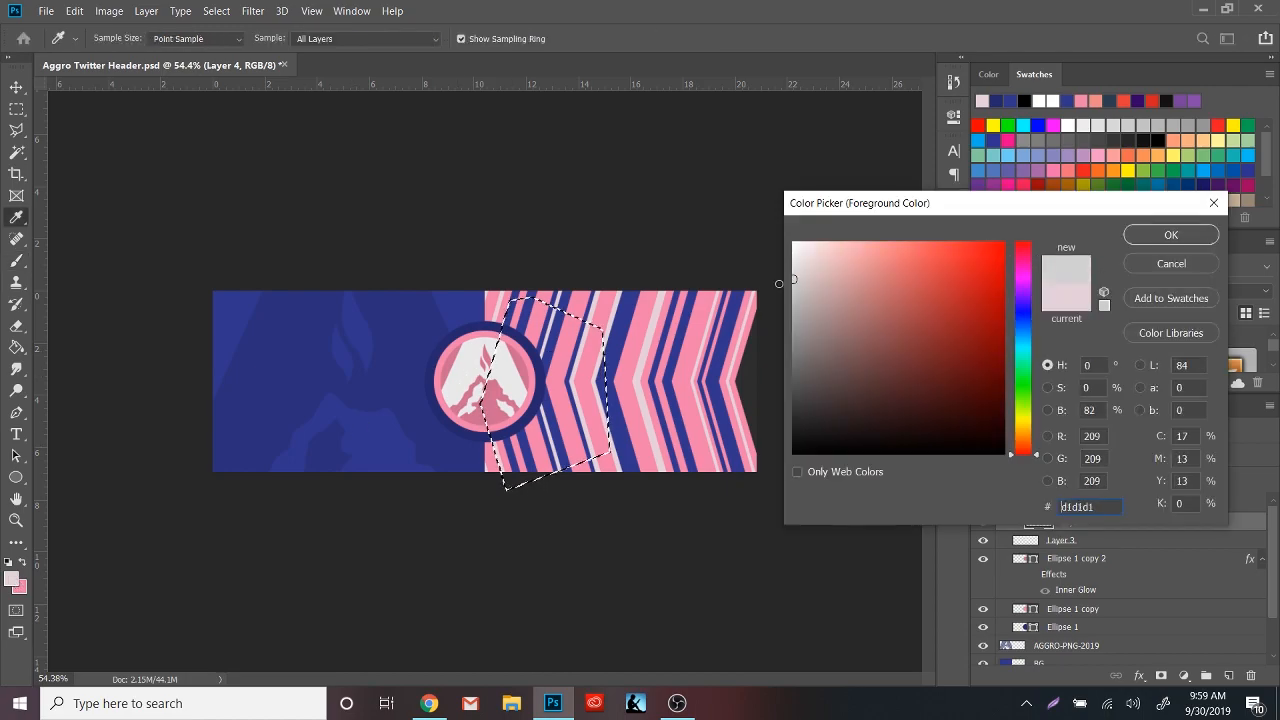
pyautogui.click(1170, 234)
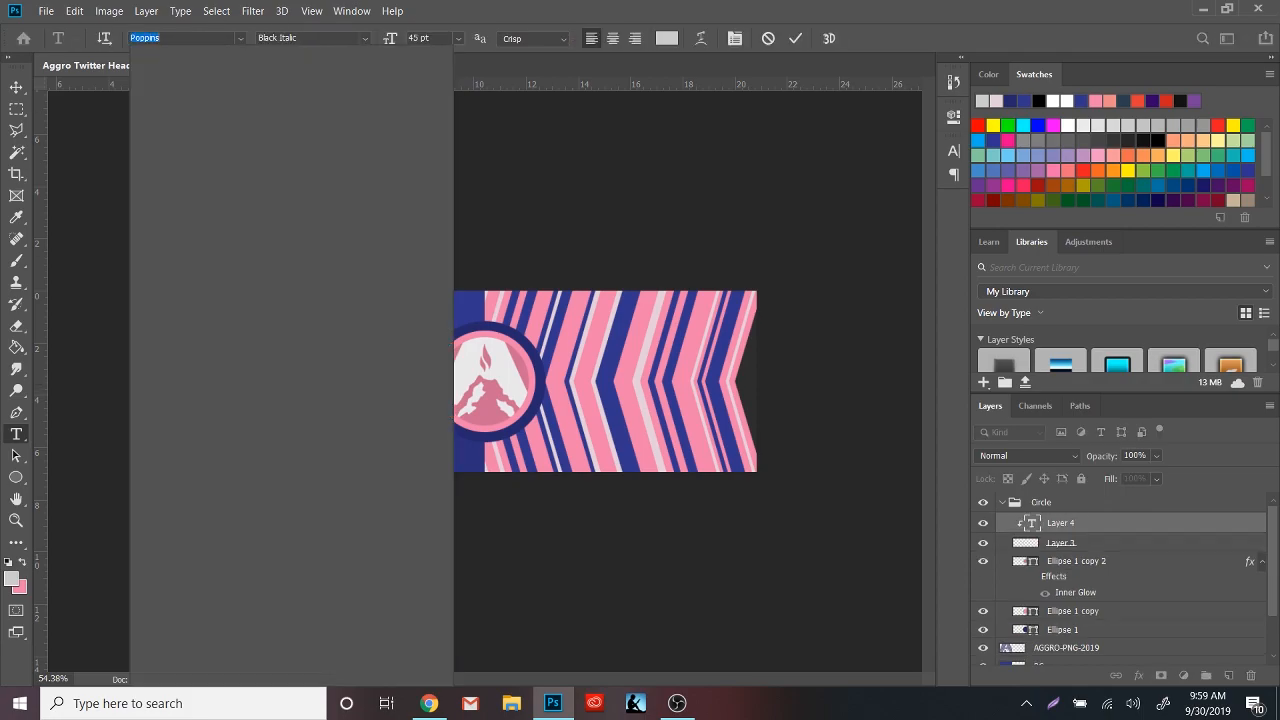
pyautogui.click(184, 38)
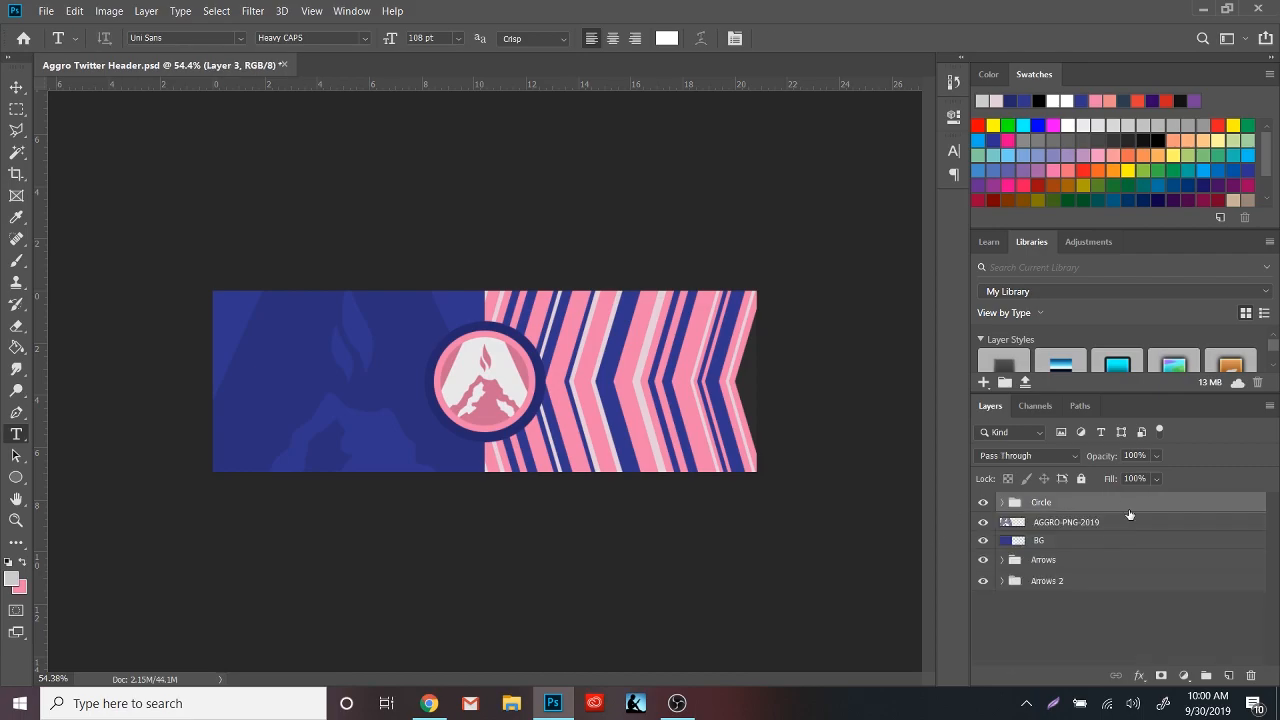
# Step: Add the AGGRO ARTISTRY wordmark in Uni Sans Heavy, AGGRO white and ARTISTRY pink
pyautogui.write('AGGR')
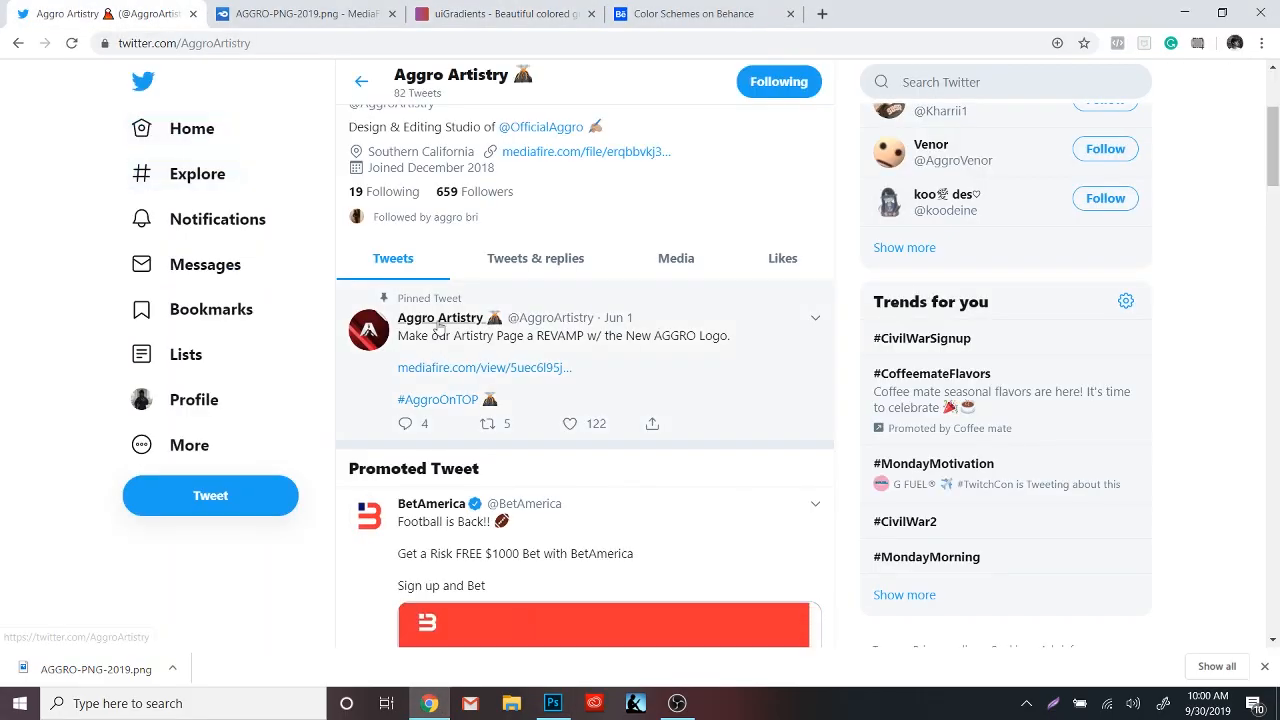
pyautogui.click(552, 704)
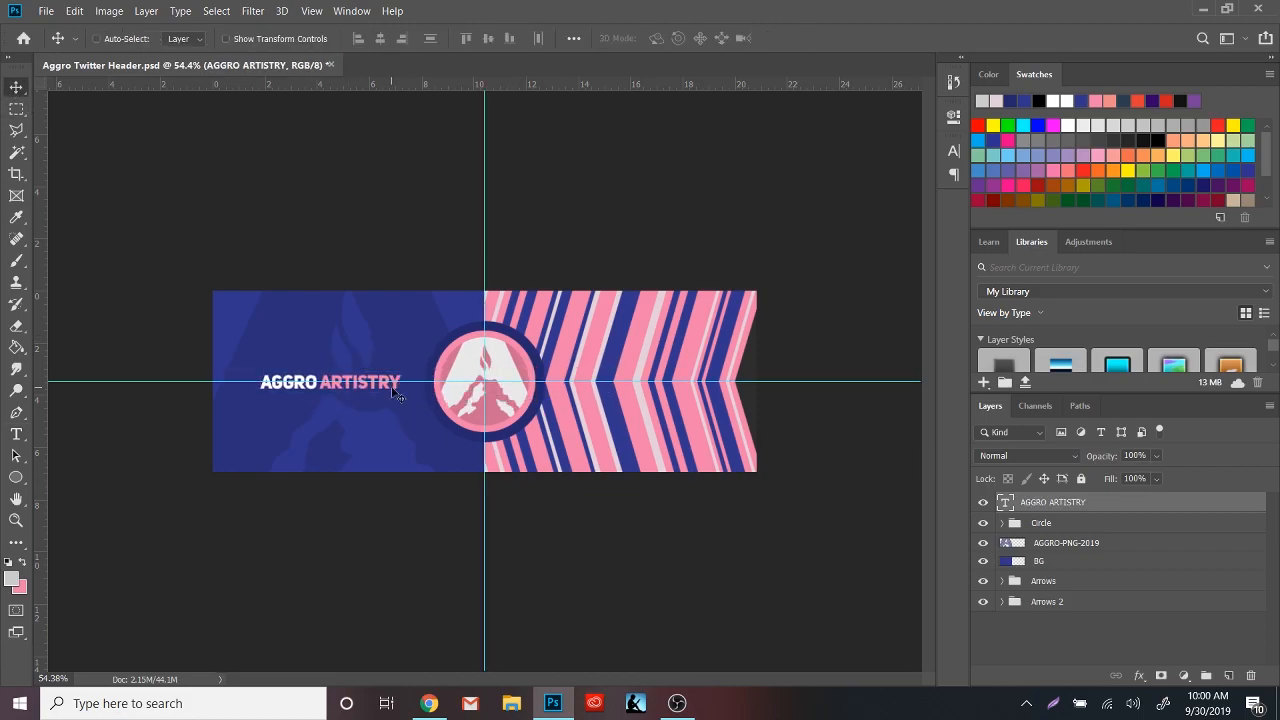
pyautogui.doubleClick(330, 382)
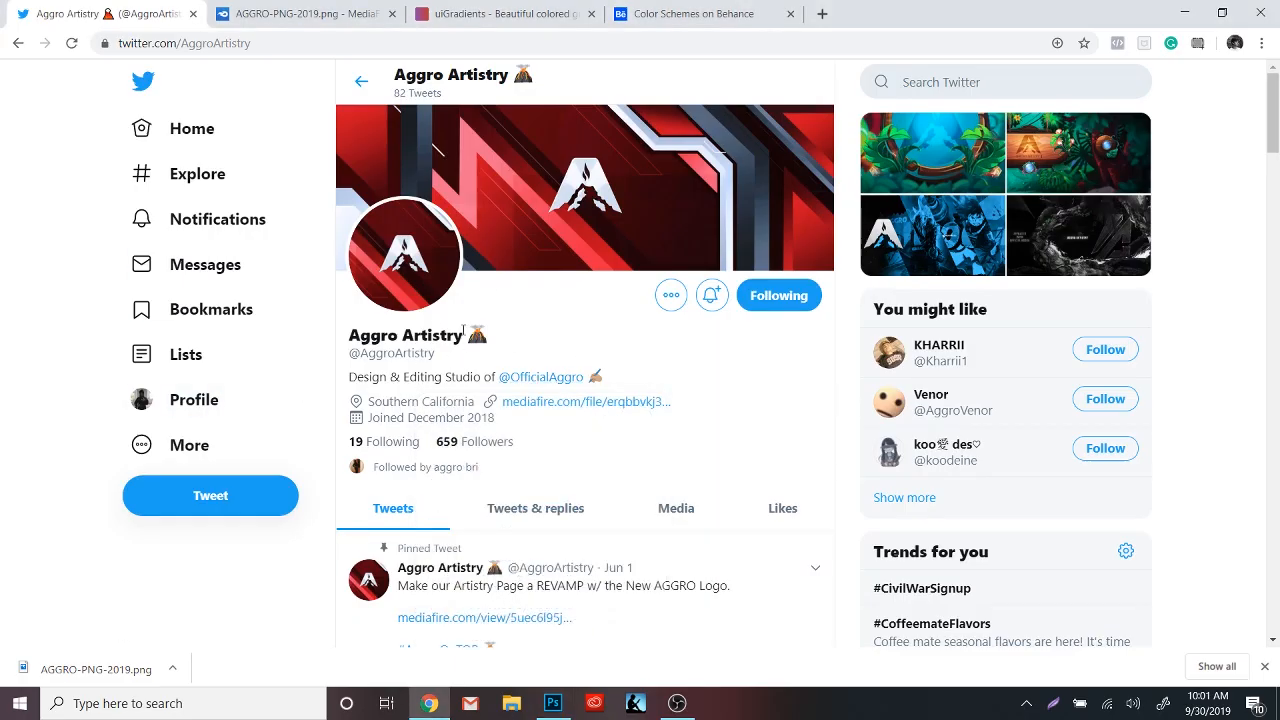
pyautogui.click(552, 704)
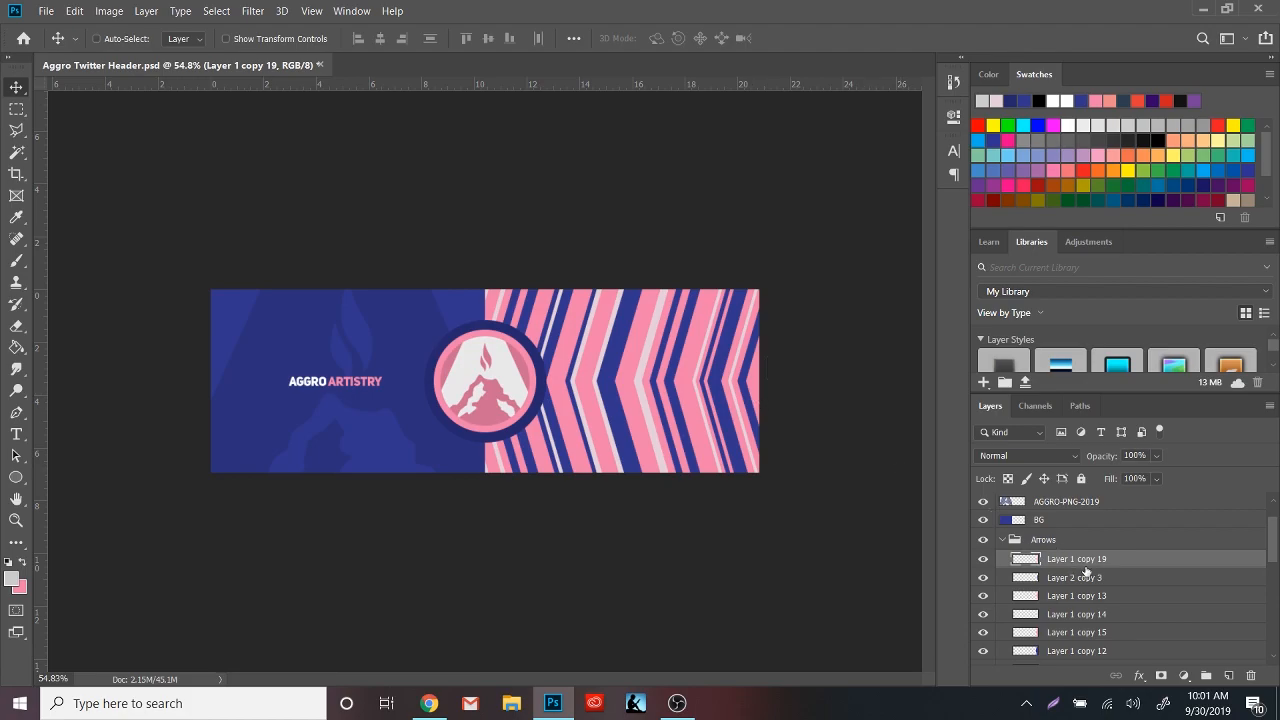
pyautogui.doubleClick(1076, 560)
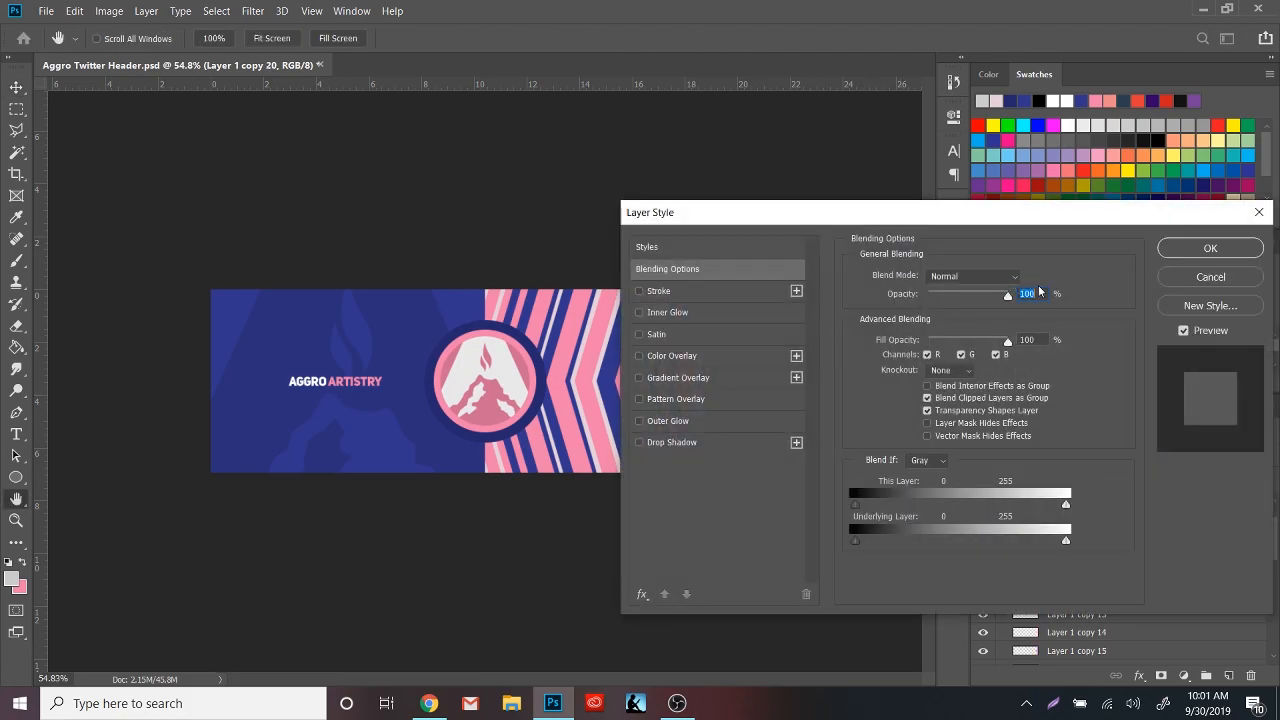
pyautogui.click(1210, 248)
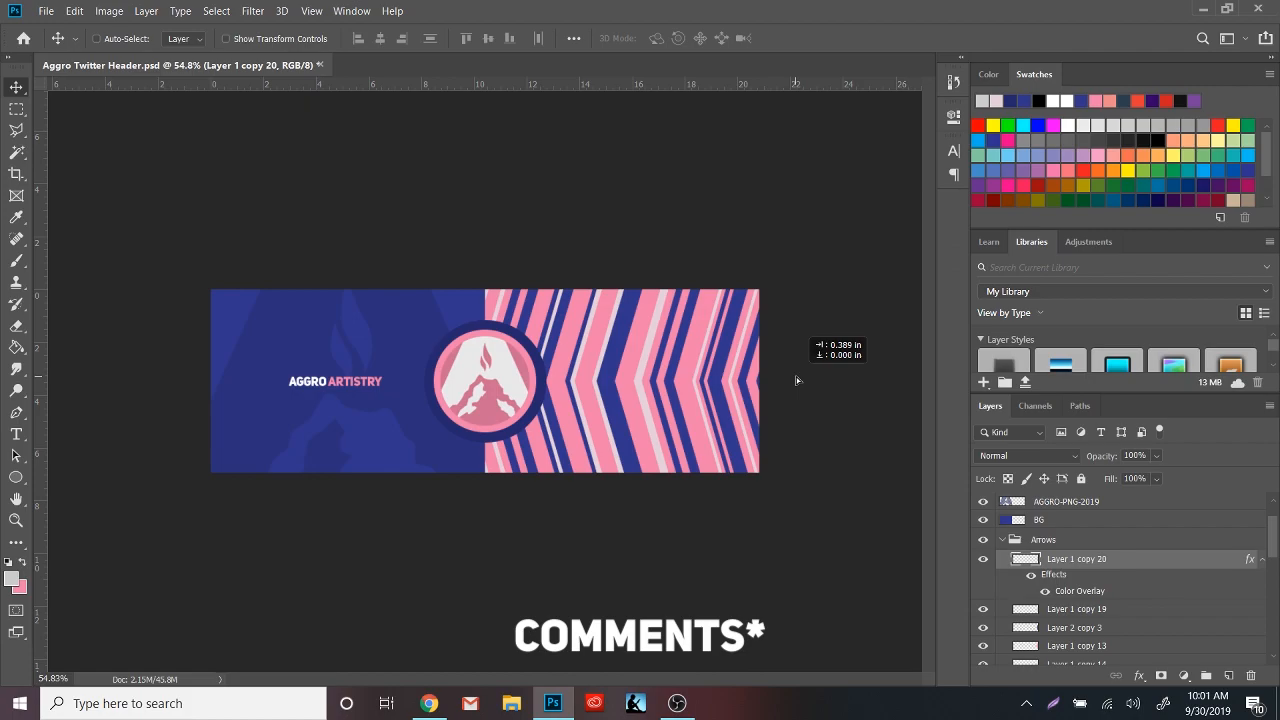
pyautogui.press('ctrl+s')
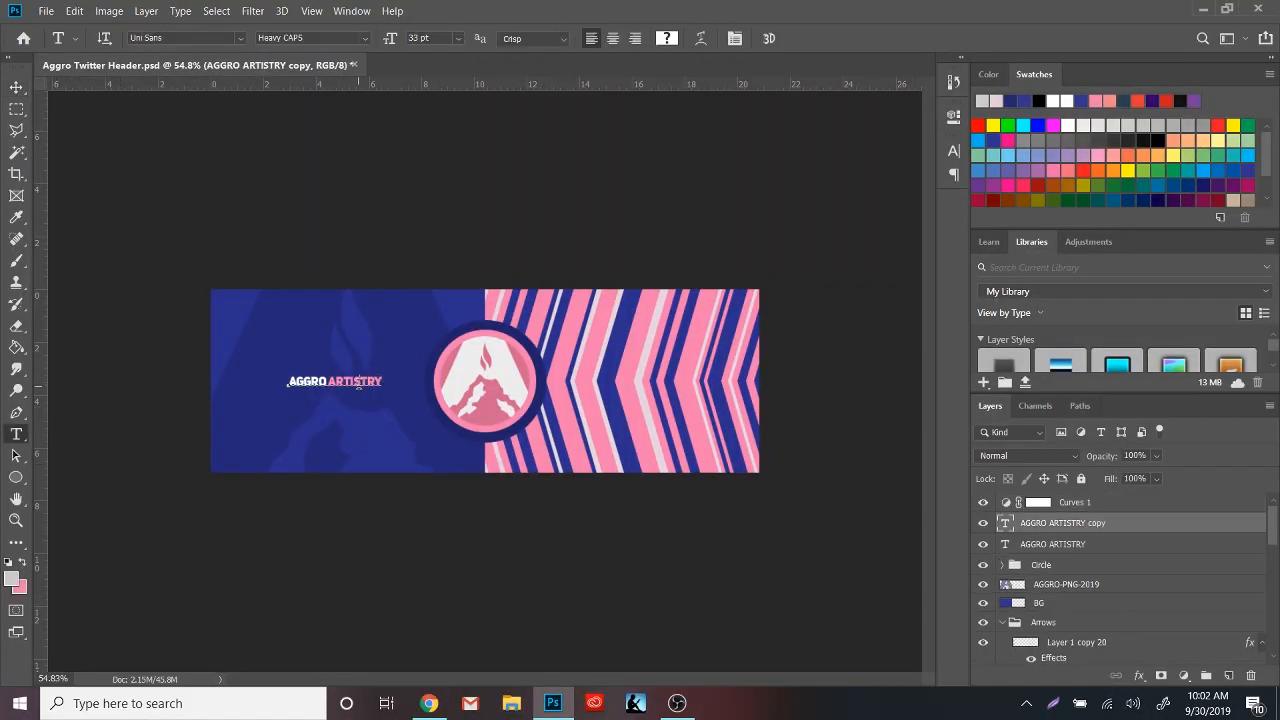
pyautogui.write('Design & Editing Studio of  @OfficialAggro')
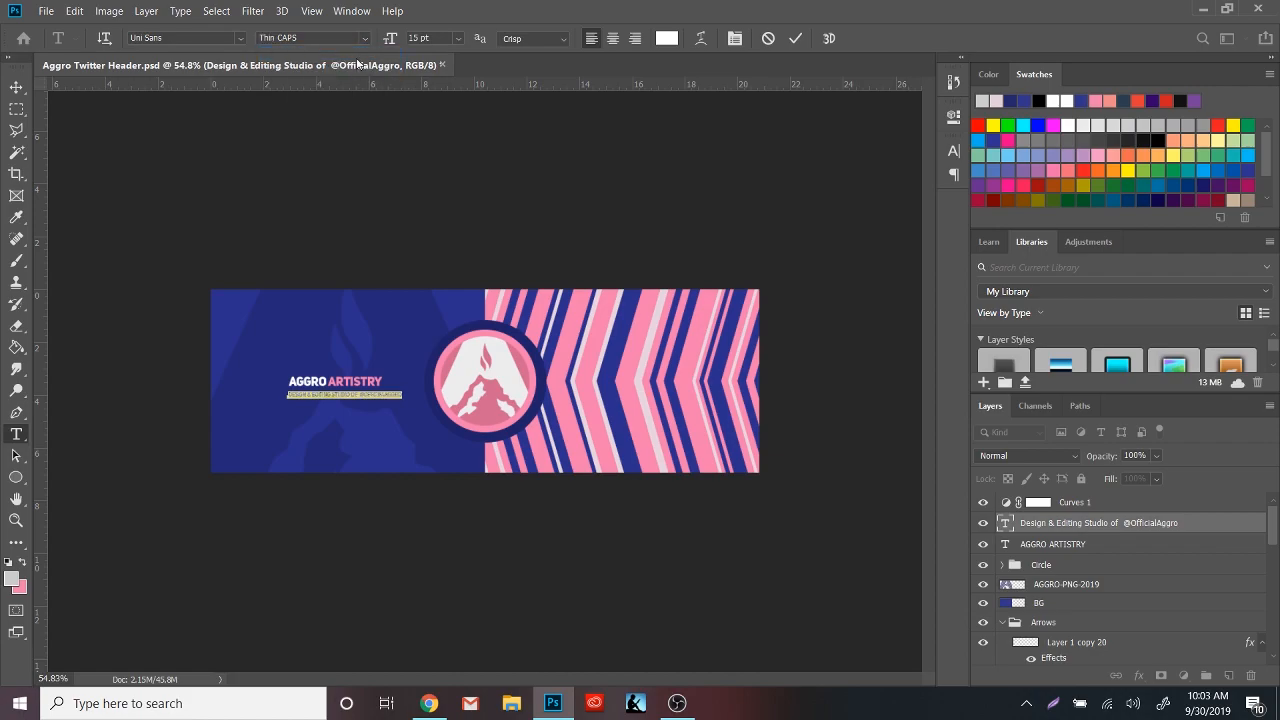
pyautogui.click(16, 88)
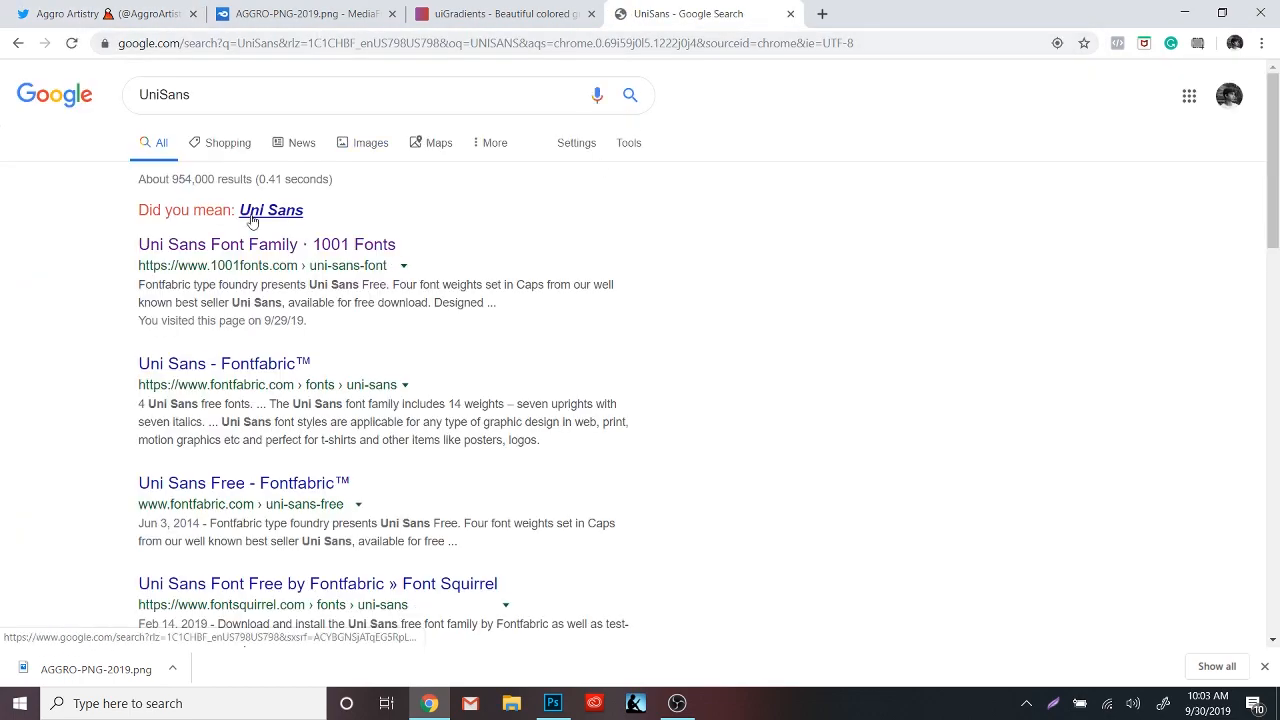
pyautogui.click(220, 244)
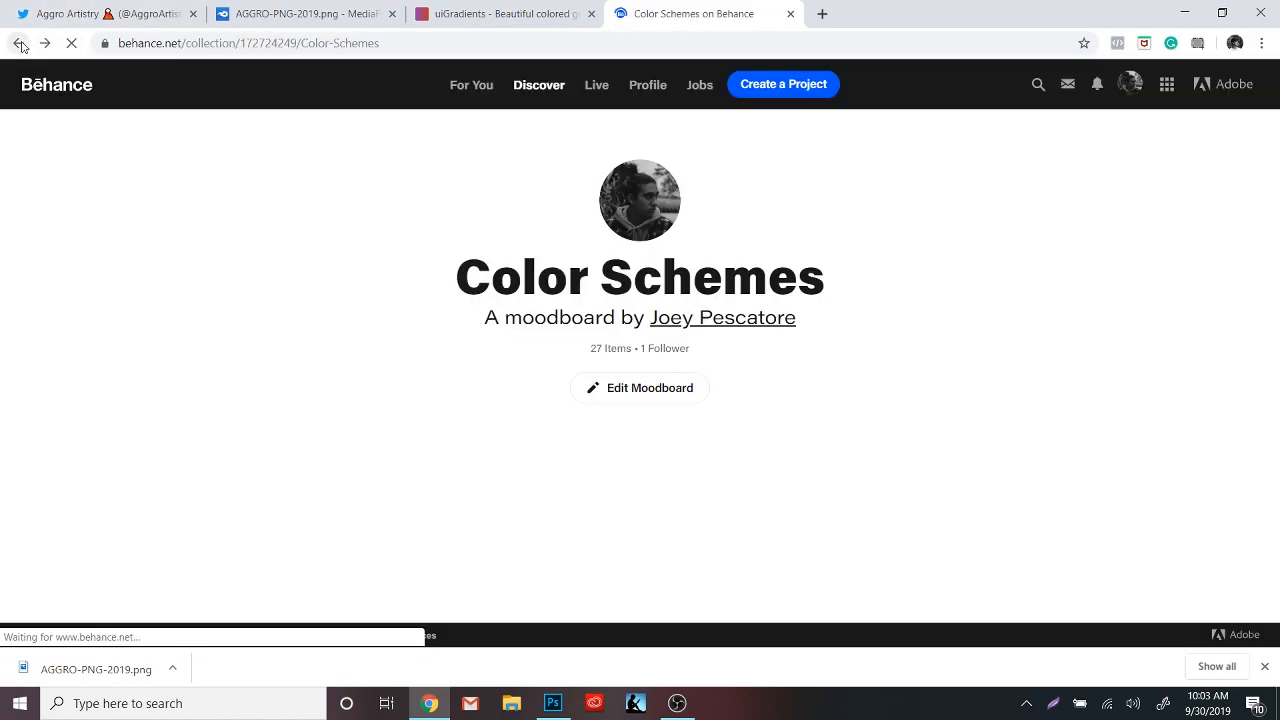
pyautogui.scroll(-3)
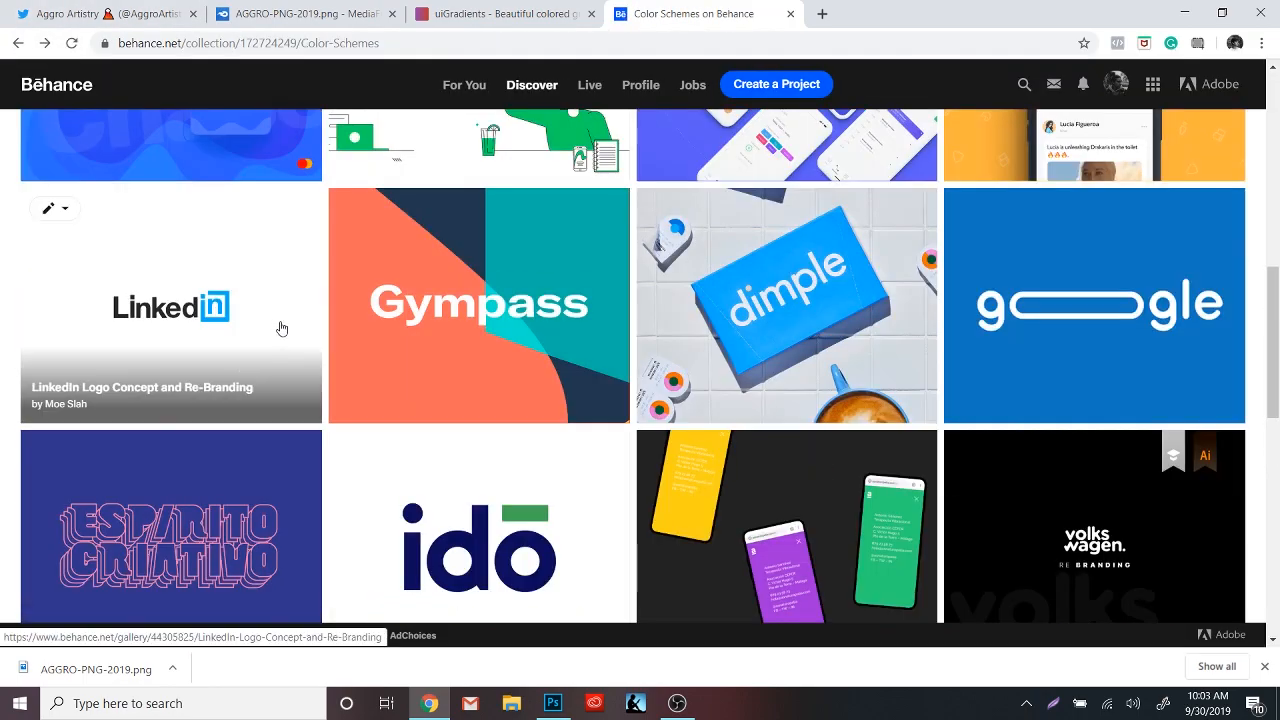
pyautogui.scroll(-3)
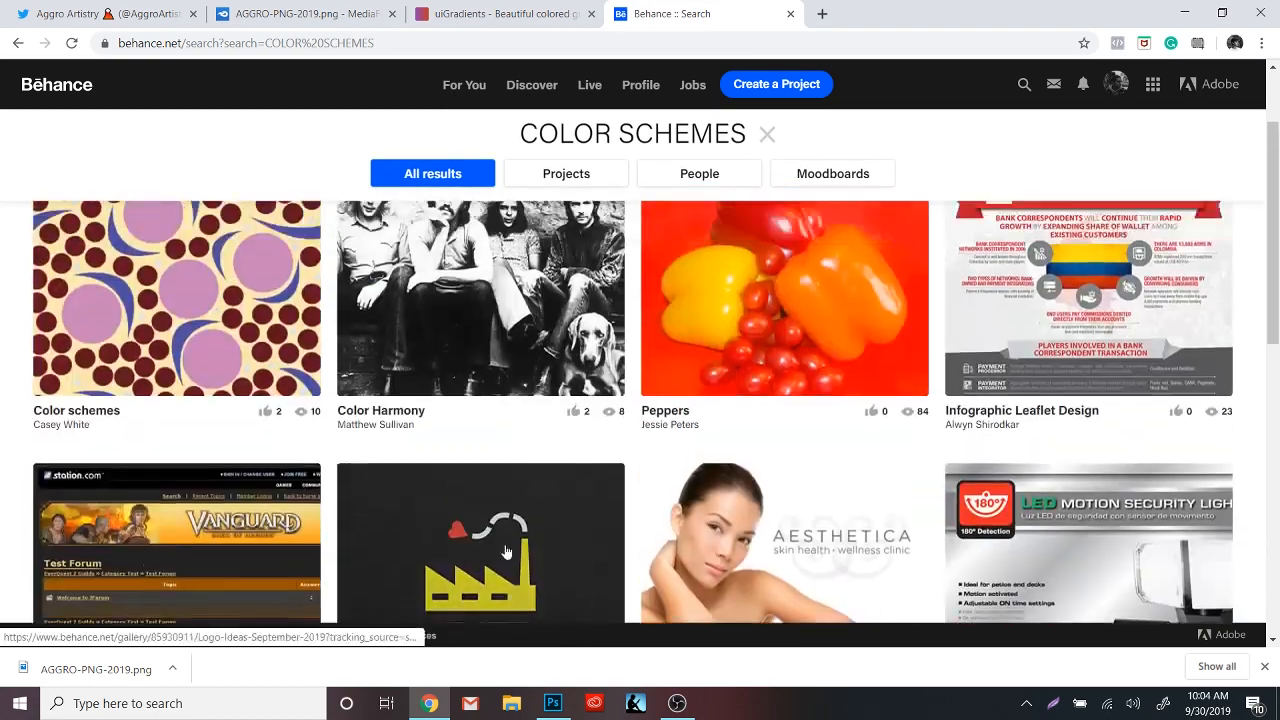
pyautogui.scroll(-3)
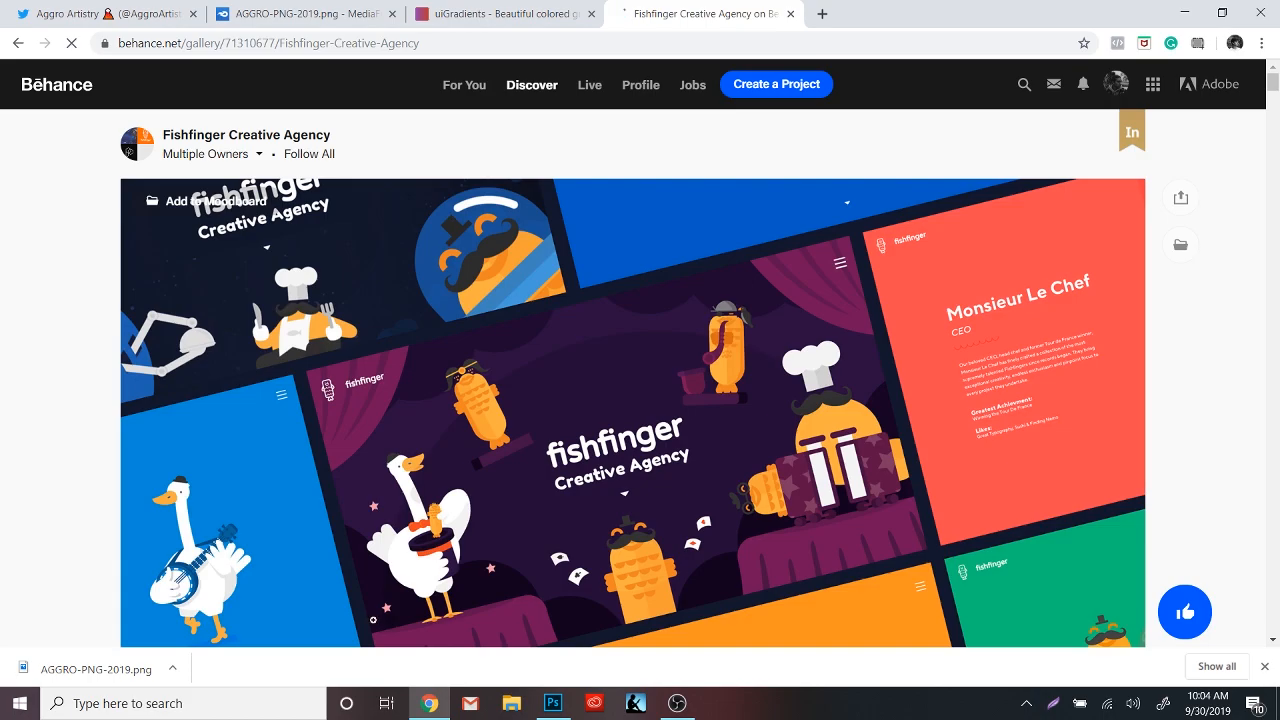
pyautogui.click(552, 704)
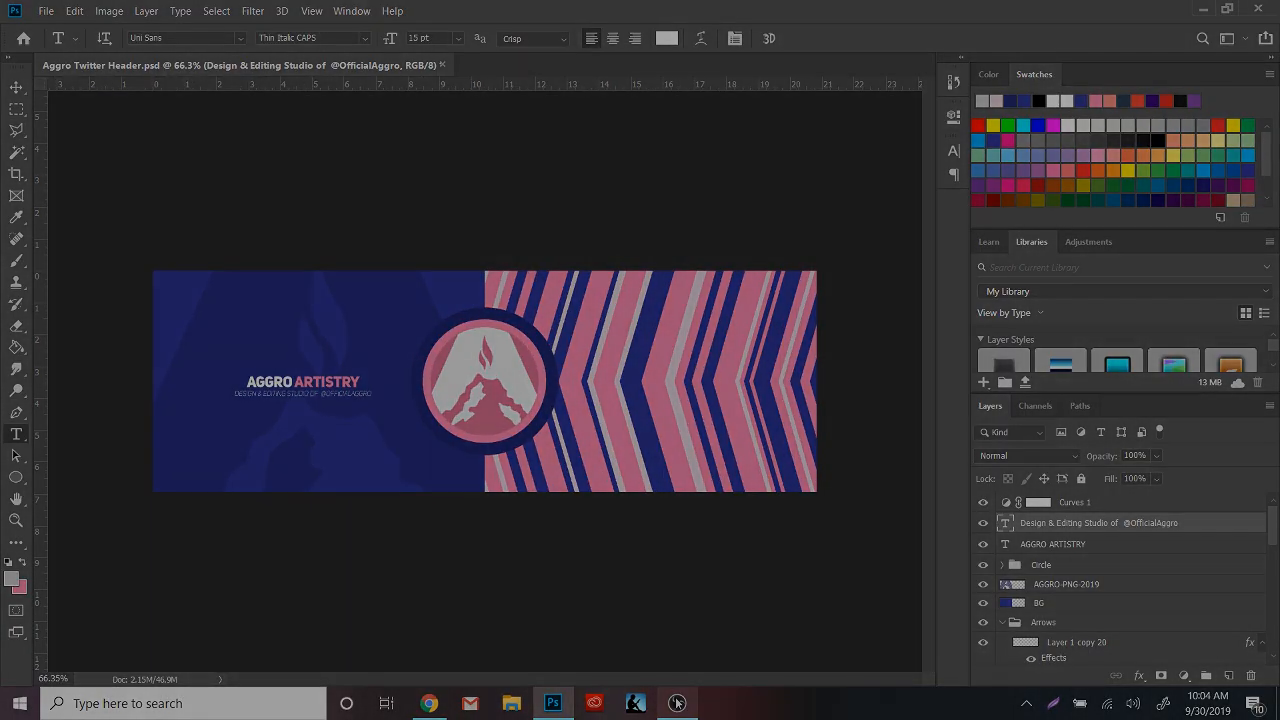